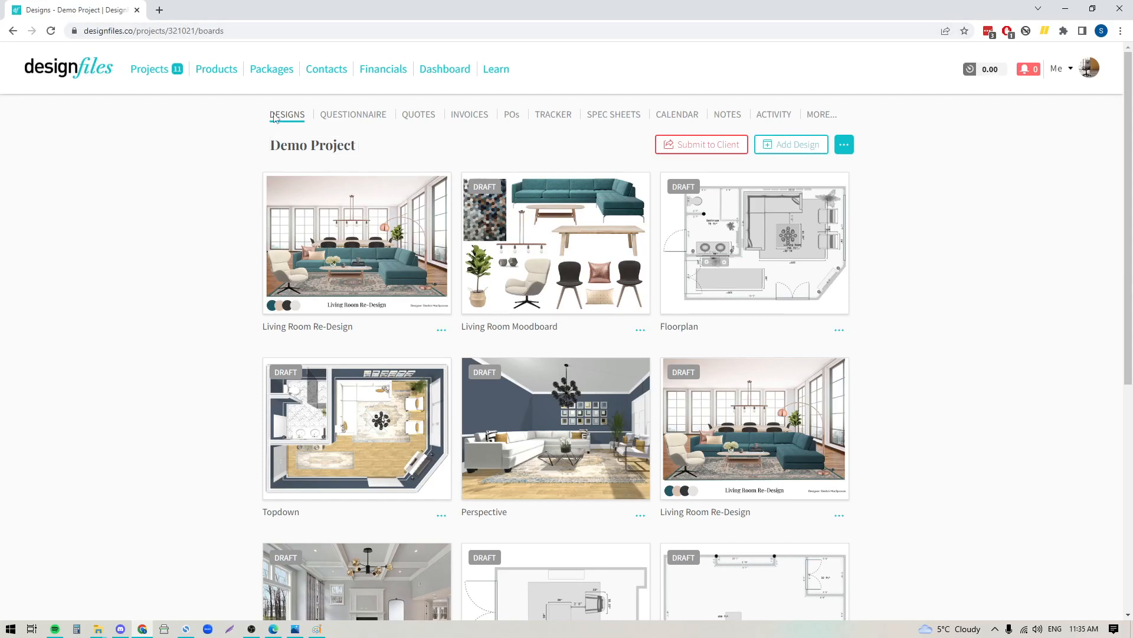
pyautogui.moveTo(512, 117)
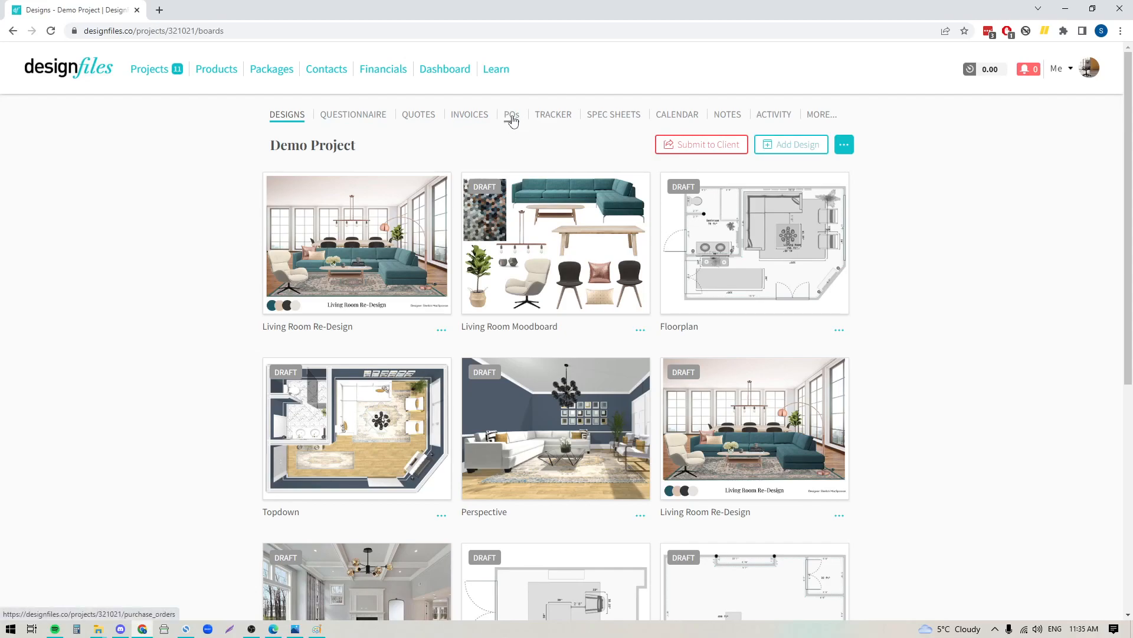
# Step: Switch to the Demo Project's POs tab to view its purchase orders
pyautogui.click(511, 114)
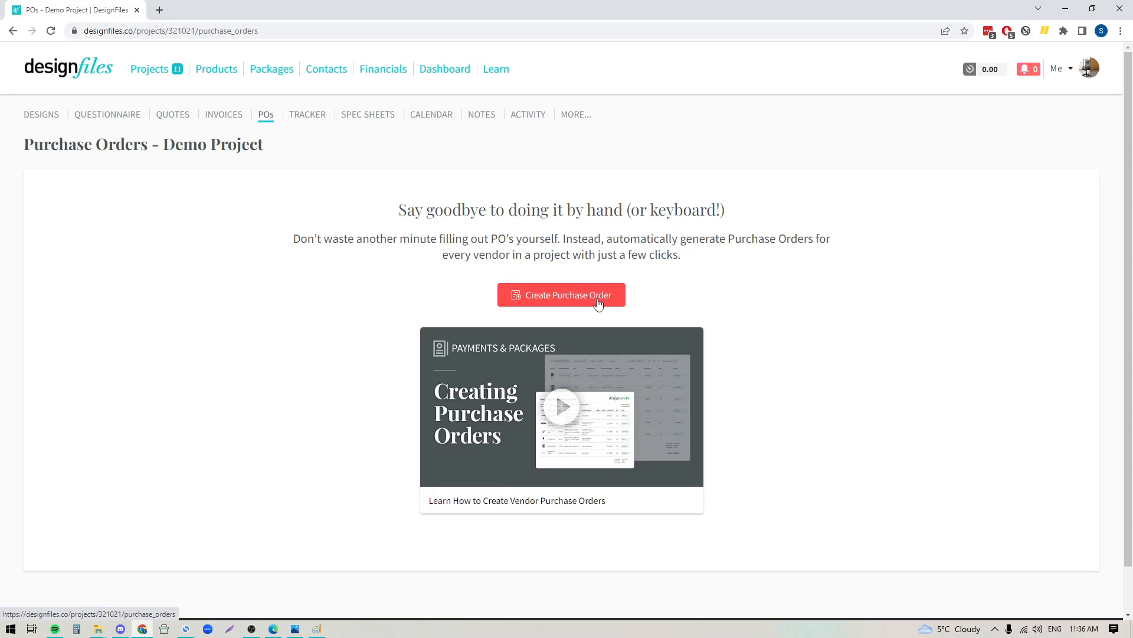
pyautogui.moveTo(565, 312)
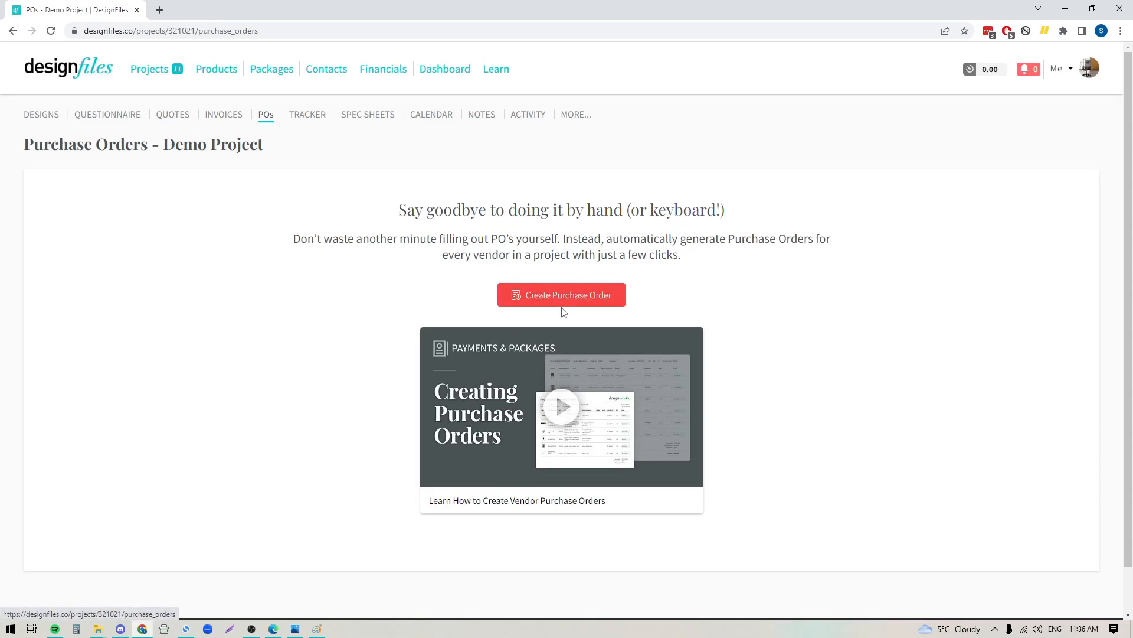
pyautogui.moveTo(563, 328)
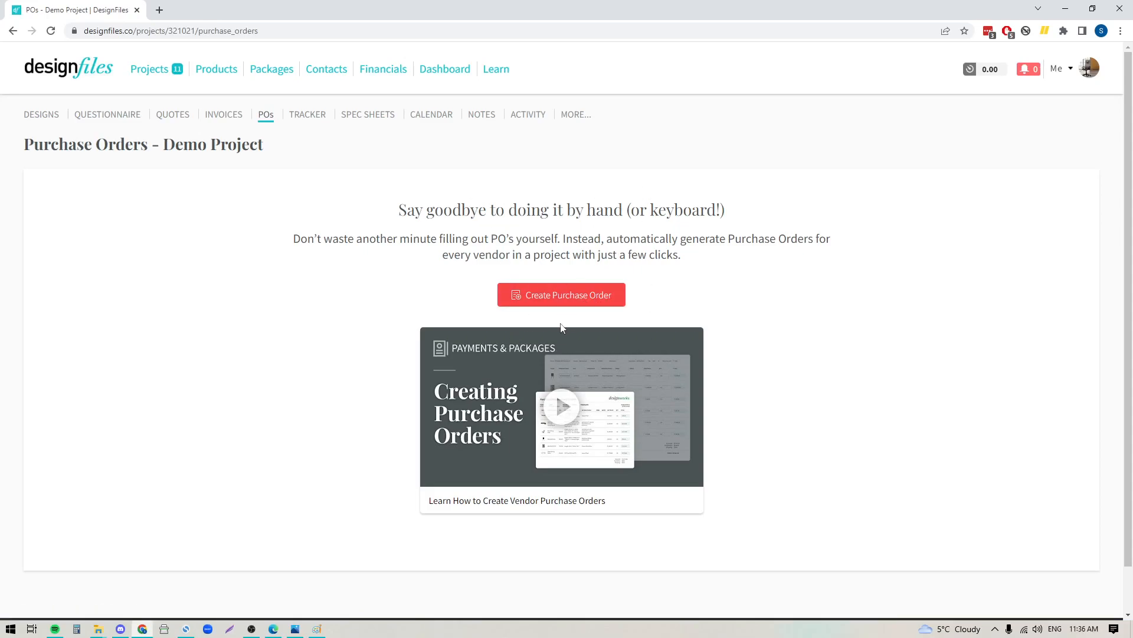
pyautogui.moveTo(313, 232)
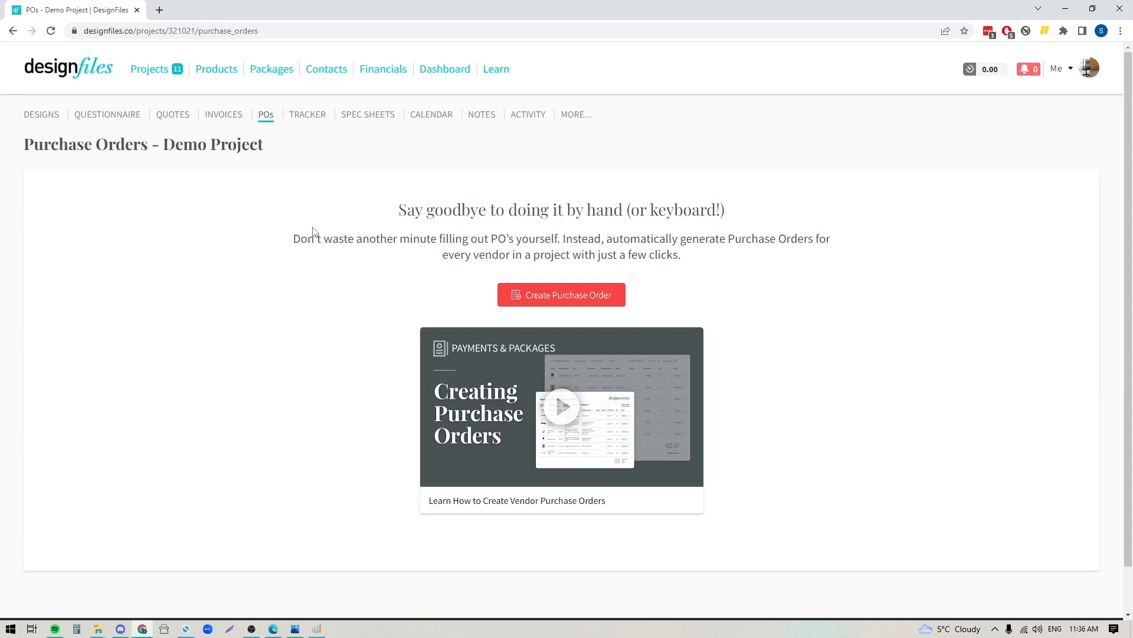
# Step: Go to the project's invoices and show the actions menu for invoice 011493 (11/25/2022)
pyautogui.click(224, 114)
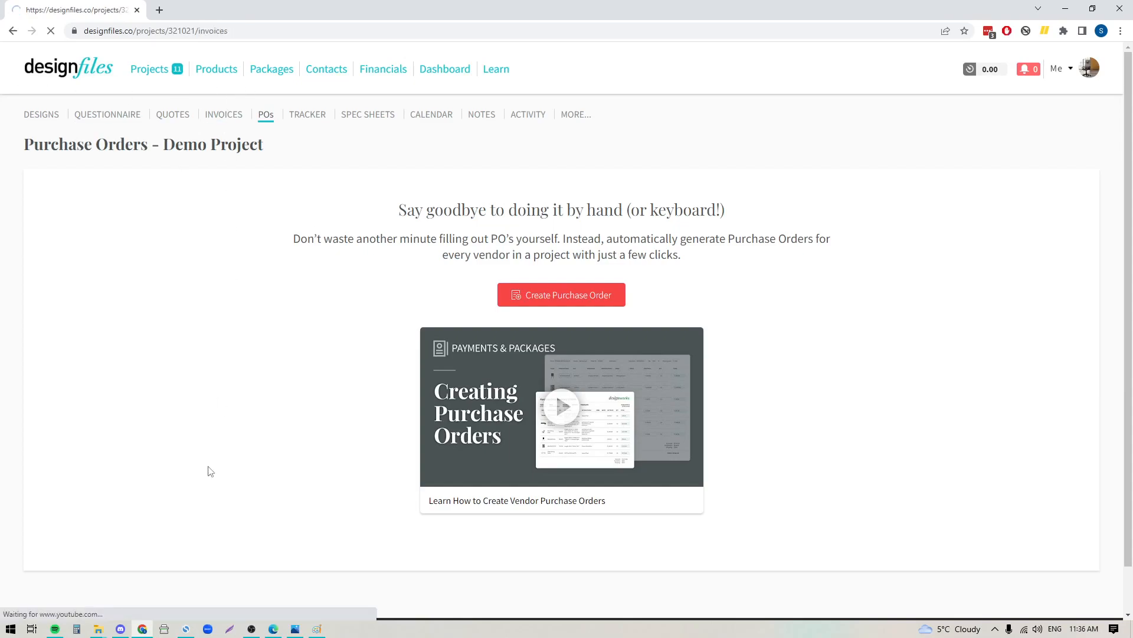
pyautogui.click(223, 114)
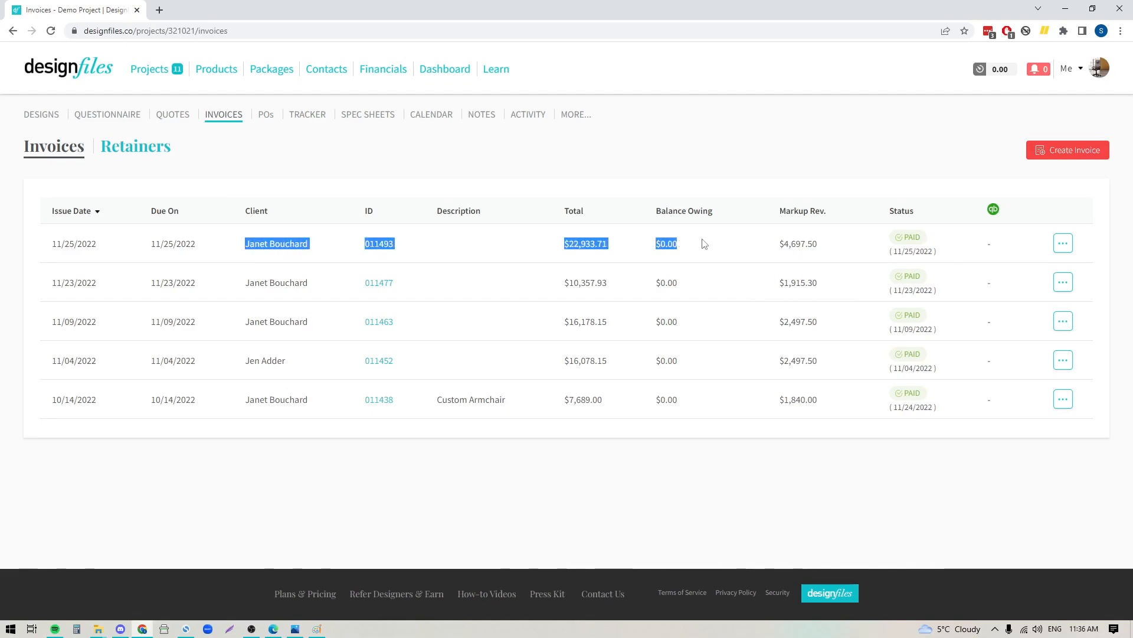
pyautogui.click(668, 142)
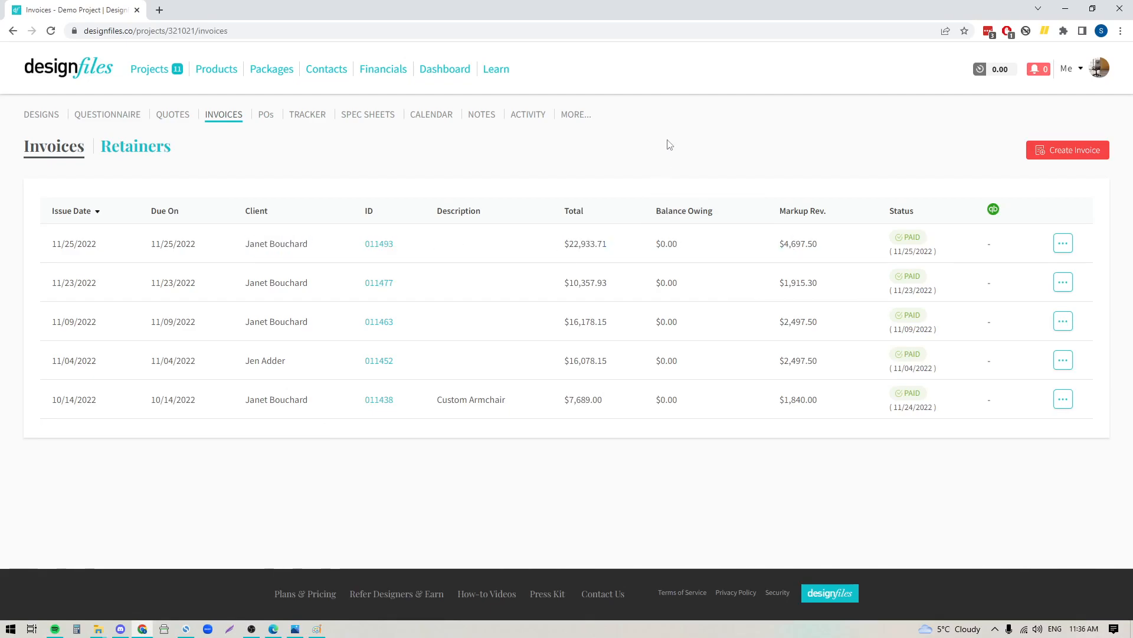
pyautogui.moveTo(972, 252)
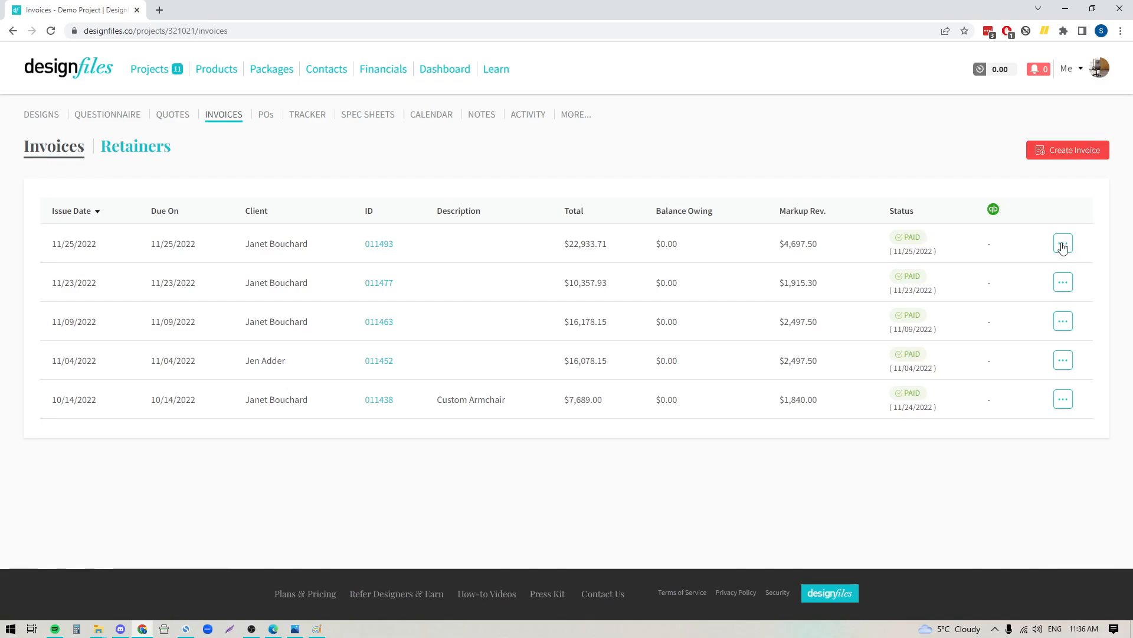
pyautogui.click(1063, 244)
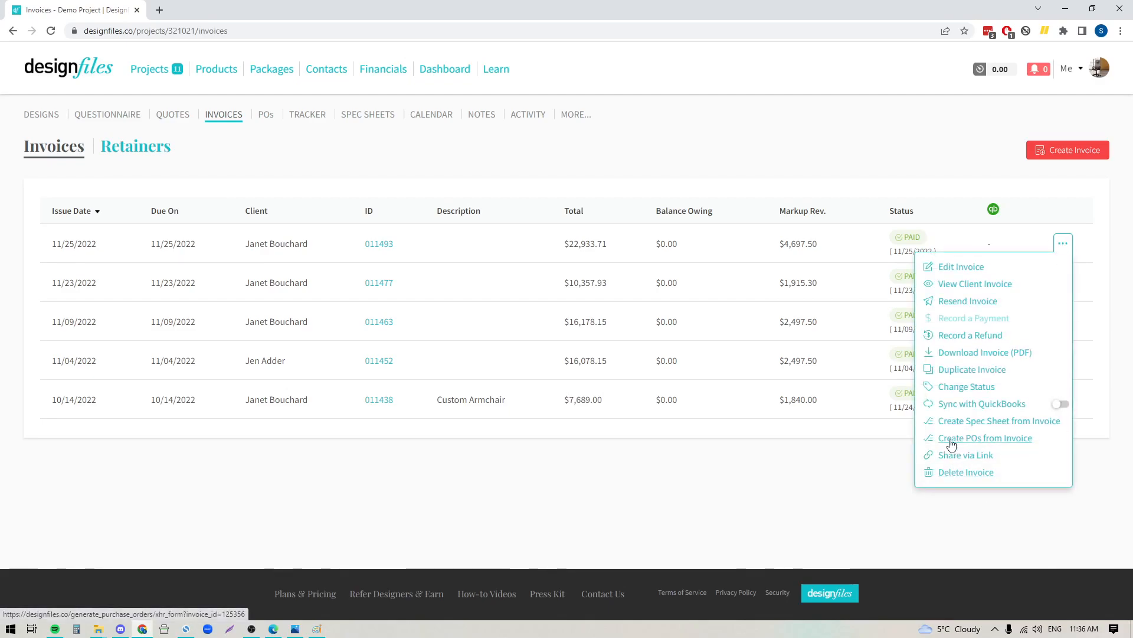
pyautogui.moveTo(975, 441)
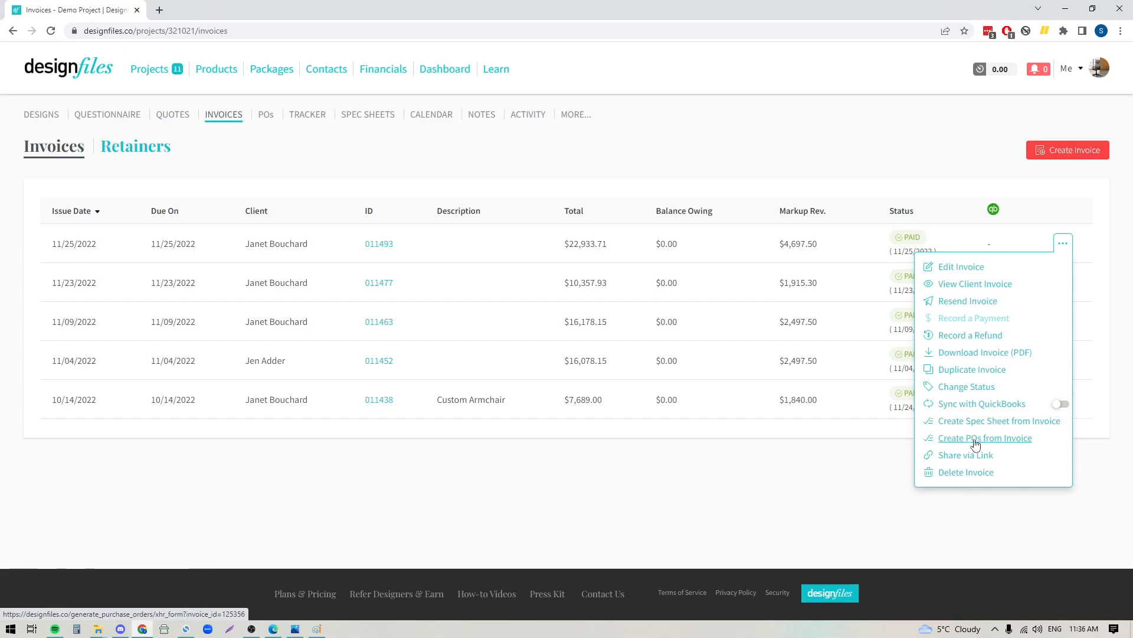
pyautogui.moveTo(951, 446)
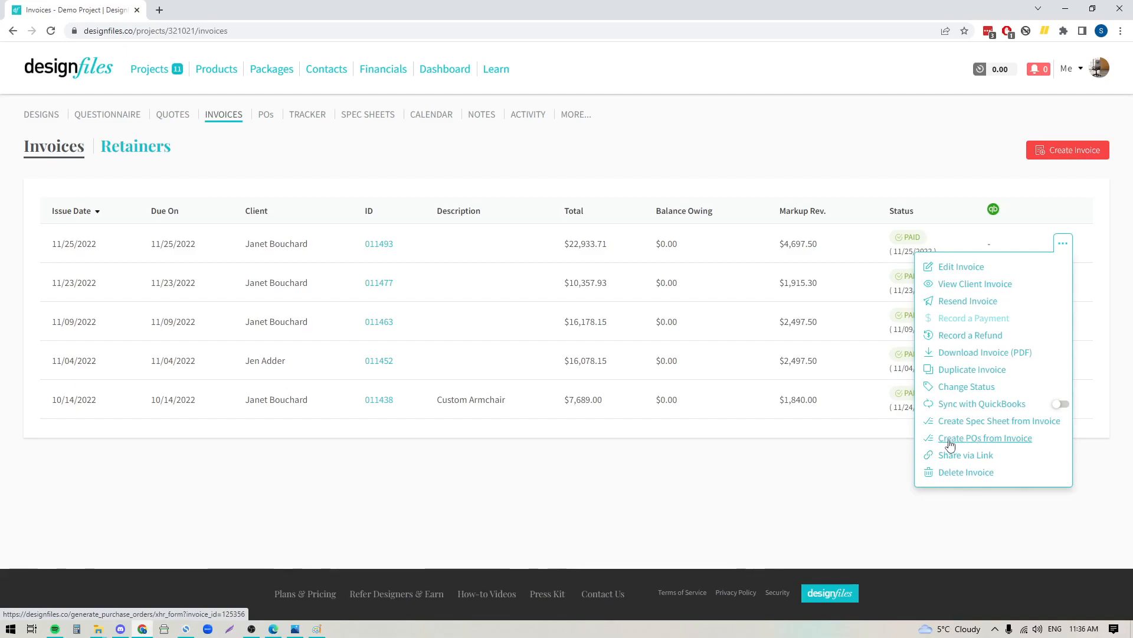
# Step: Create purchase orders from invoice 011493 for all vendors: Bo Concept, Four Hands, Ruggable
pyautogui.click(985, 437)
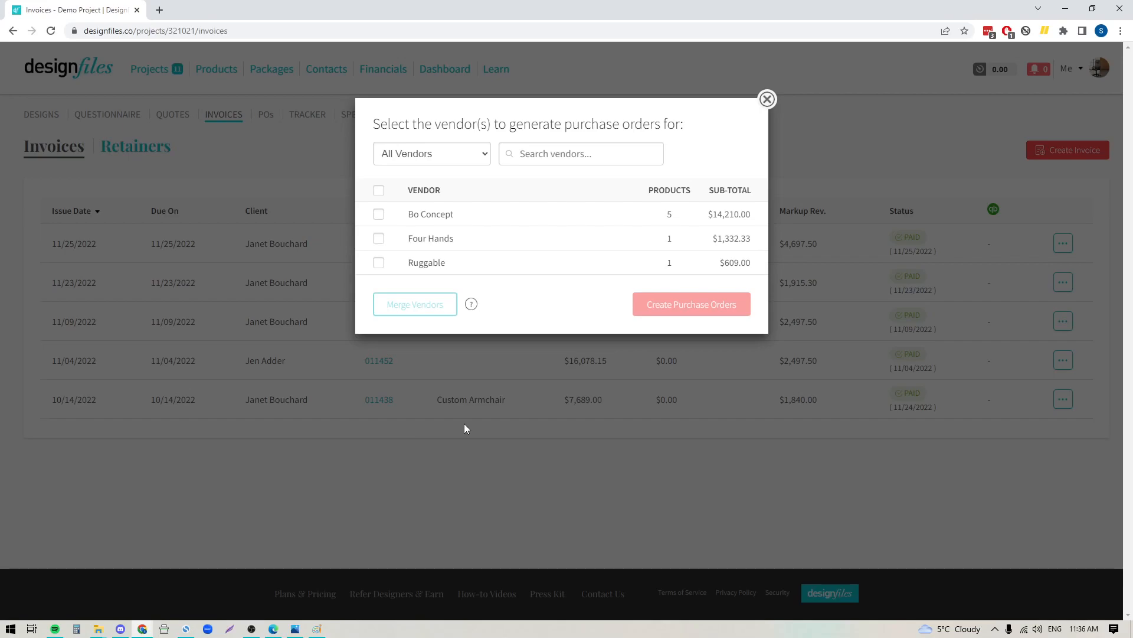
pyautogui.moveTo(721, 174)
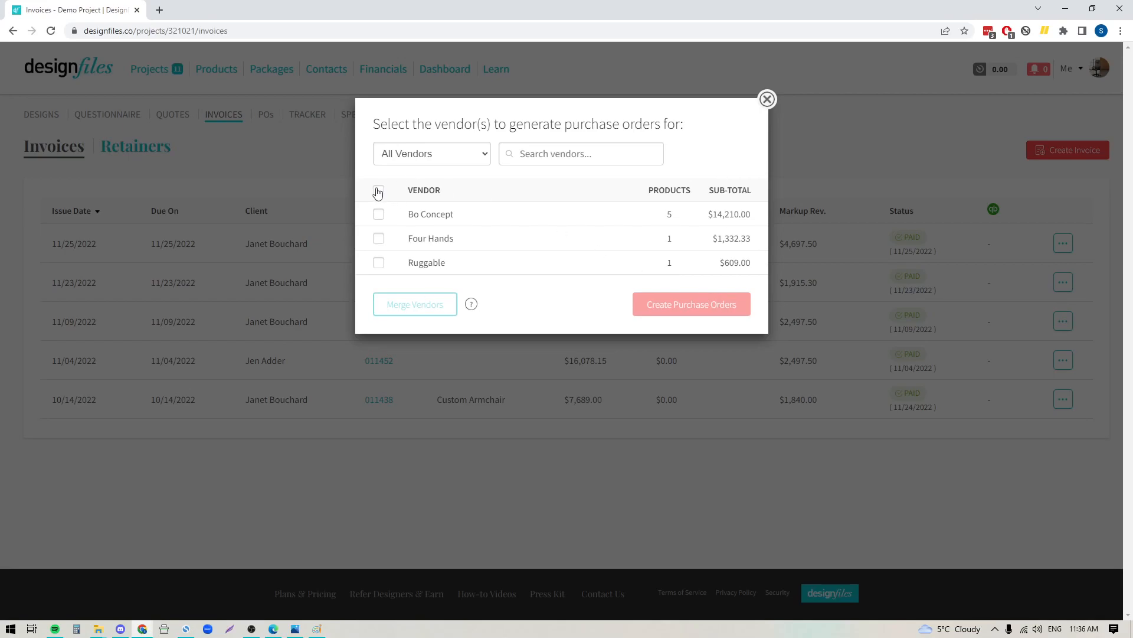
pyautogui.click(378, 190)
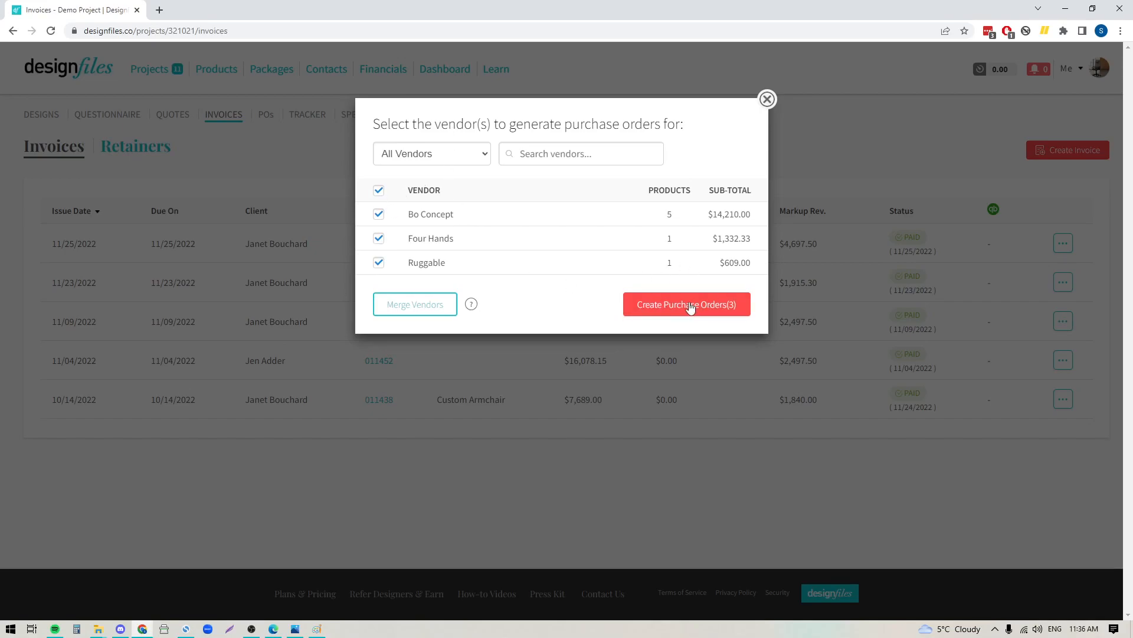
pyautogui.click(686, 303)
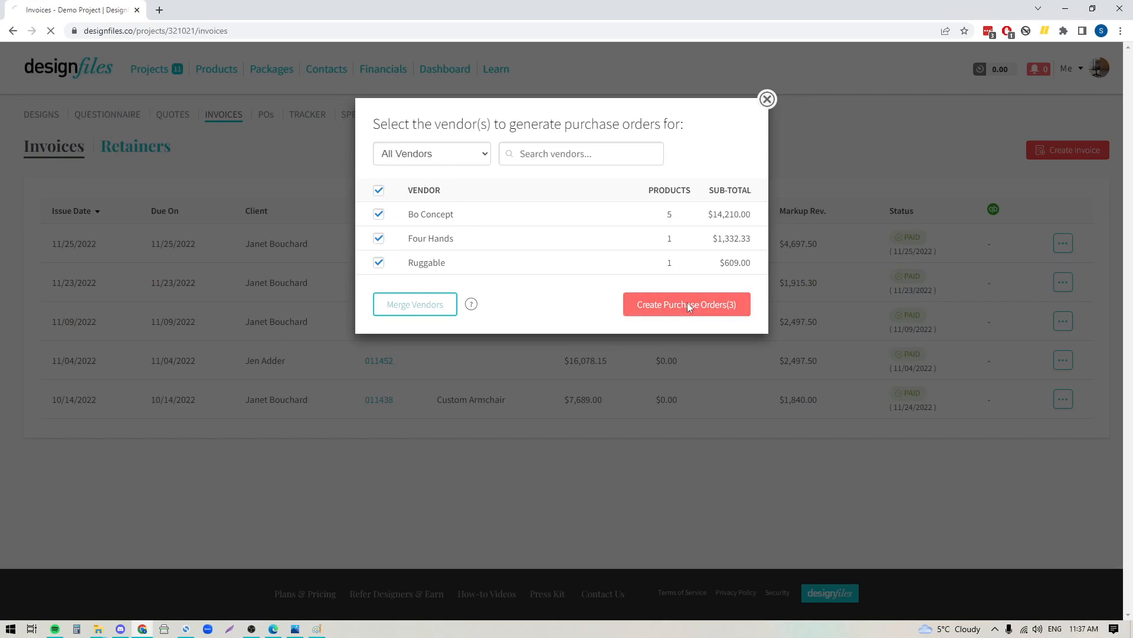
pyautogui.click(686, 304)
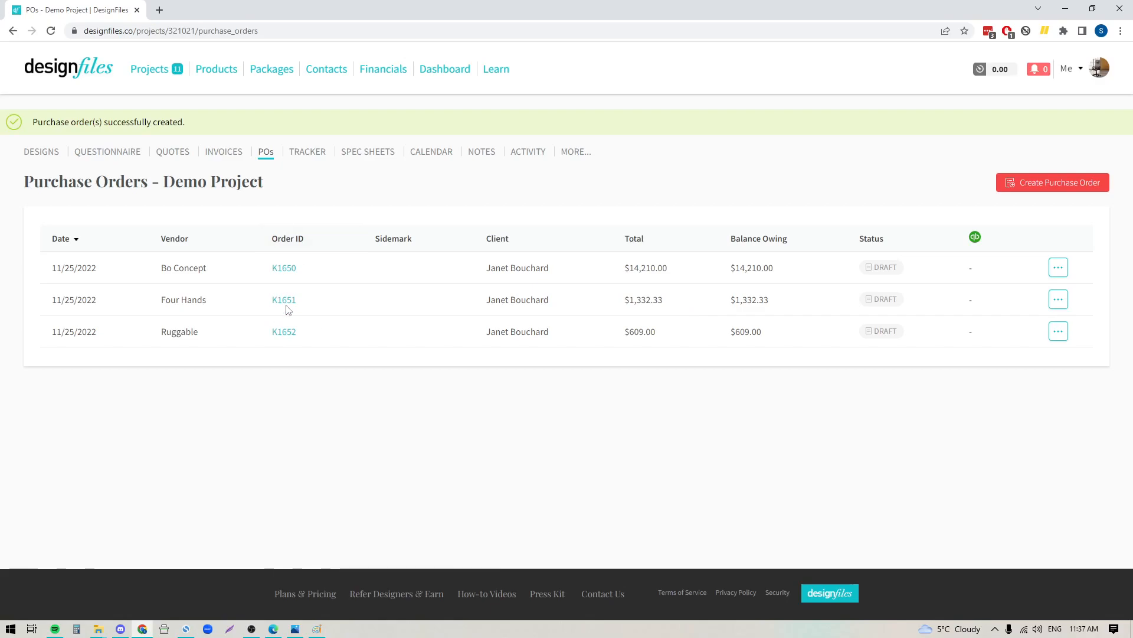
pyautogui.moveTo(375, 199)
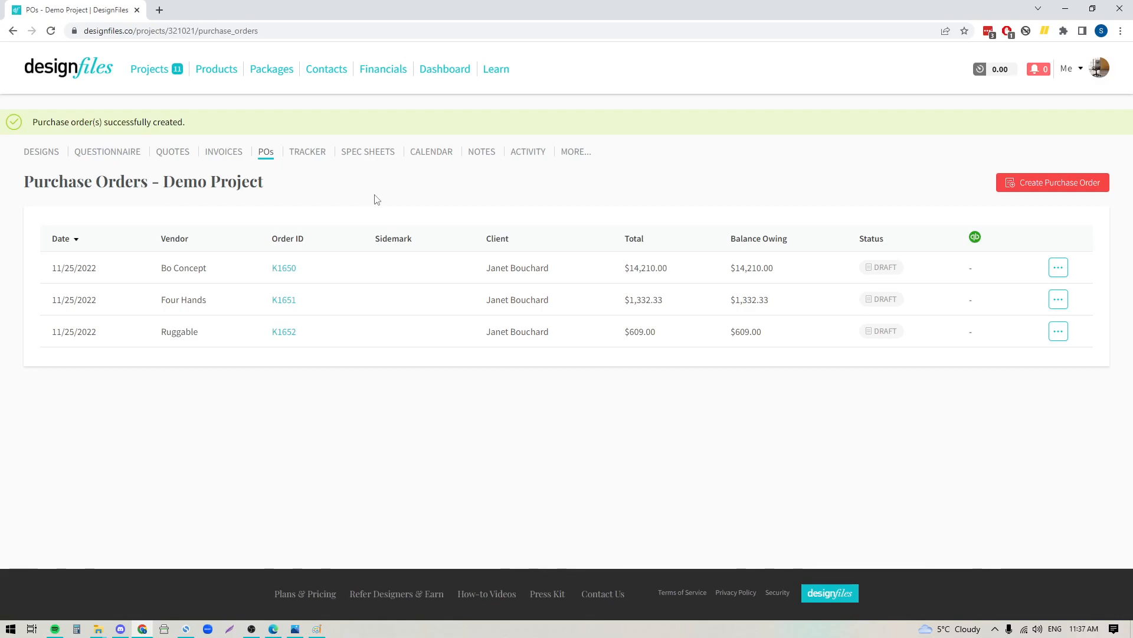
pyautogui.moveTo(1058, 269)
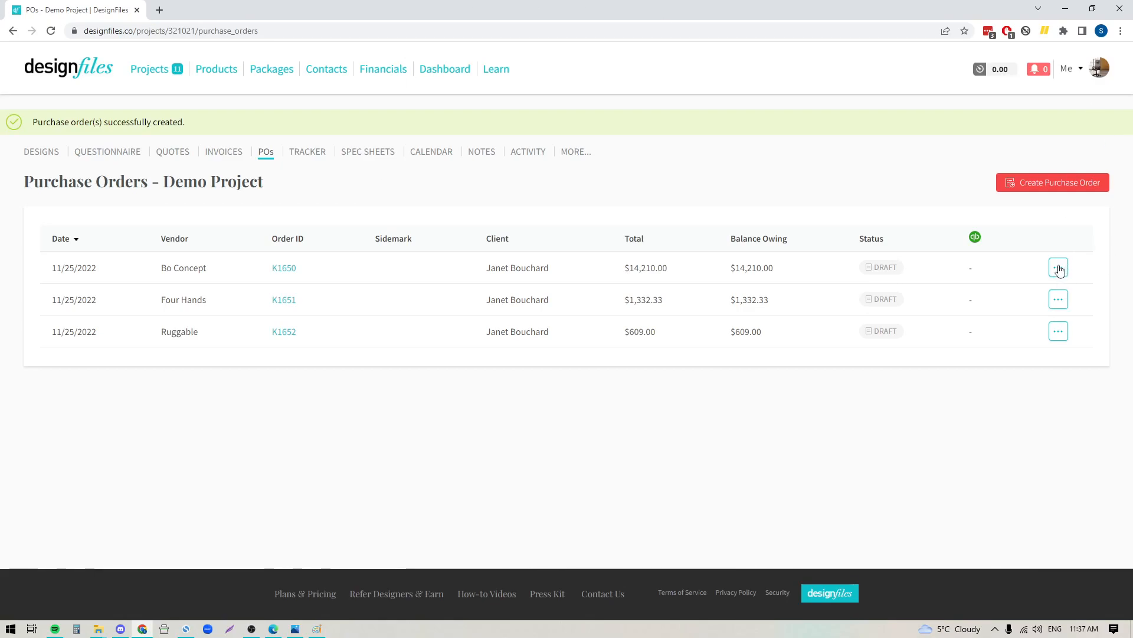
# Step: Choose Edit Purchase Order for the Bo Concept order K1650
pyautogui.click(1057, 267)
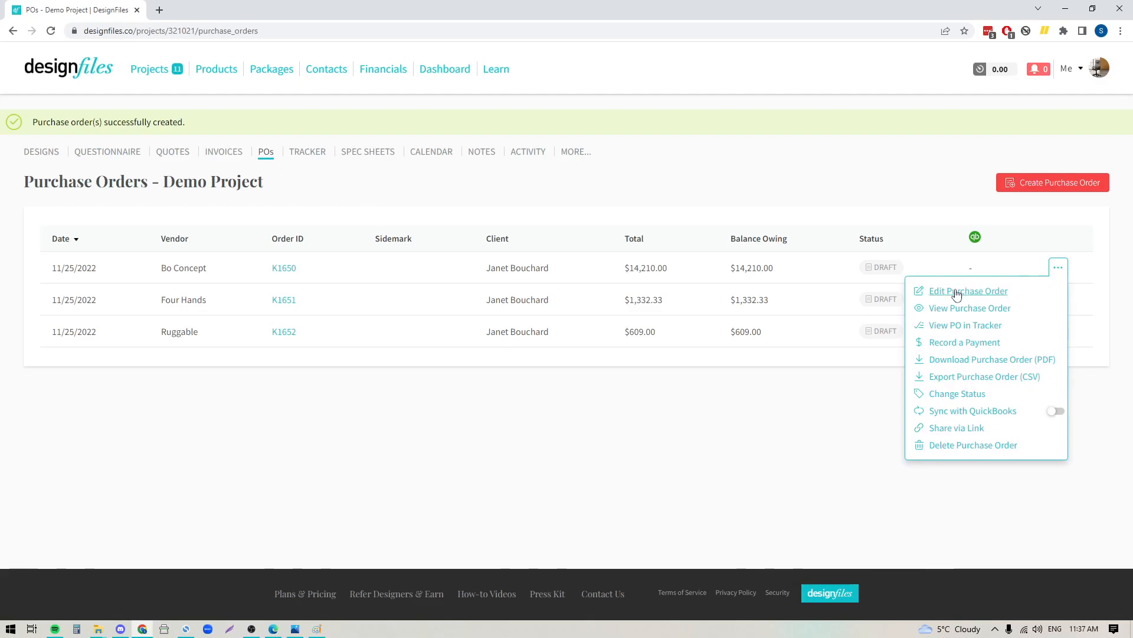
pyautogui.click(969, 291)
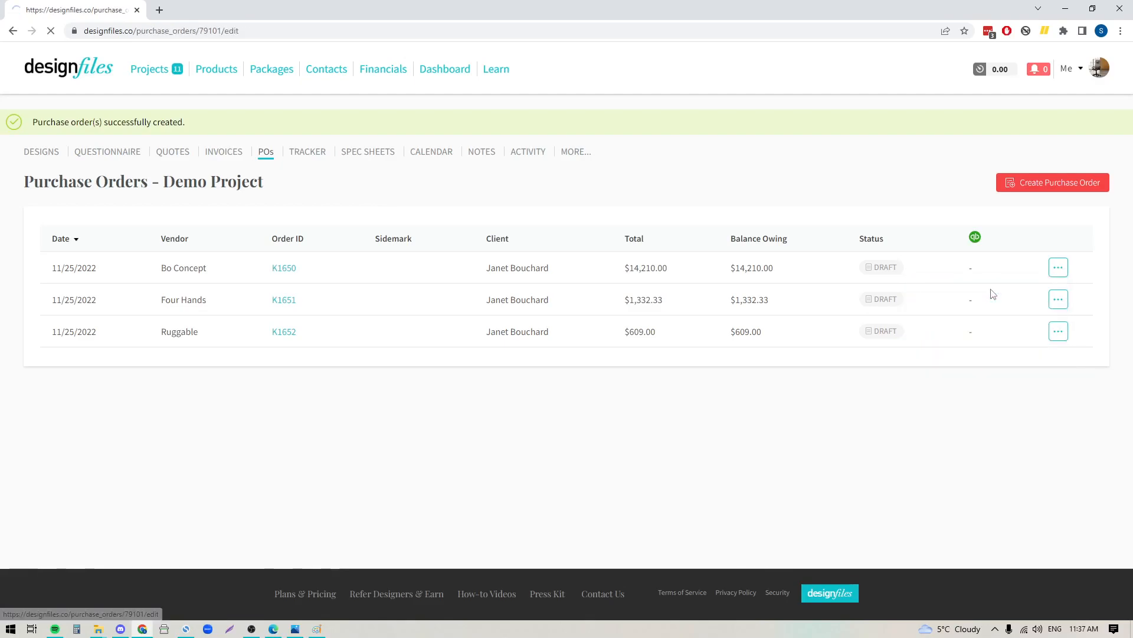
# Step: Enter $550.00 shipping cost on K1650 and view its linked paid invoice 011493
pyautogui.click(284, 268)
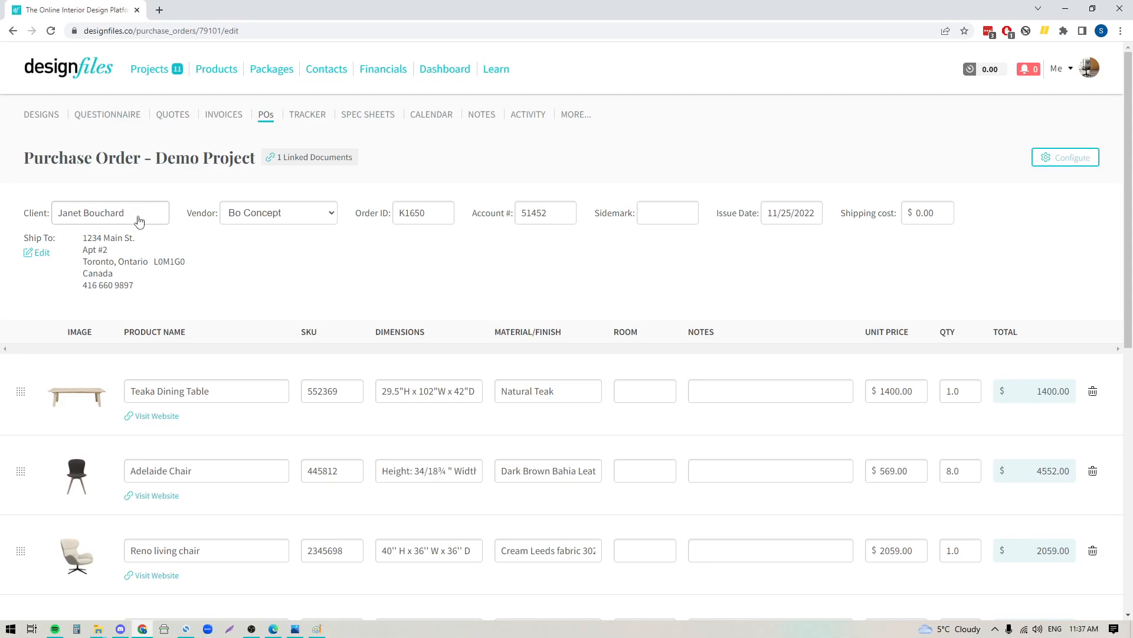
pyautogui.moveTo(257, 224)
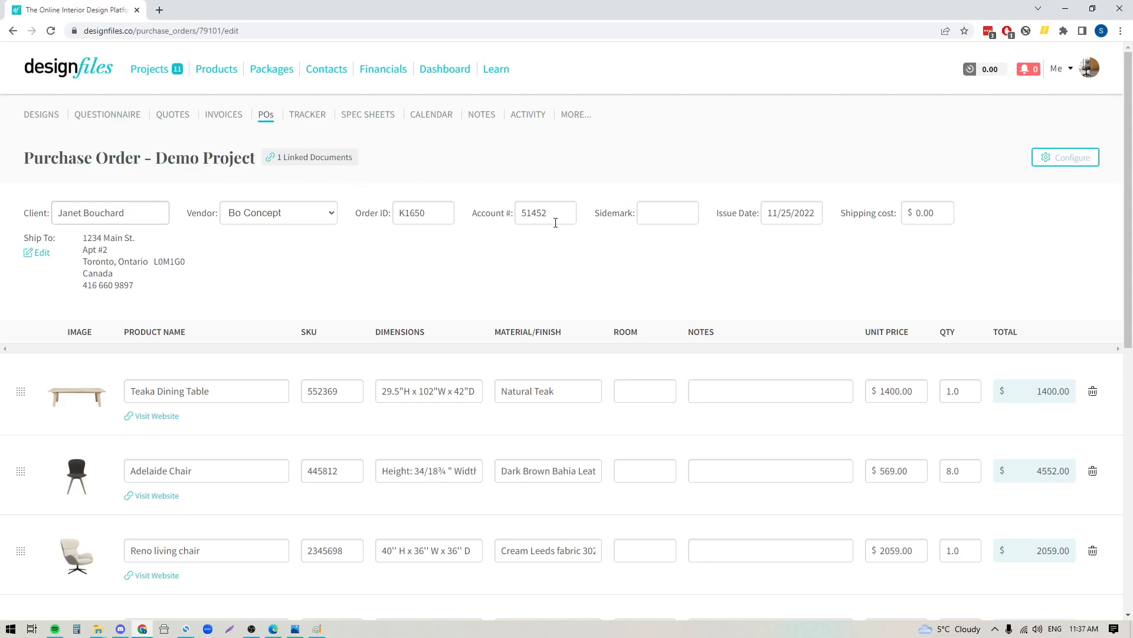
pyautogui.moveTo(907, 235)
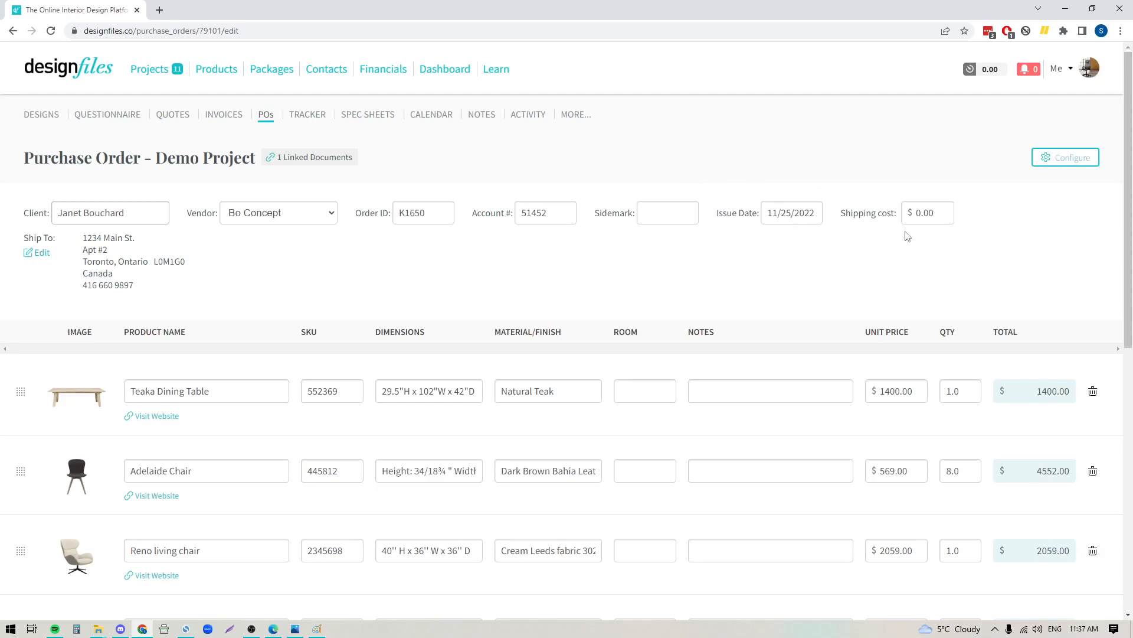
pyautogui.click(933, 213)
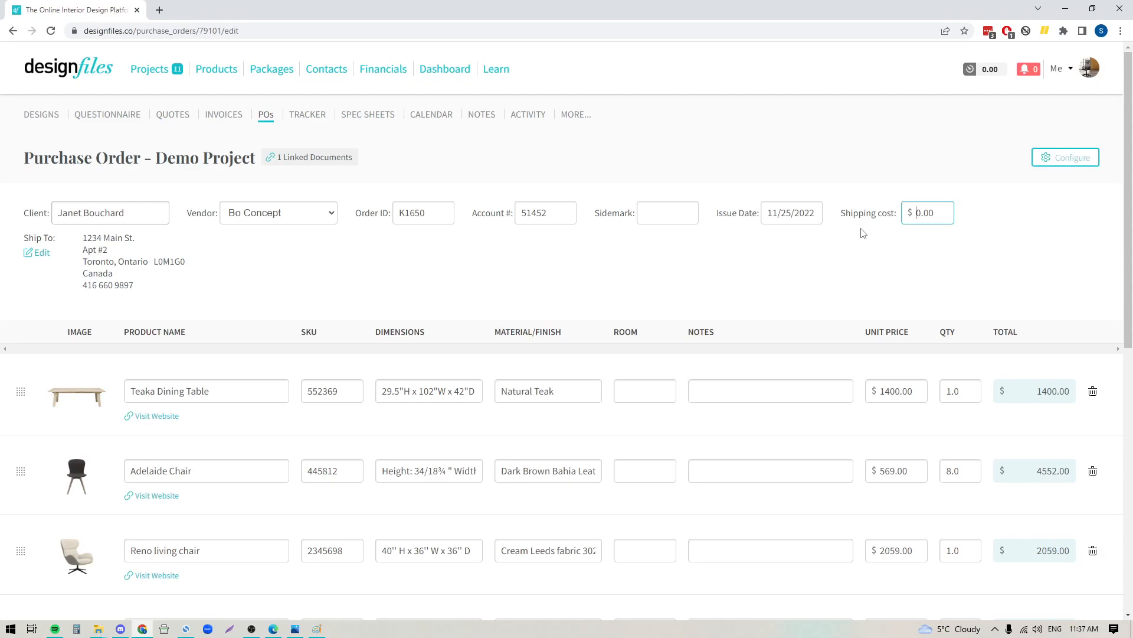
pyautogui.write('550.00')
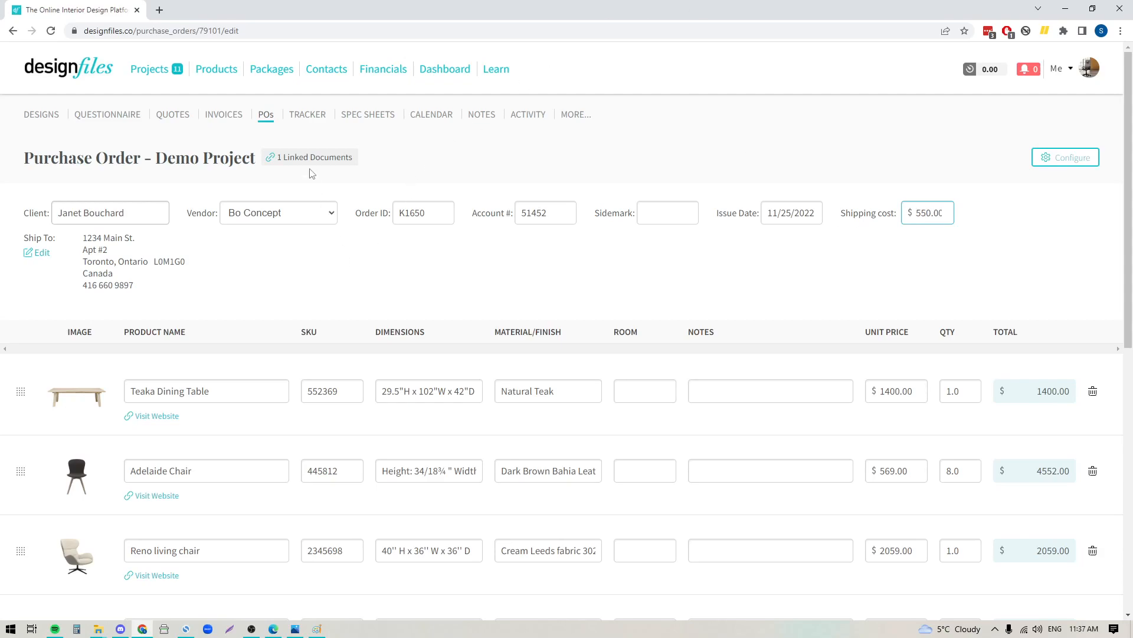
pyautogui.click(315, 157)
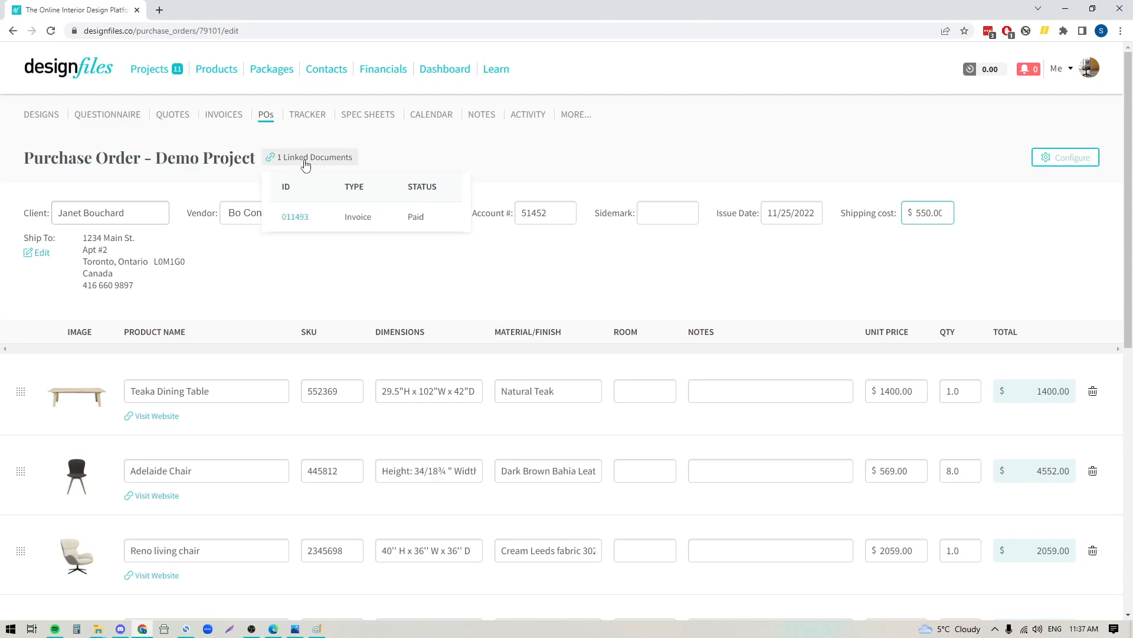
pyautogui.click(927, 213)
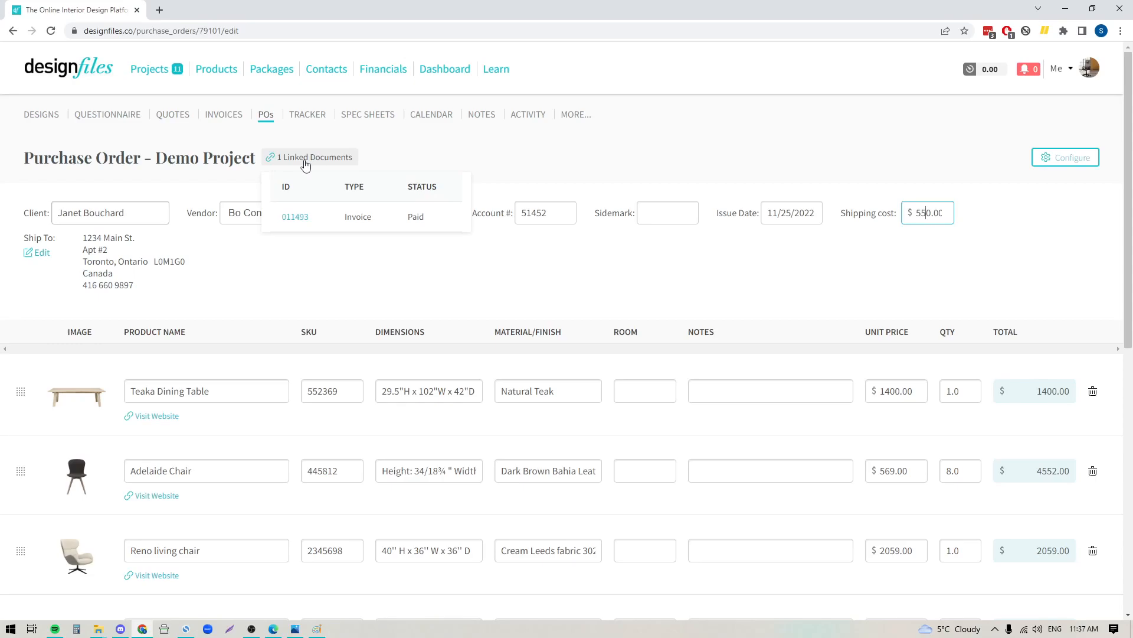
pyautogui.moveTo(295, 216)
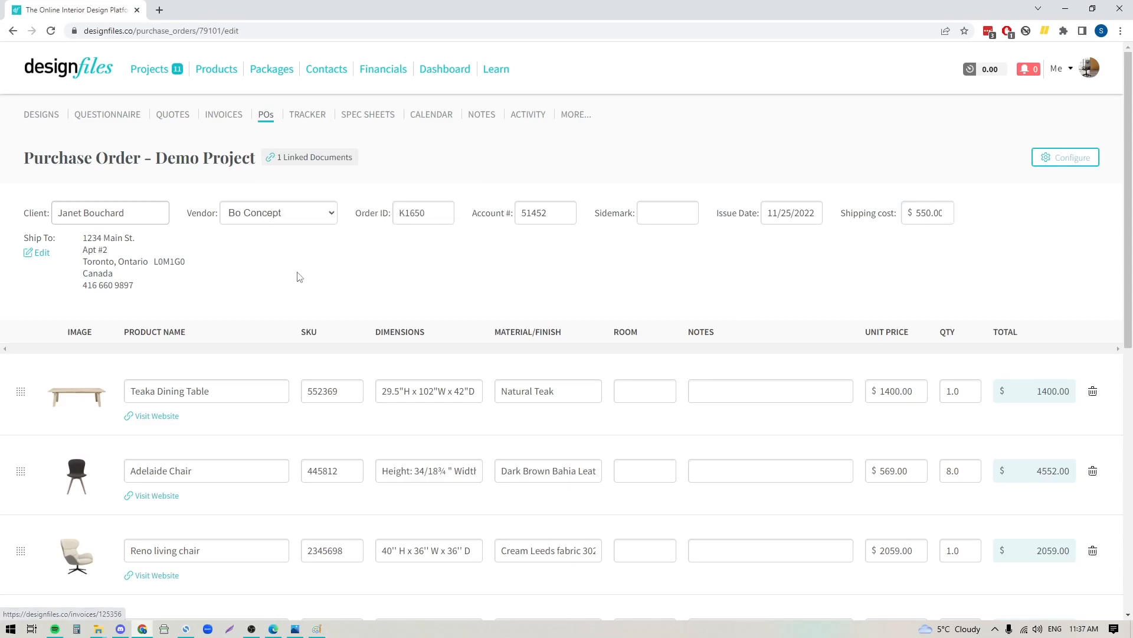
pyautogui.scroll(-3)
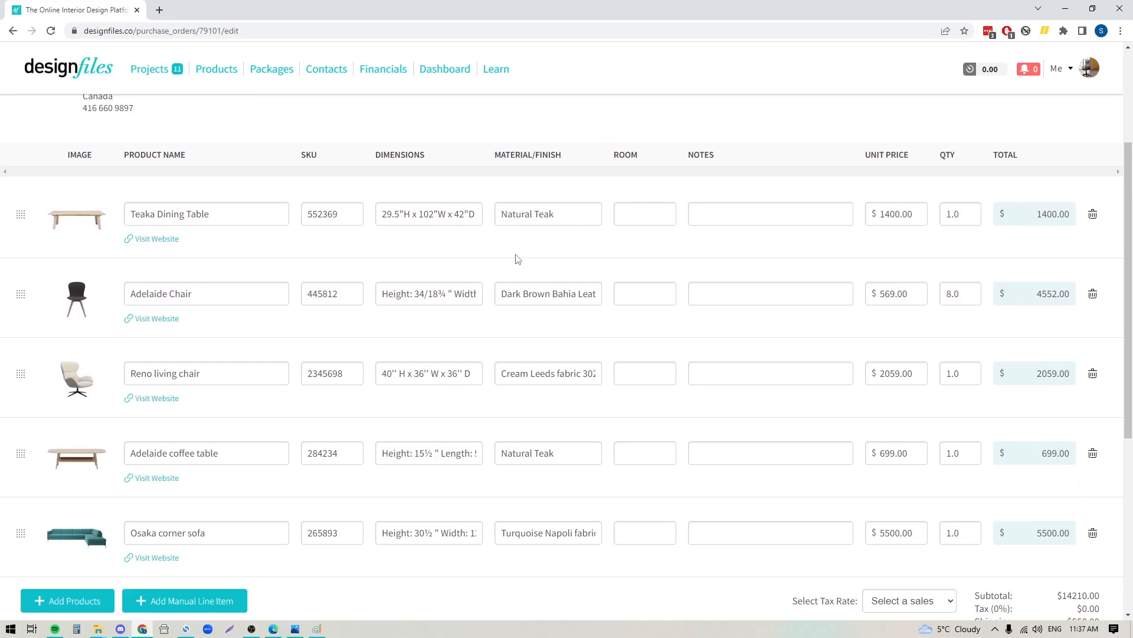
pyautogui.moveTo(605, 398)
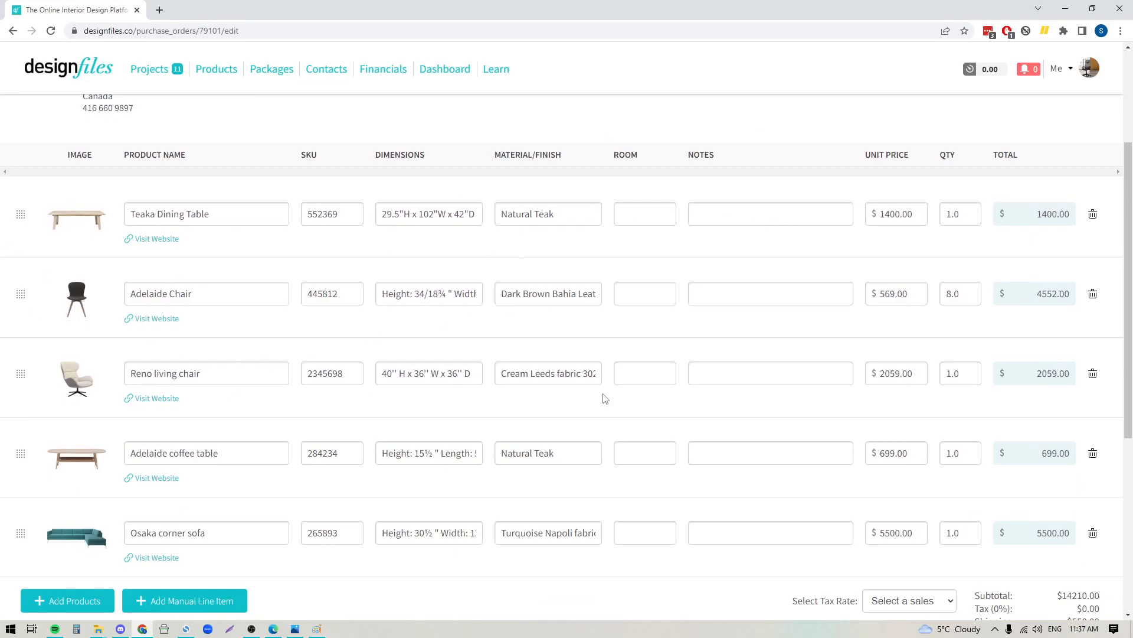
pyautogui.moveTo(399, 446)
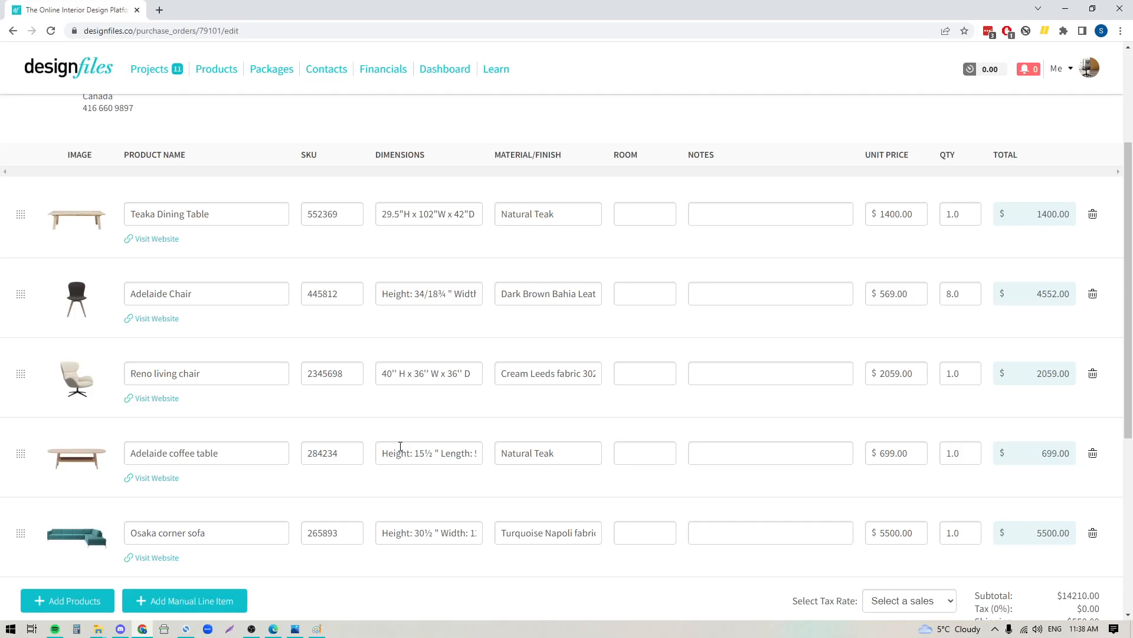
pyautogui.moveTo(107, 235)
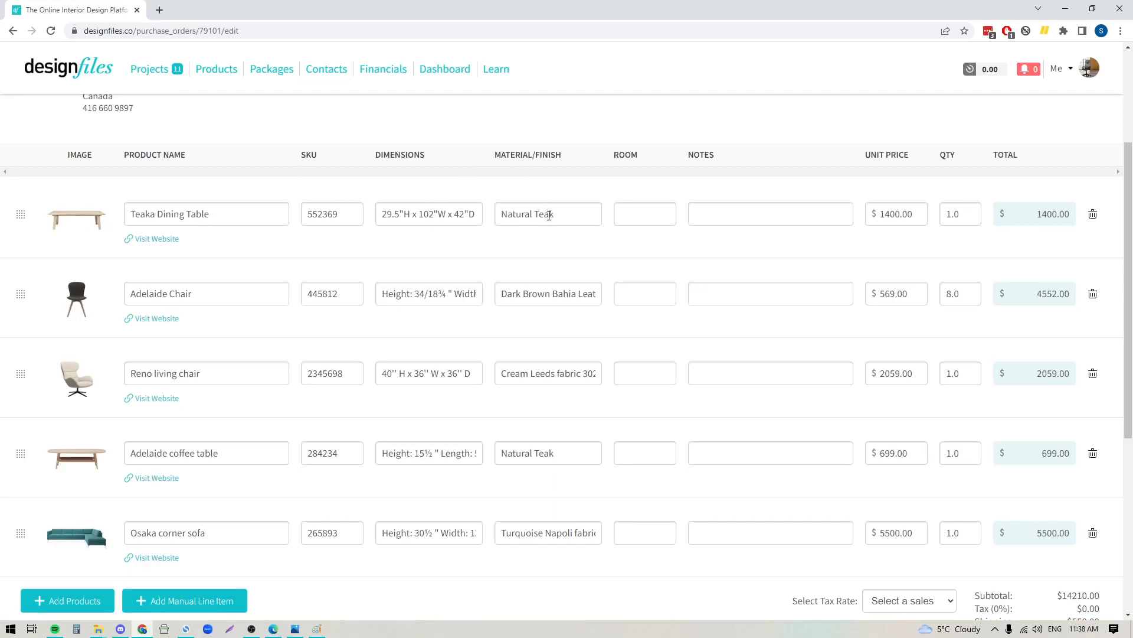
pyautogui.moveTo(912, 241)
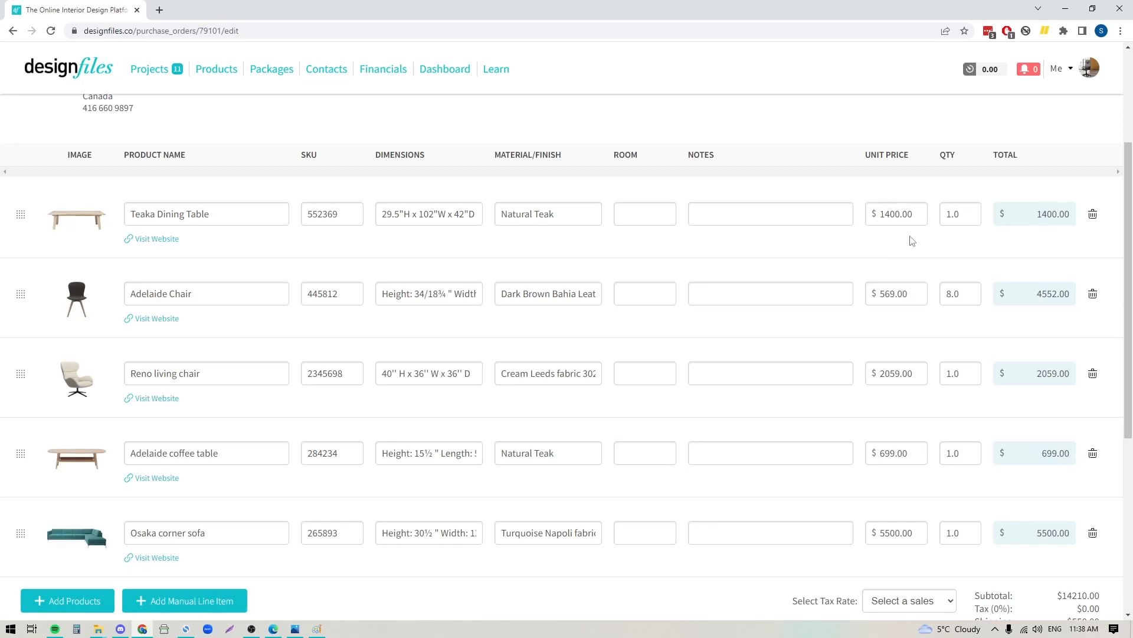
pyautogui.moveTo(1002, 235)
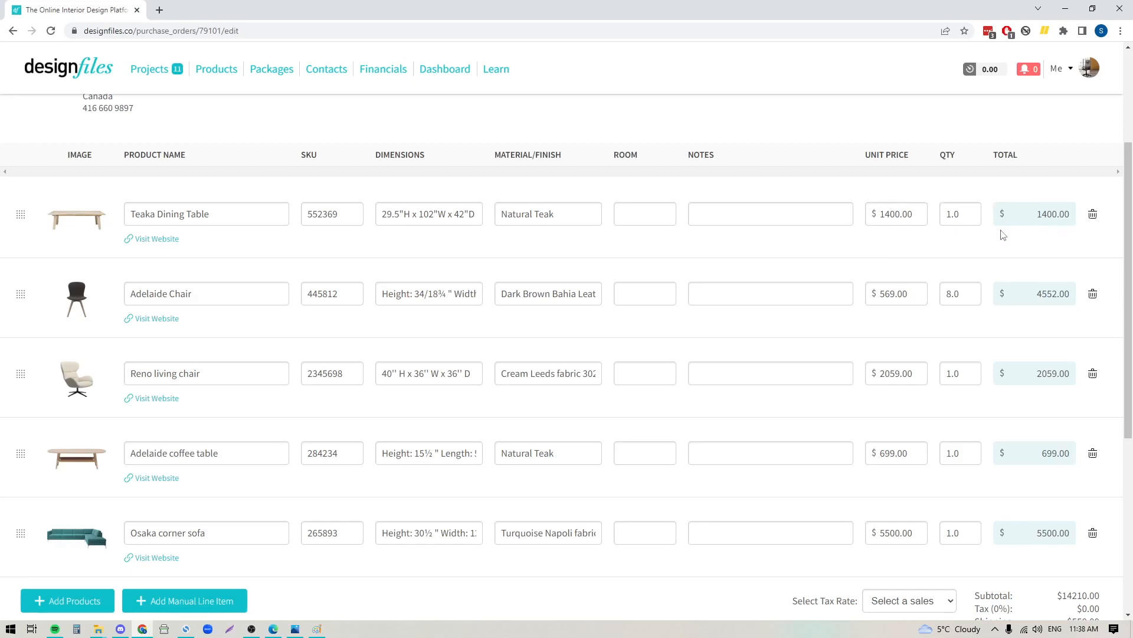
pyautogui.moveTo(758, 495)
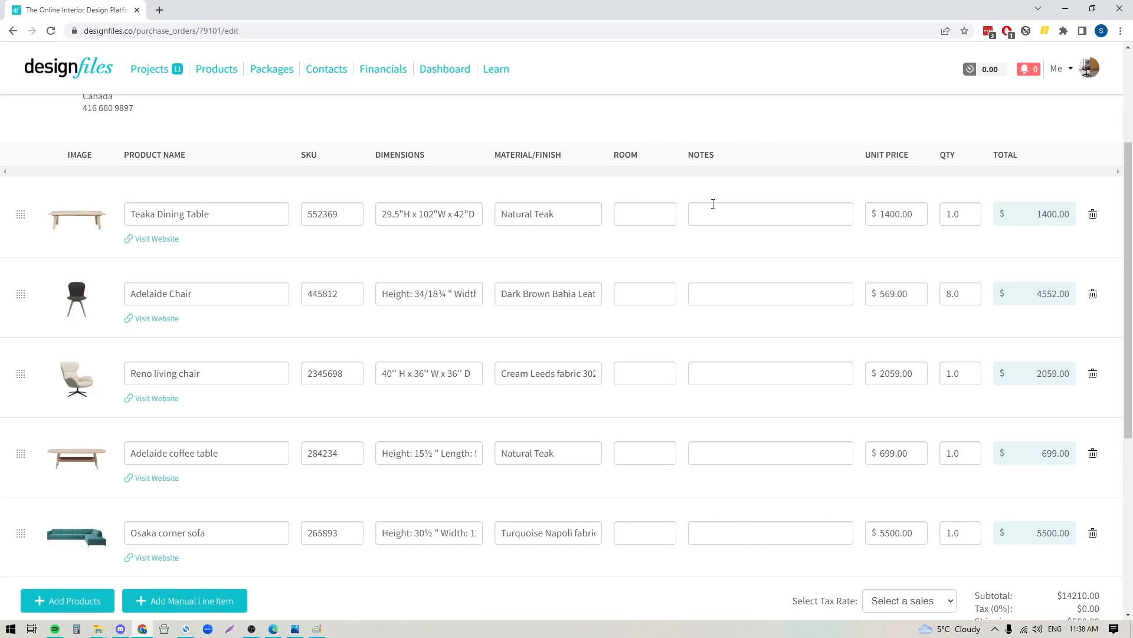
pyautogui.moveTo(751, 586)
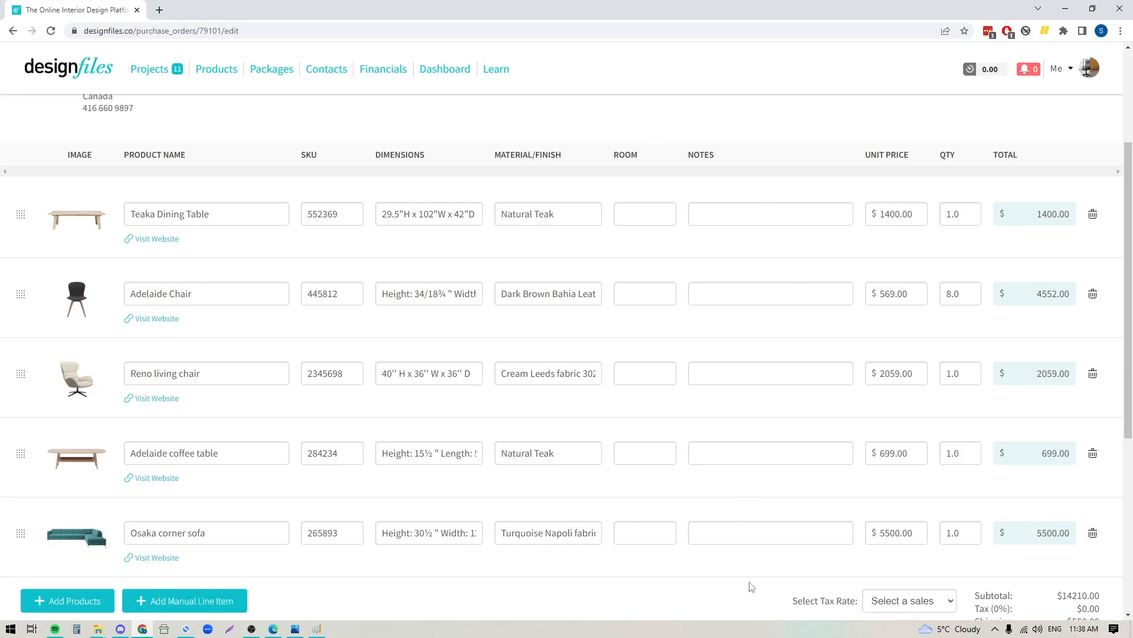
pyautogui.moveTo(654, 525)
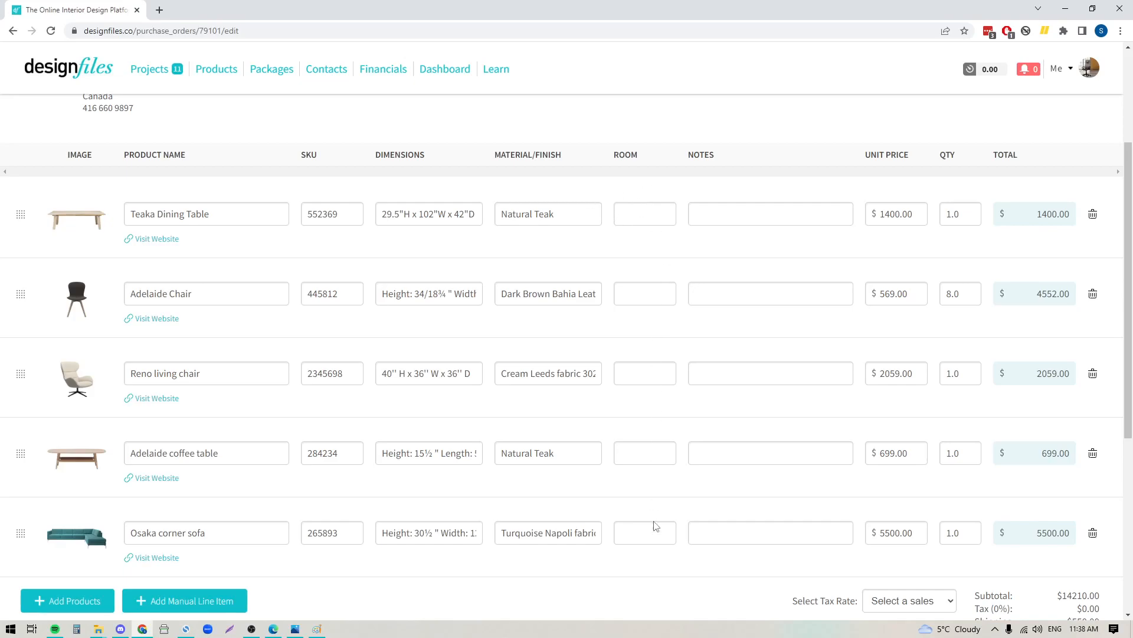
pyautogui.moveTo(680, 583)
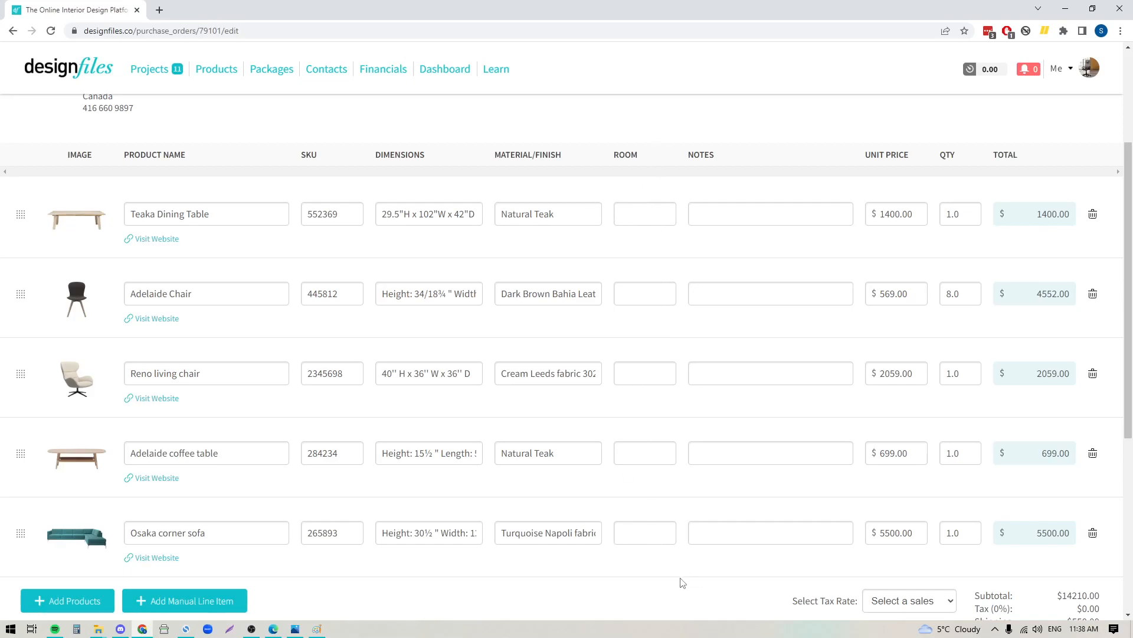
pyautogui.moveTo(739, 566)
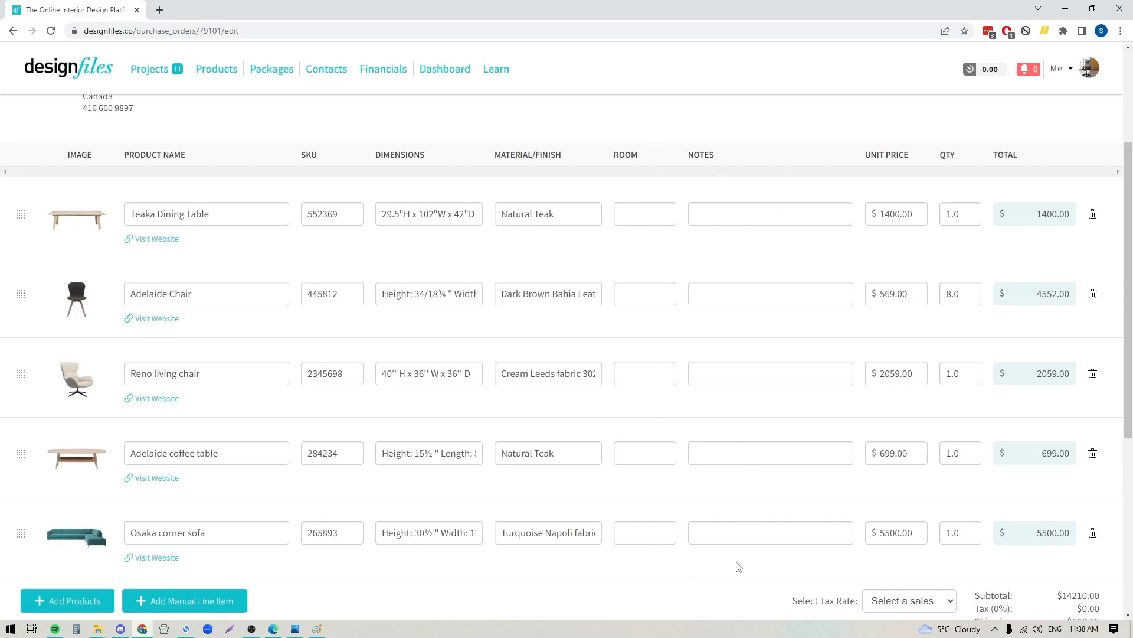
pyautogui.scroll(-3)
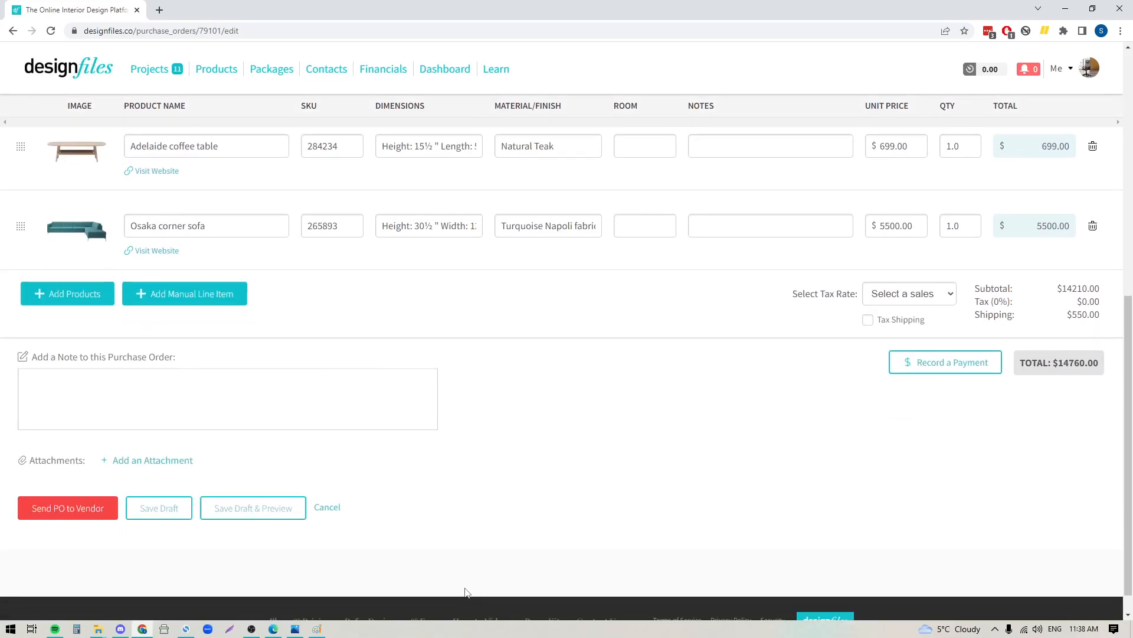
pyautogui.moveTo(84, 305)
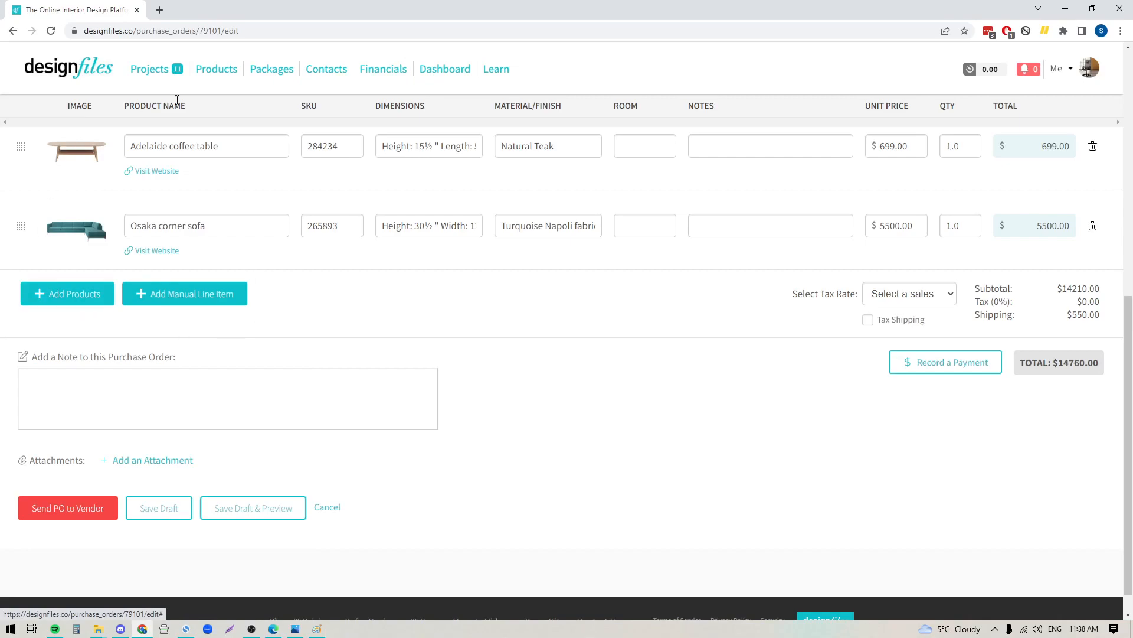
pyautogui.moveTo(67, 294)
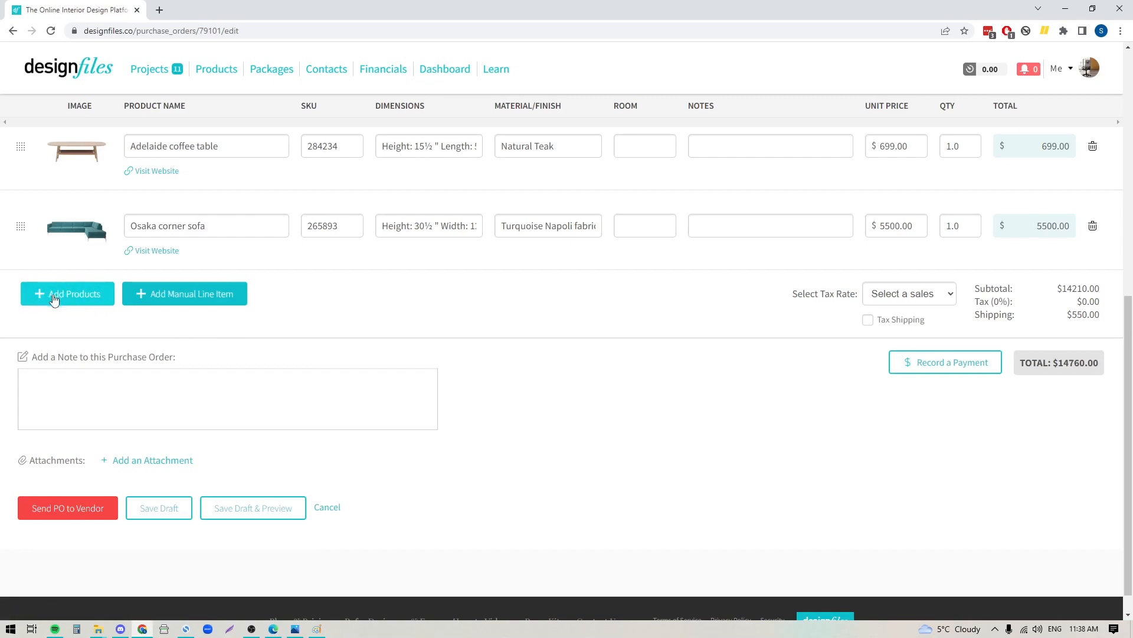
# Step: Filter project products to vendor Bo Concept and add the Adelaide Chair to K1650
pyautogui.click(67, 294)
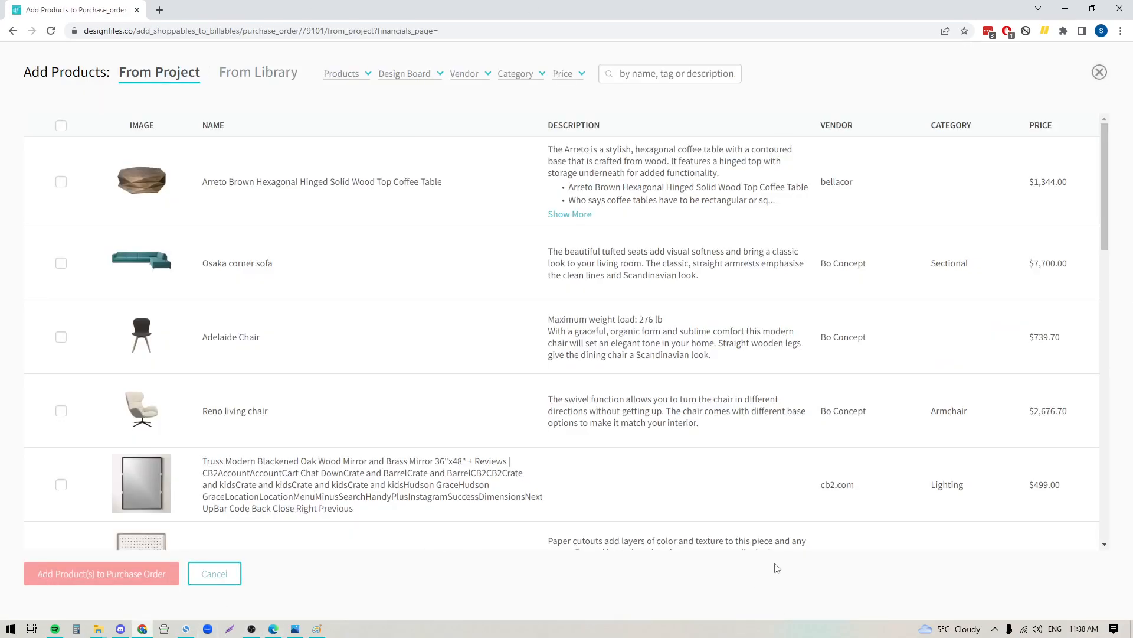
pyautogui.moveTo(531, 347)
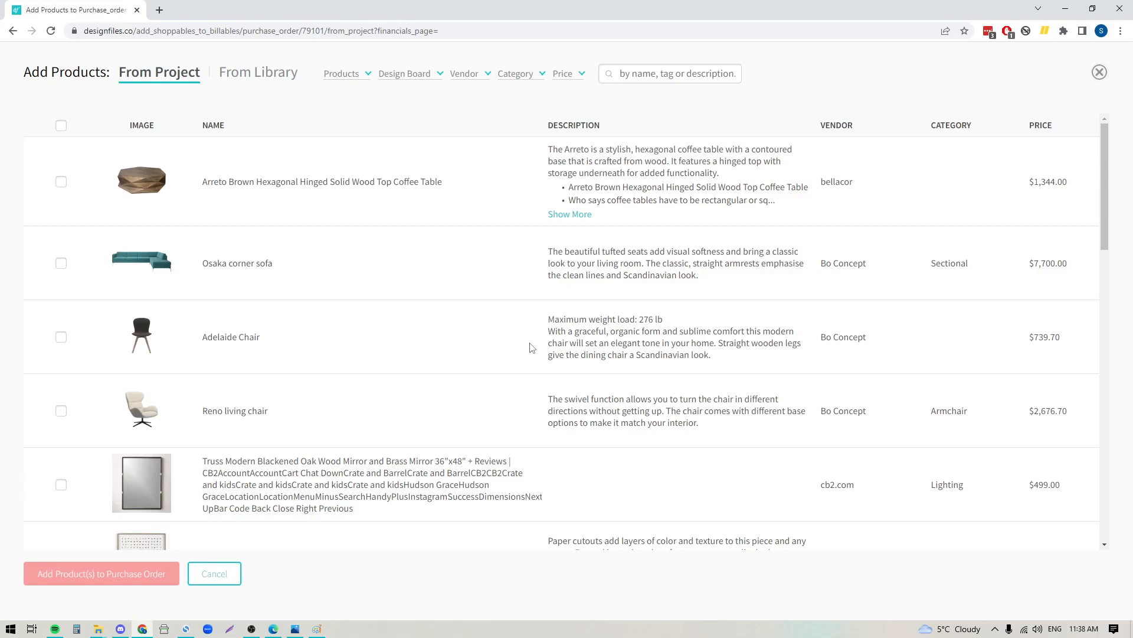
pyautogui.click(467, 73)
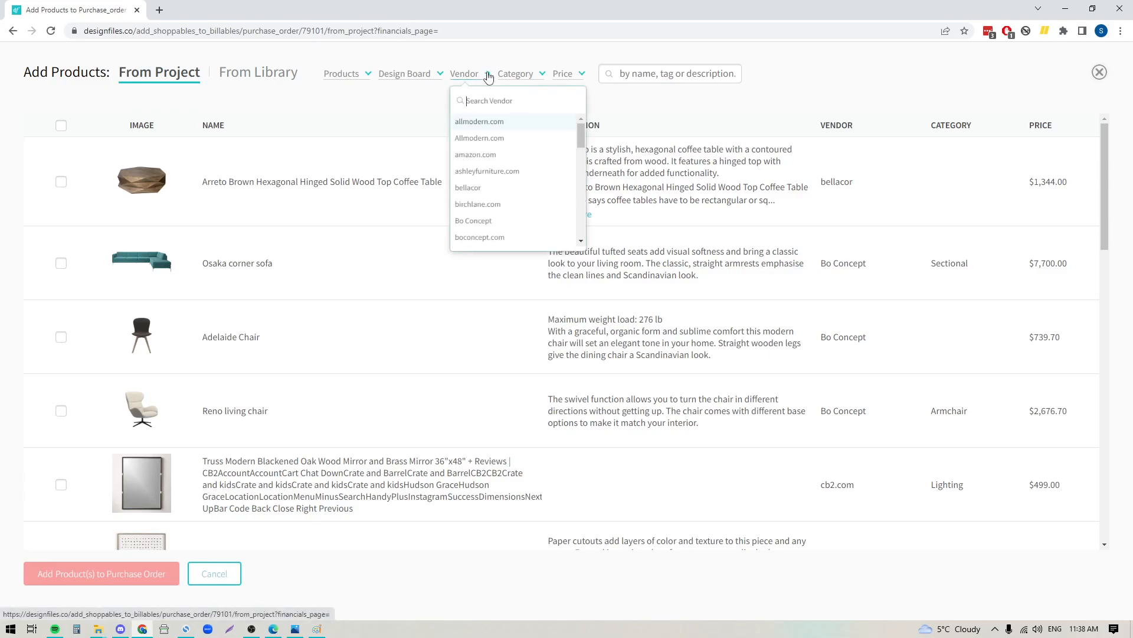
pyautogui.moveTo(479, 238)
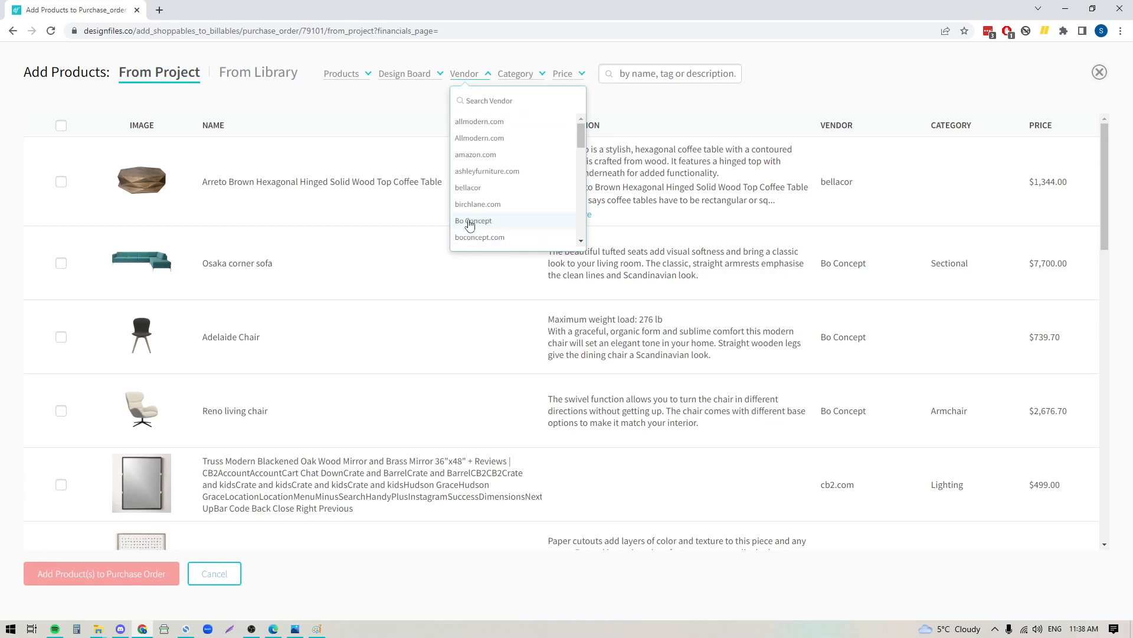
pyautogui.click(473, 220)
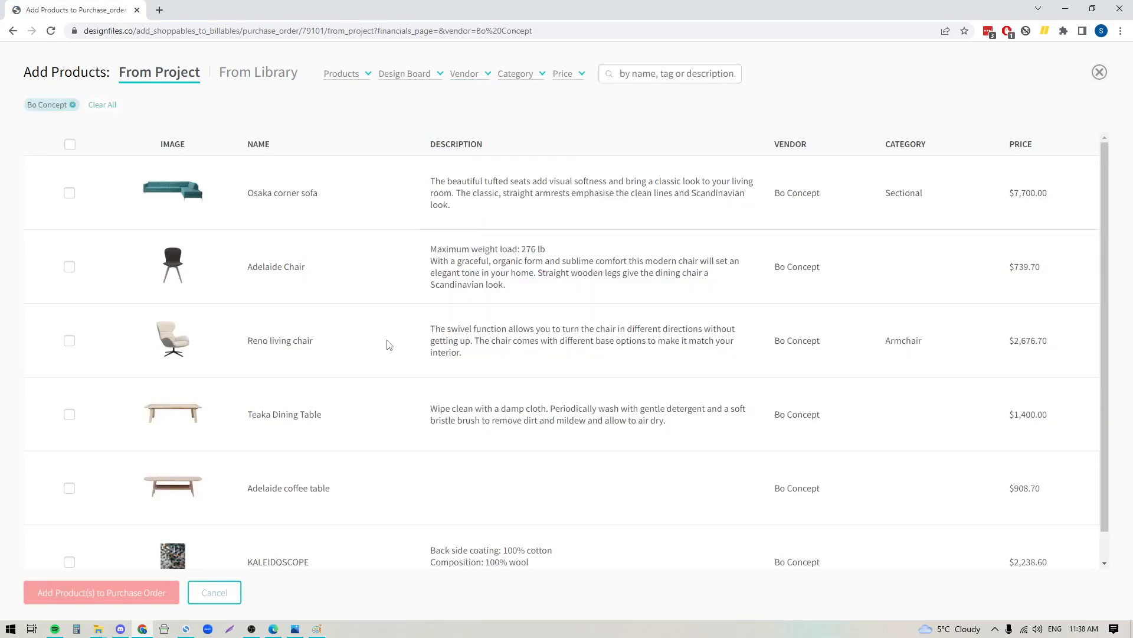
pyautogui.moveTo(171, 511)
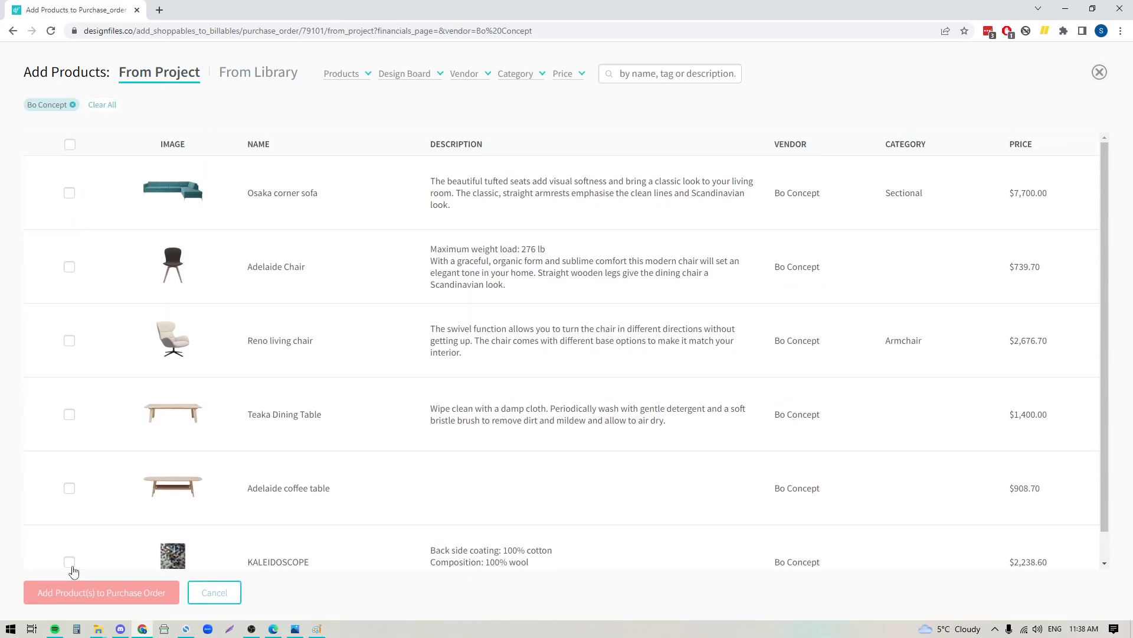
pyautogui.moveTo(70, 277)
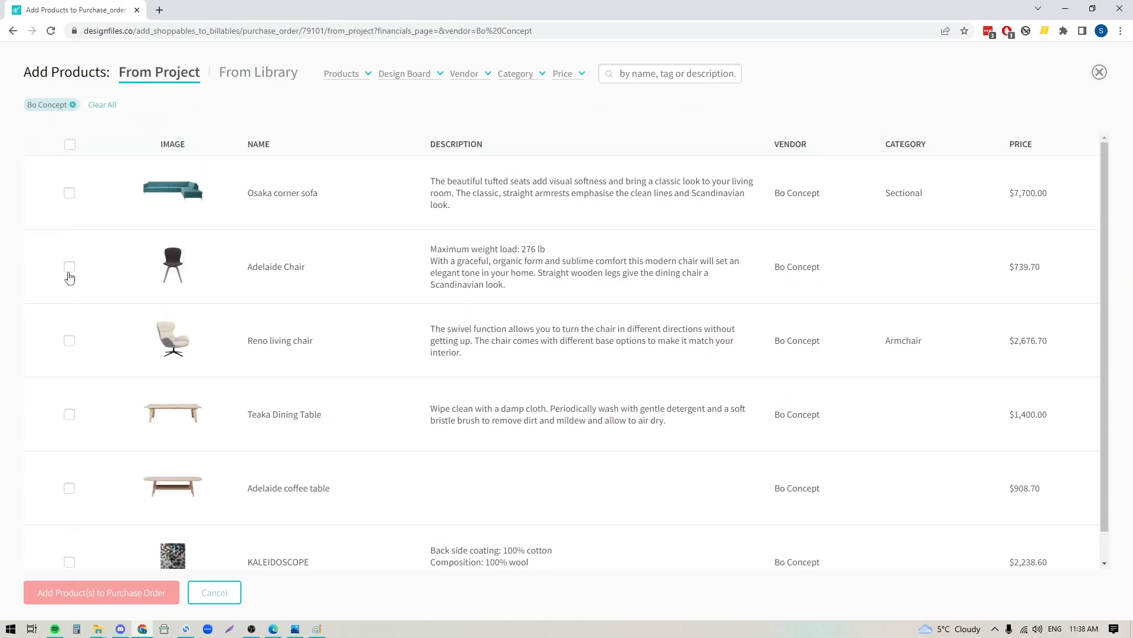
pyautogui.click(69, 266)
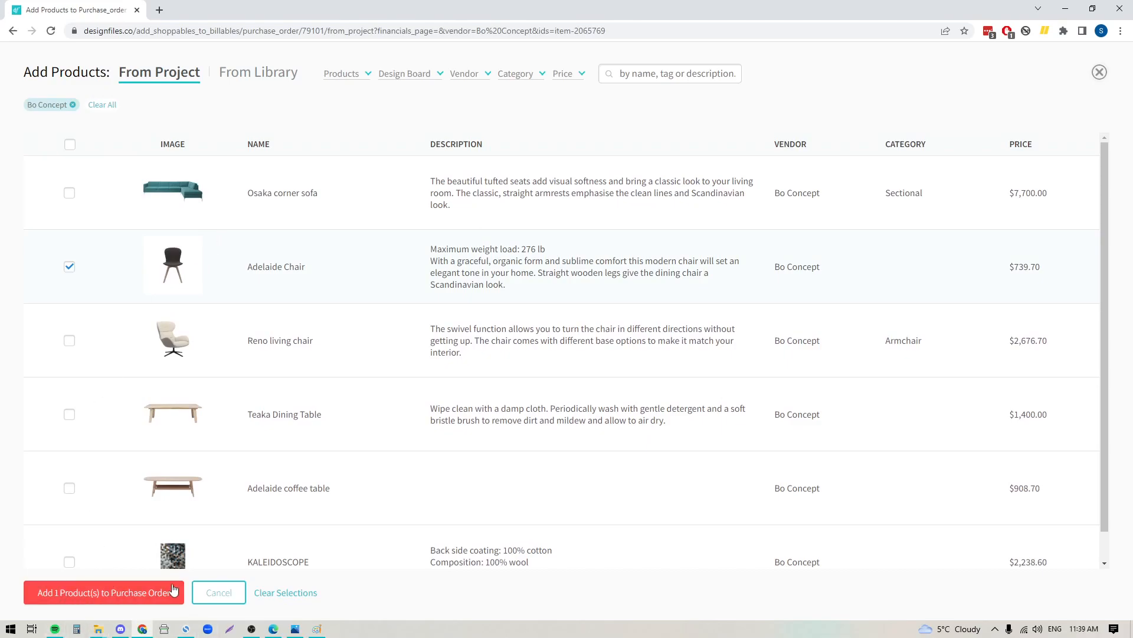
pyautogui.click(104, 593)
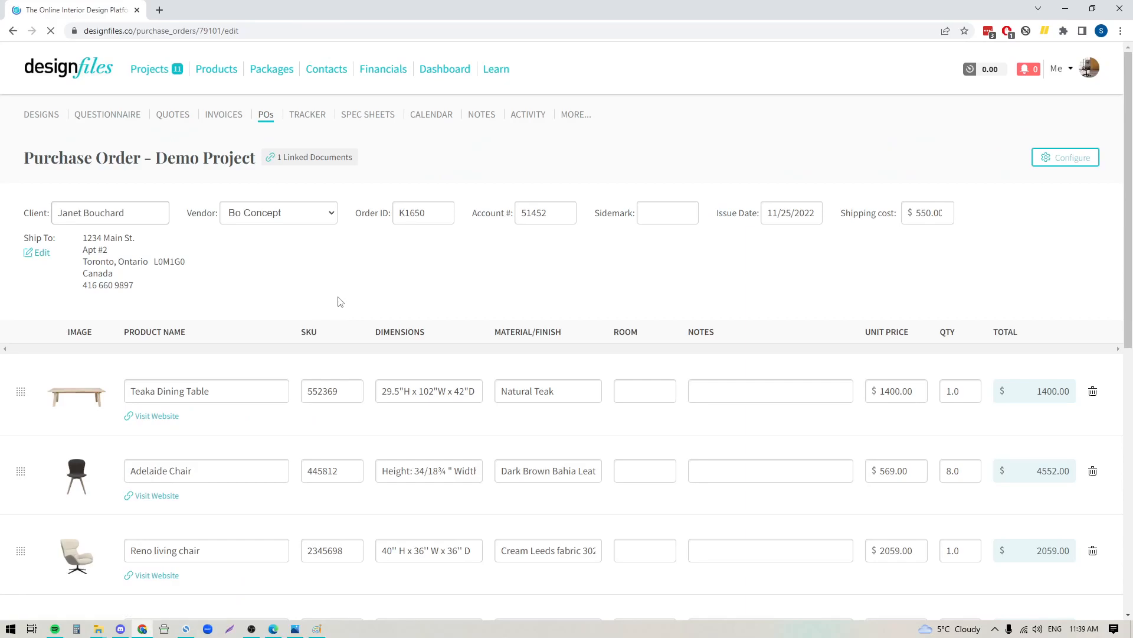
pyautogui.scroll(-3)
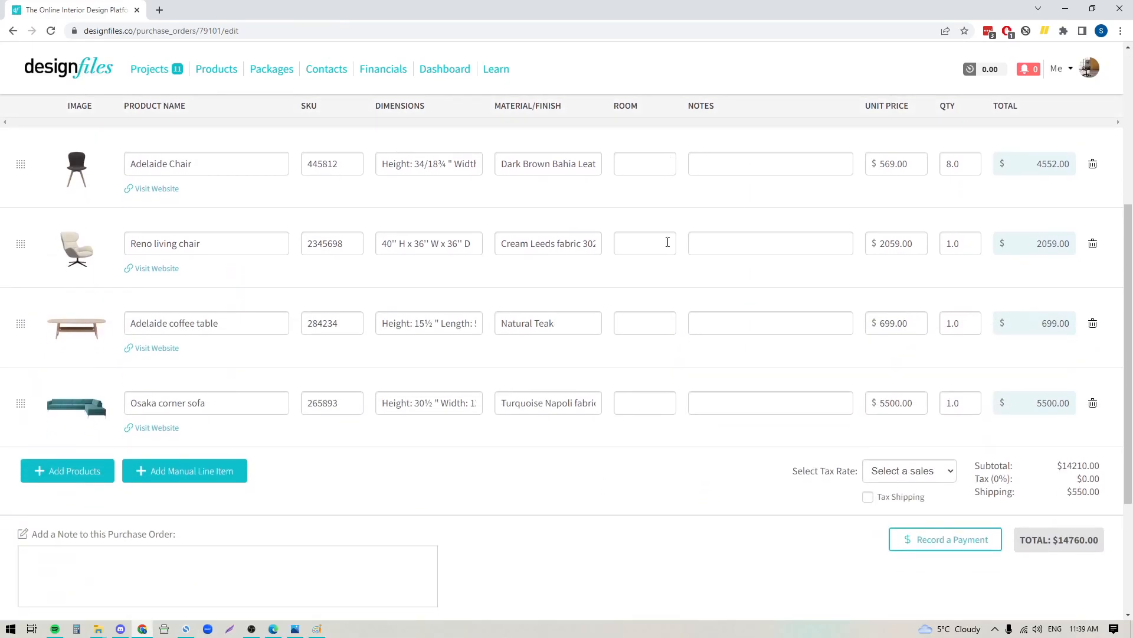
pyautogui.scroll(-3)
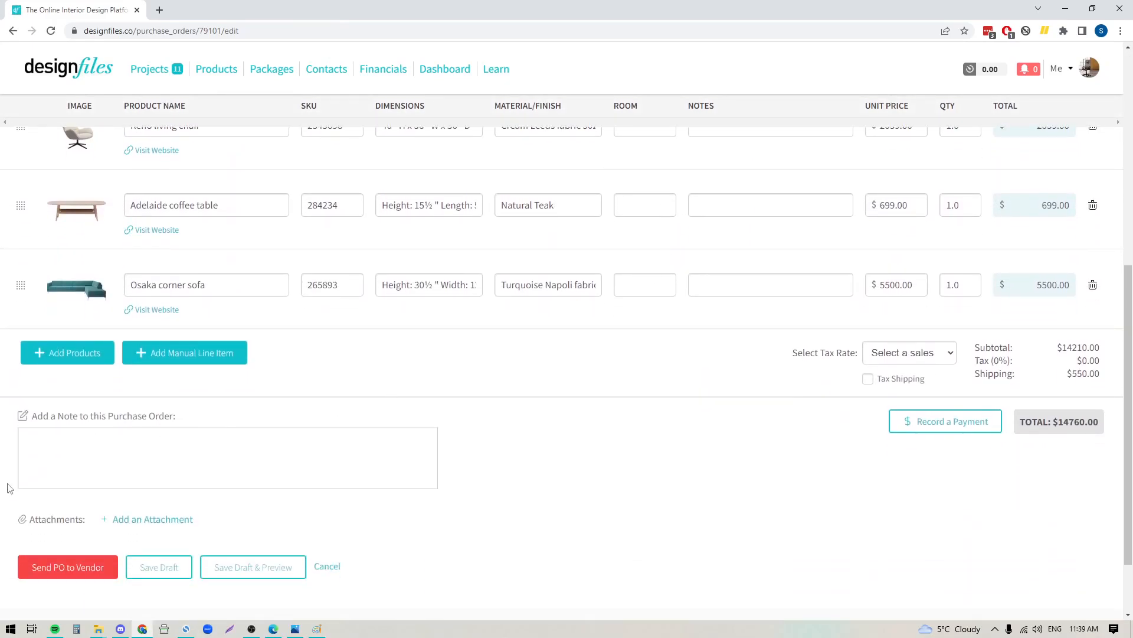
pyautogui.moveTo(126, 428)
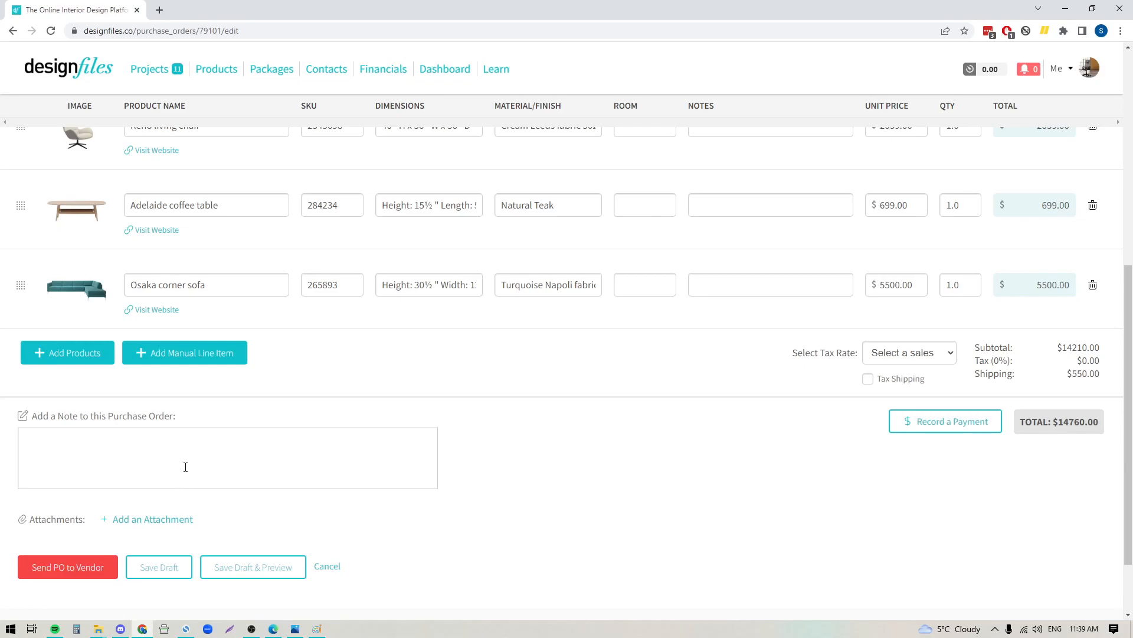
pyautogui.scroll(-3)
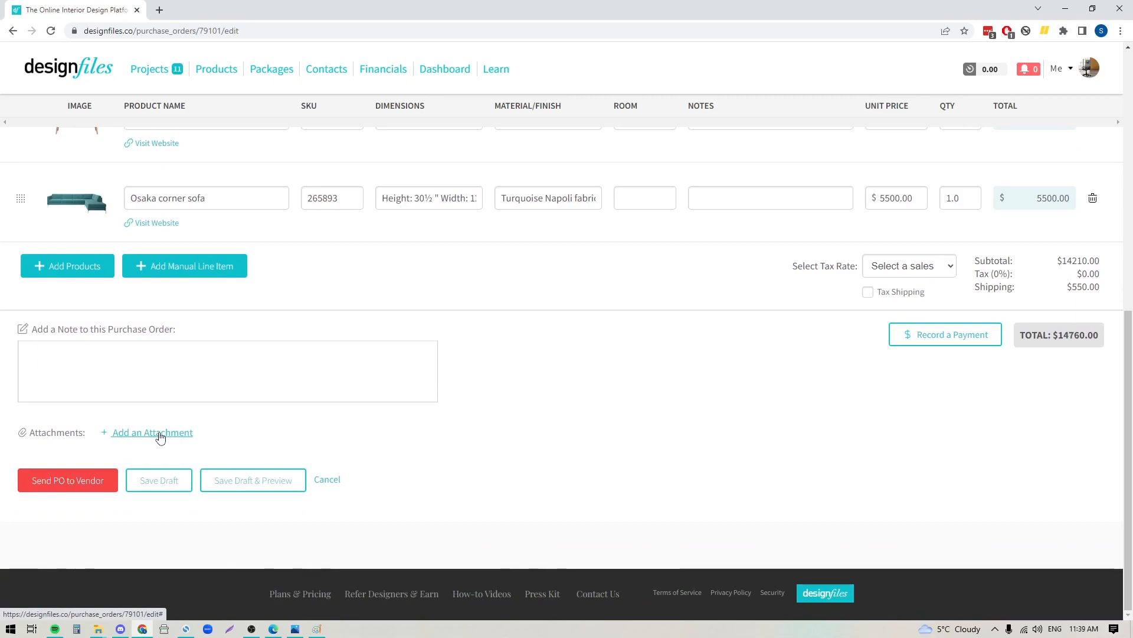
pyautogui.moveTo(863, 412)
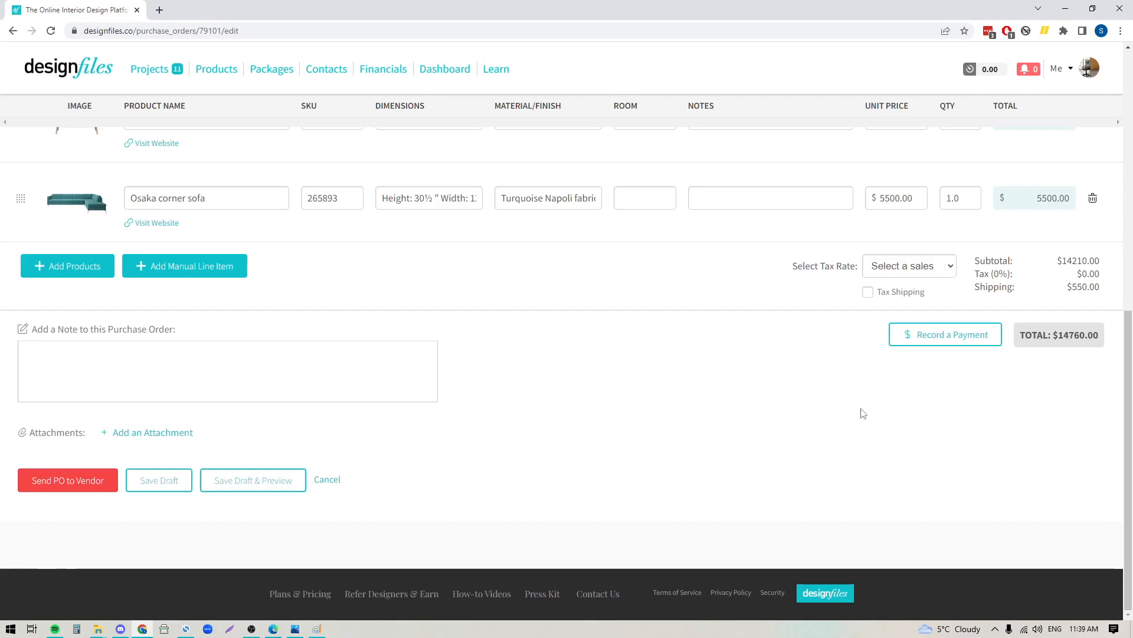
pyautogui.moveTo(947, 271)
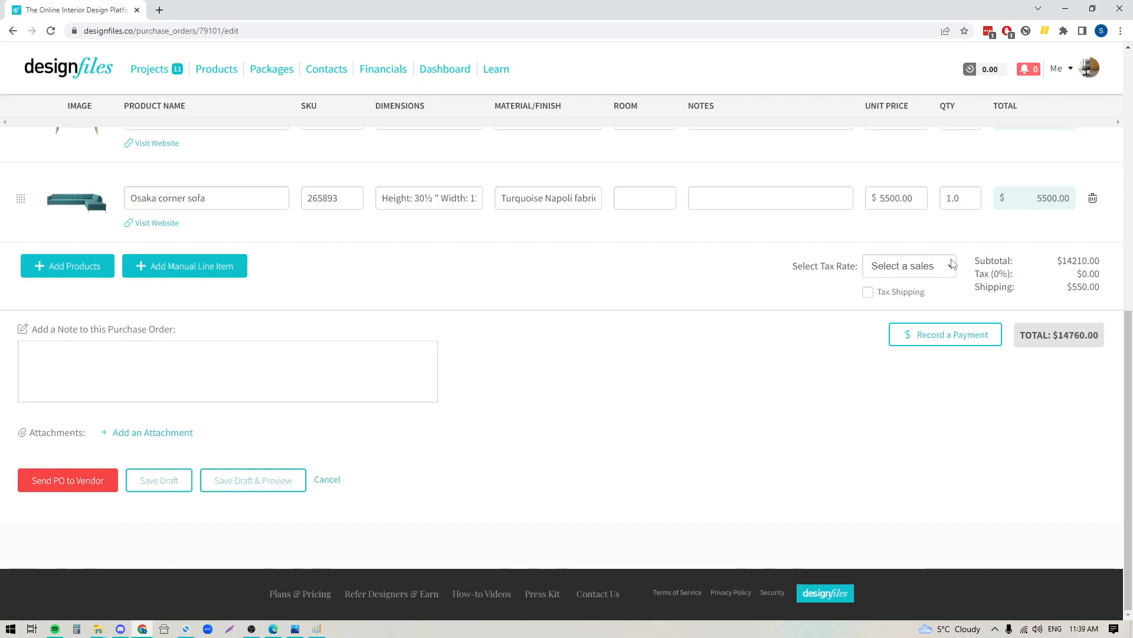
pyautogui.click(908, 265)
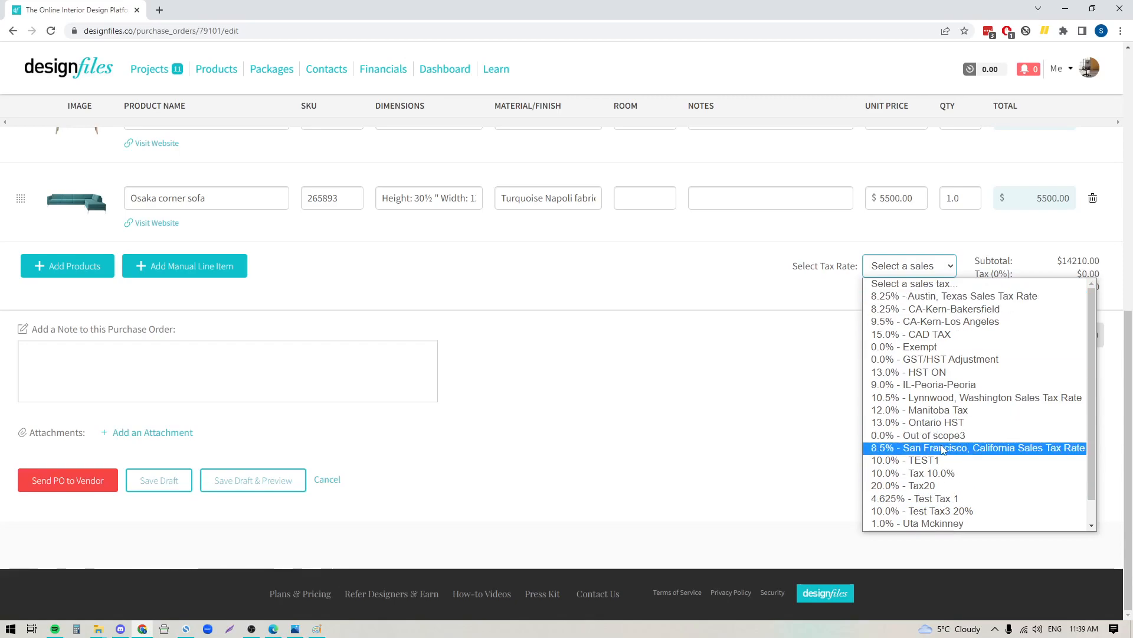
pyautogui.scroll(-3)
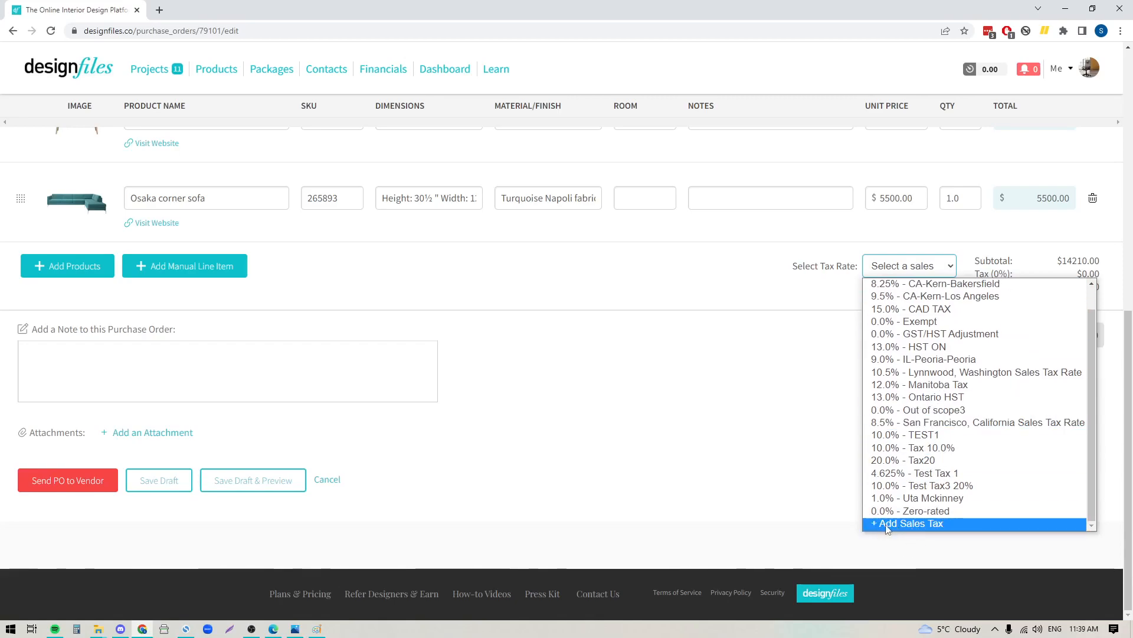
pyautogui.moveTo(912, 308)
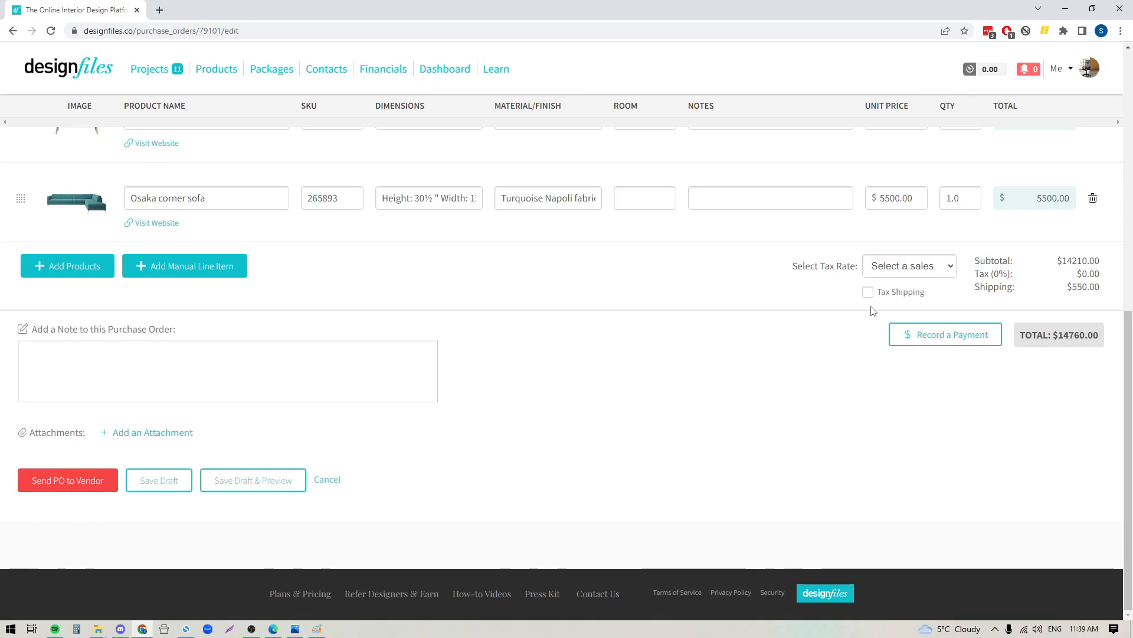
pyautogui.moveTo(902, 301)
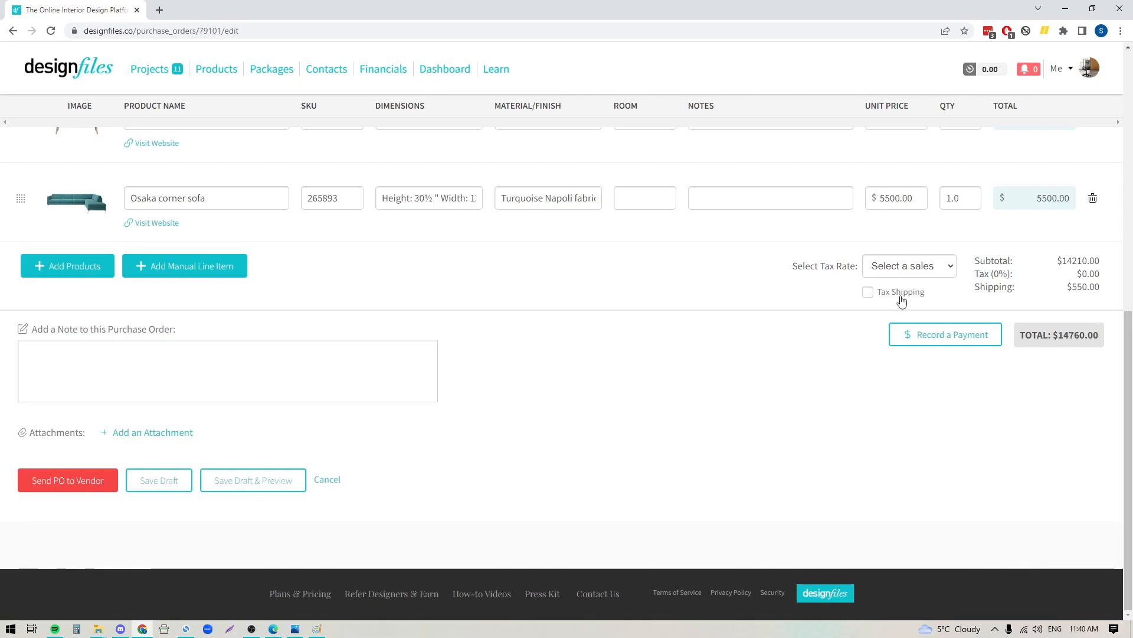
pyautogui.moveTo(861, 291)
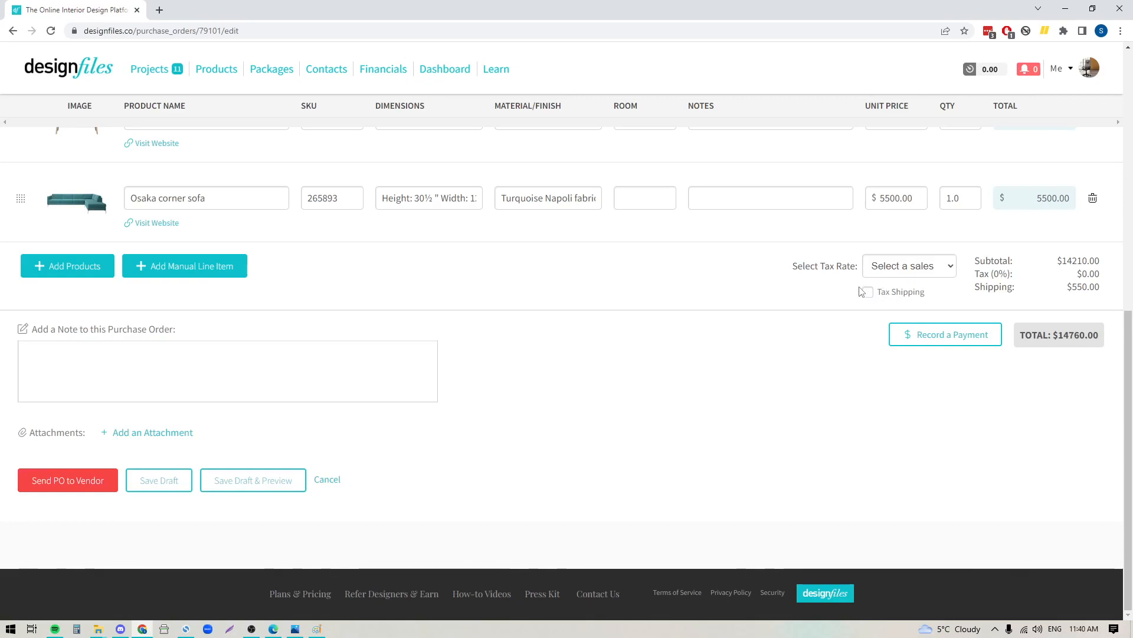
pyautogui.moveTo(448, 453)
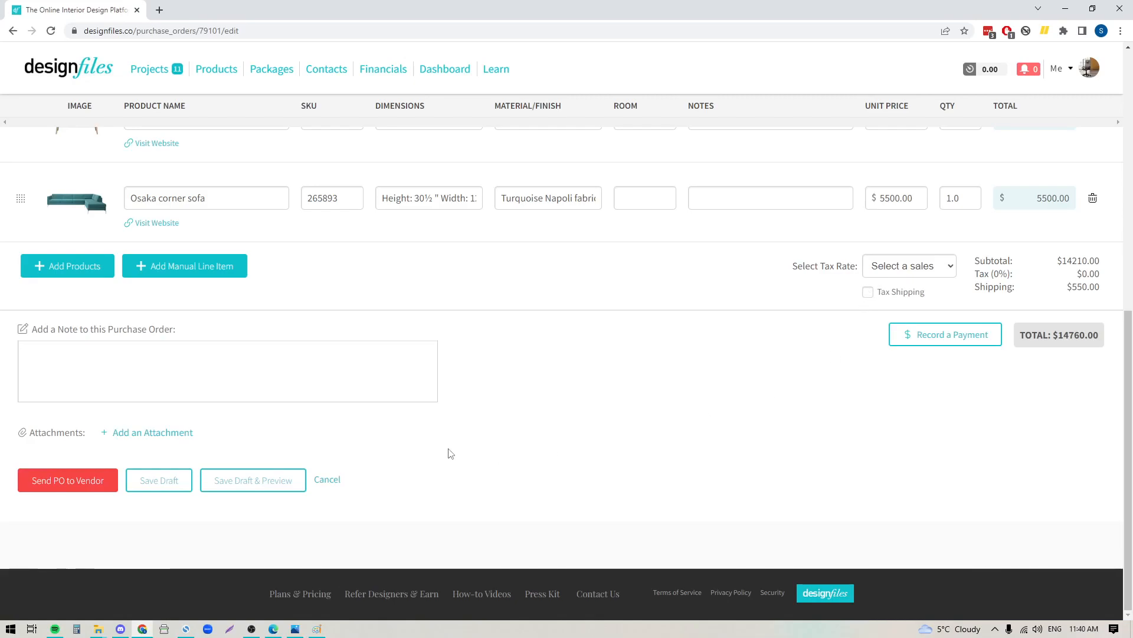
pyautogui.scroll(3)
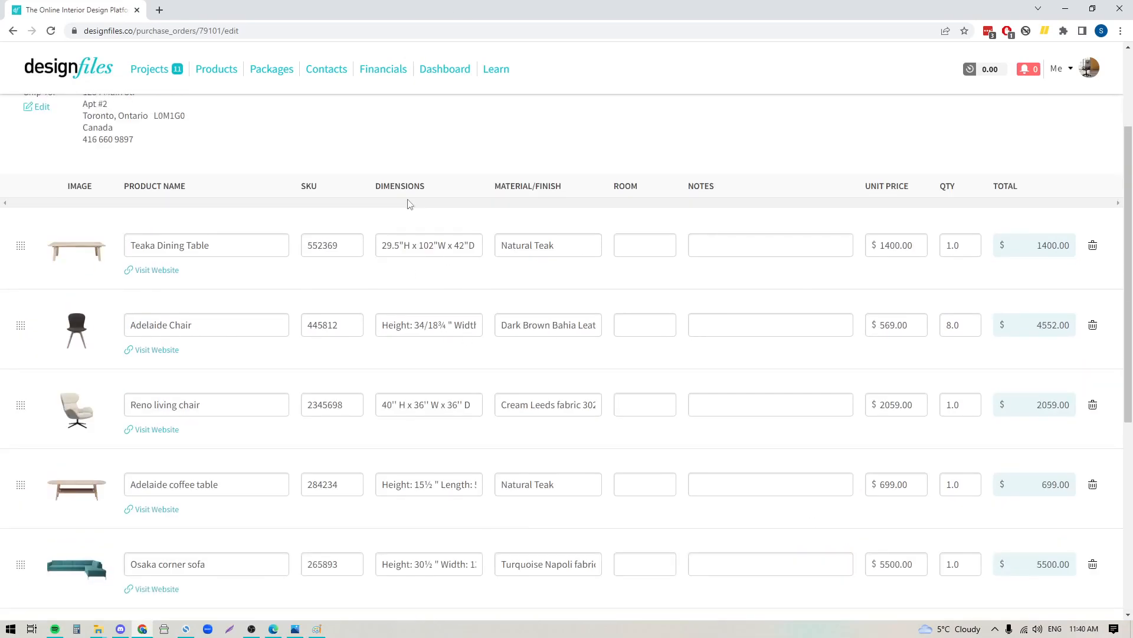
pyautogui.scroll(-3)
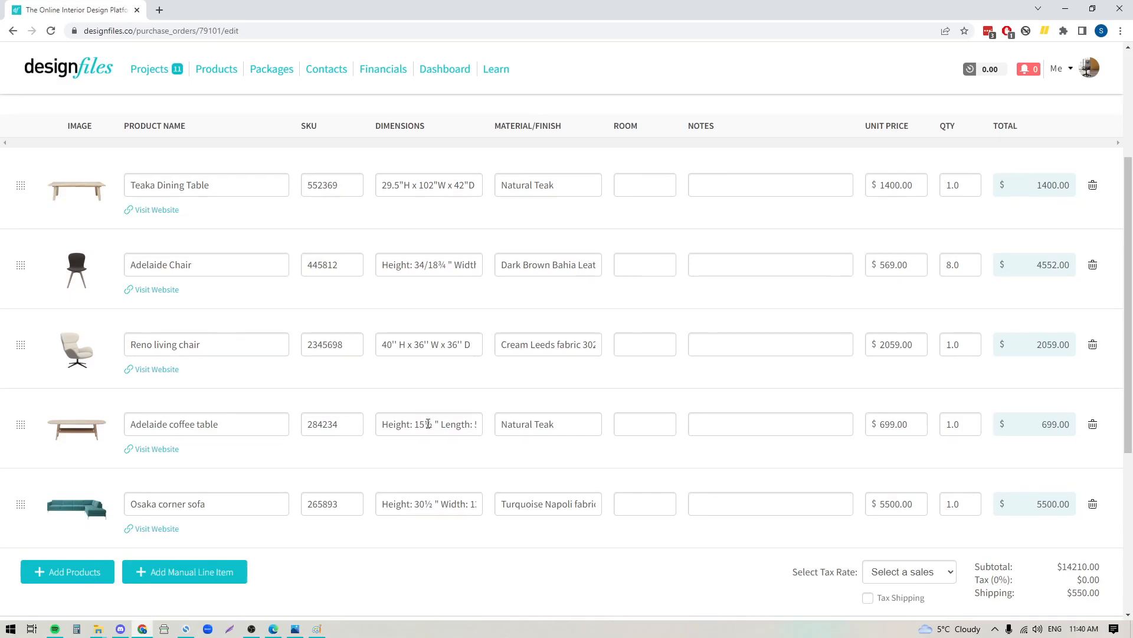
pyautogui.scroll(-3)
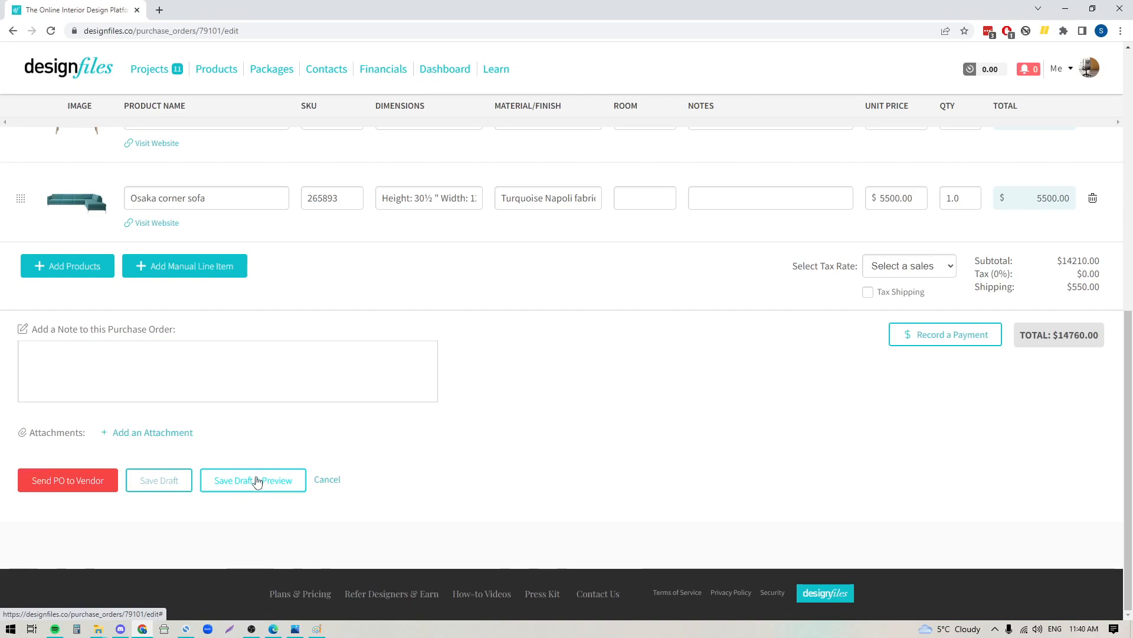
# Step: Save K1650 as draft, review the $14,760 vendor preview, and download its PDF
pyautogui.click(253, 480)
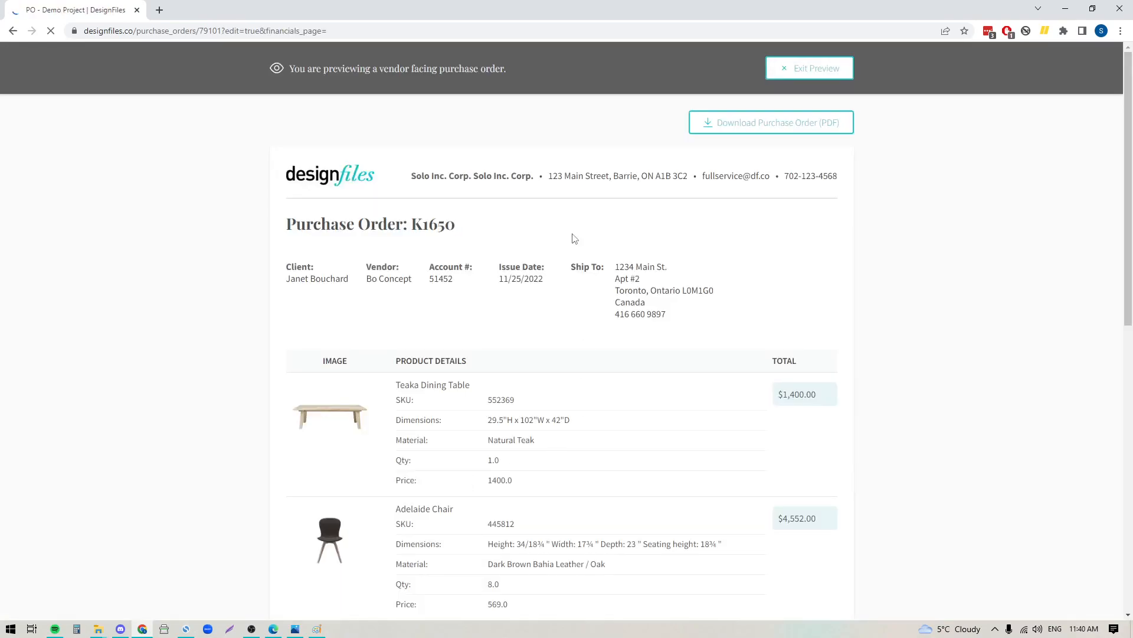
pyautogui.scroll(-3)
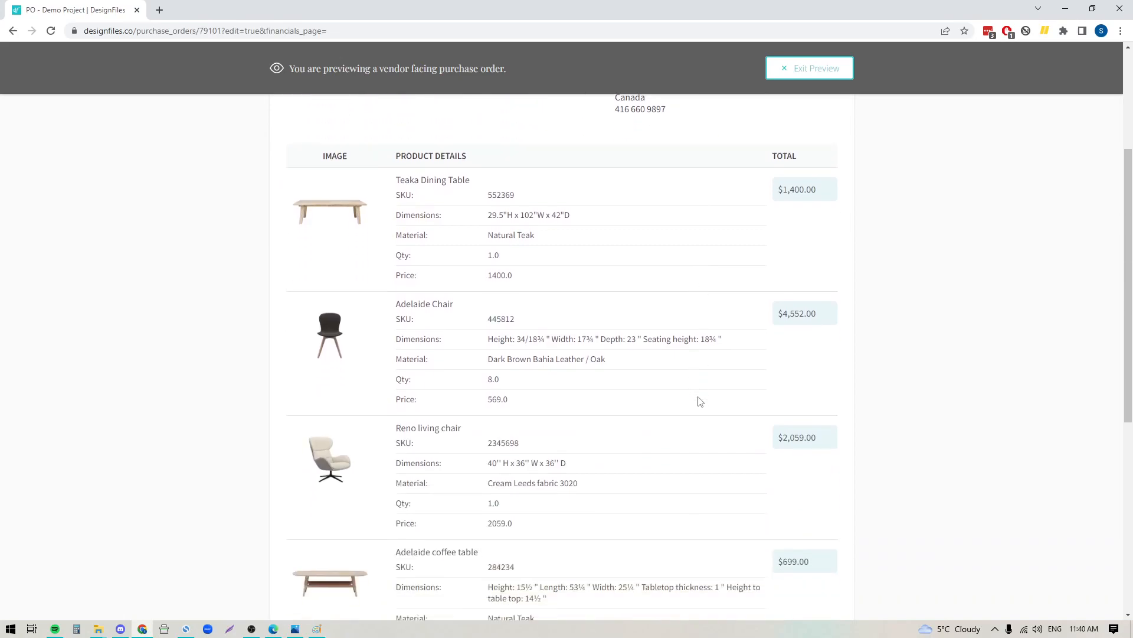
pyautogui.scroll(3)
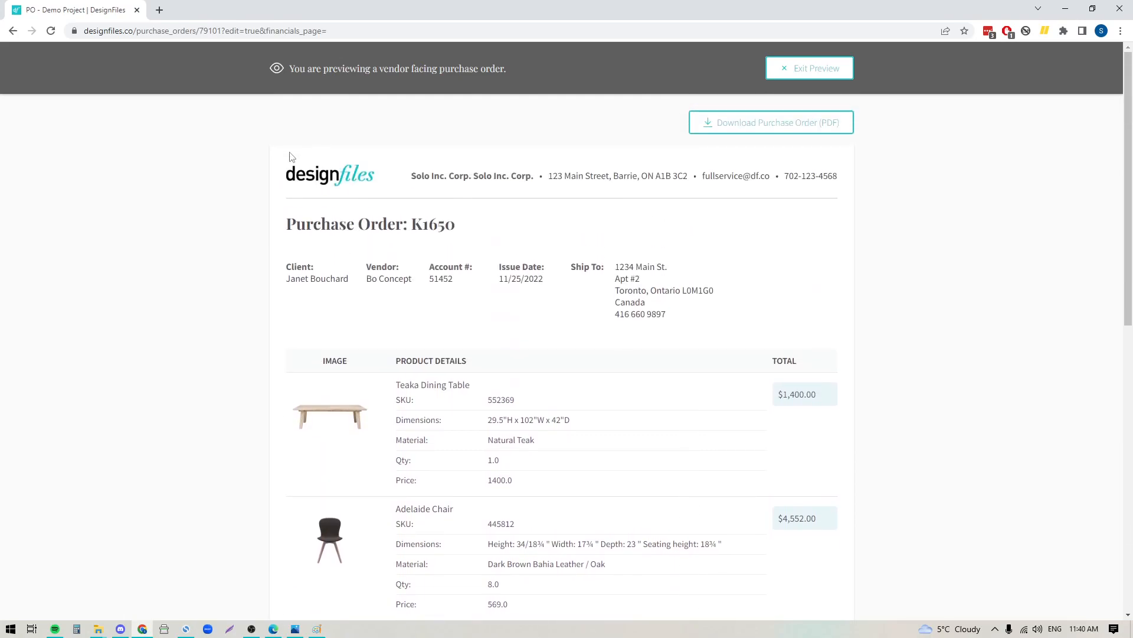
pyautogui.moveTo(335, 148)
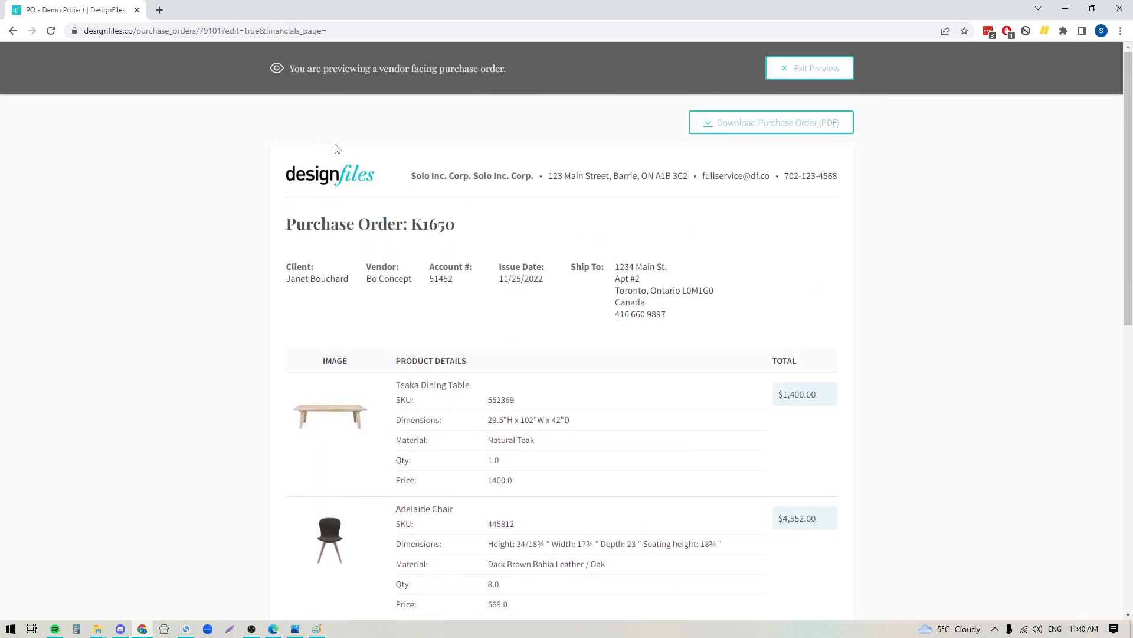
pyautogui.moveTo(371, 182)
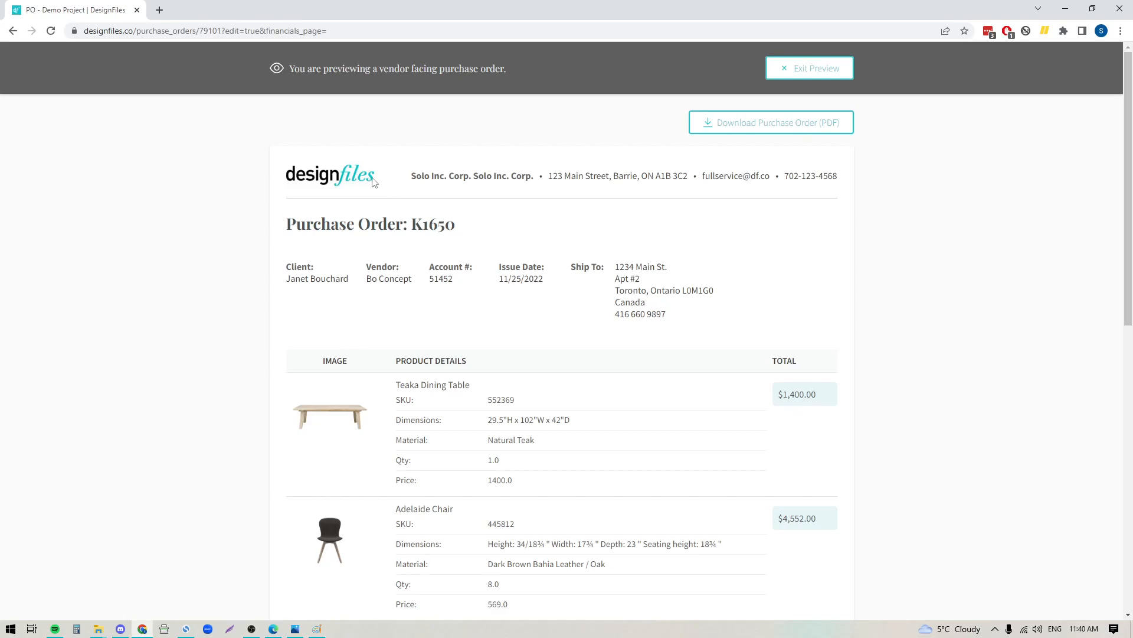
pyautogui.moveTo(663, 287)
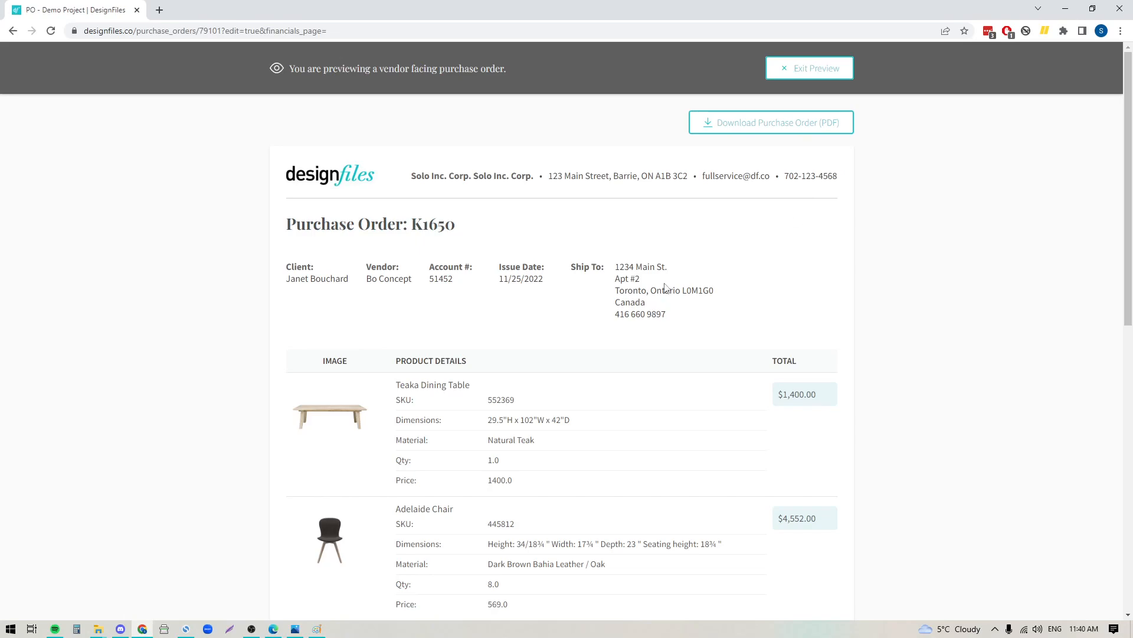
pyautogui.moveTo(445, 288)
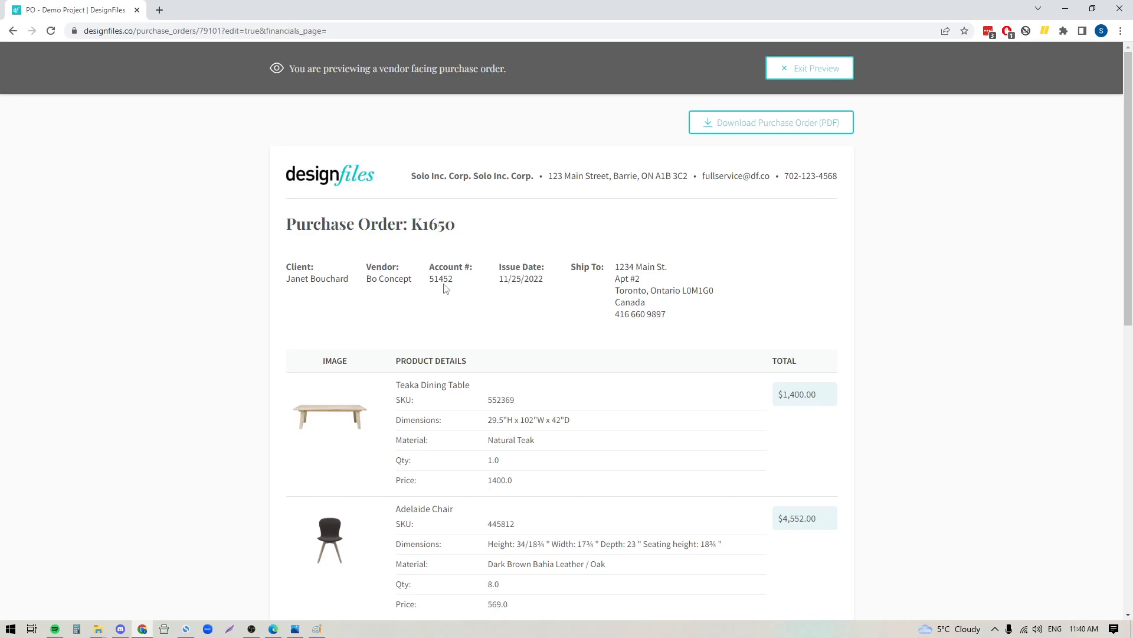
pyautogui.scroll(-3)
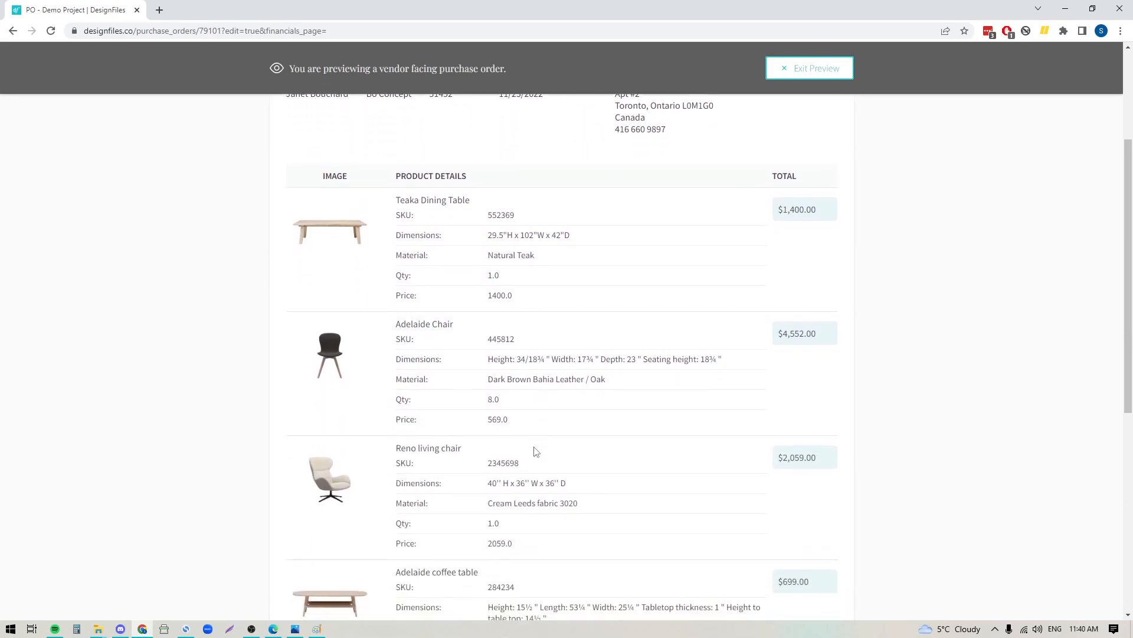
pyautogui.scroll(-3)
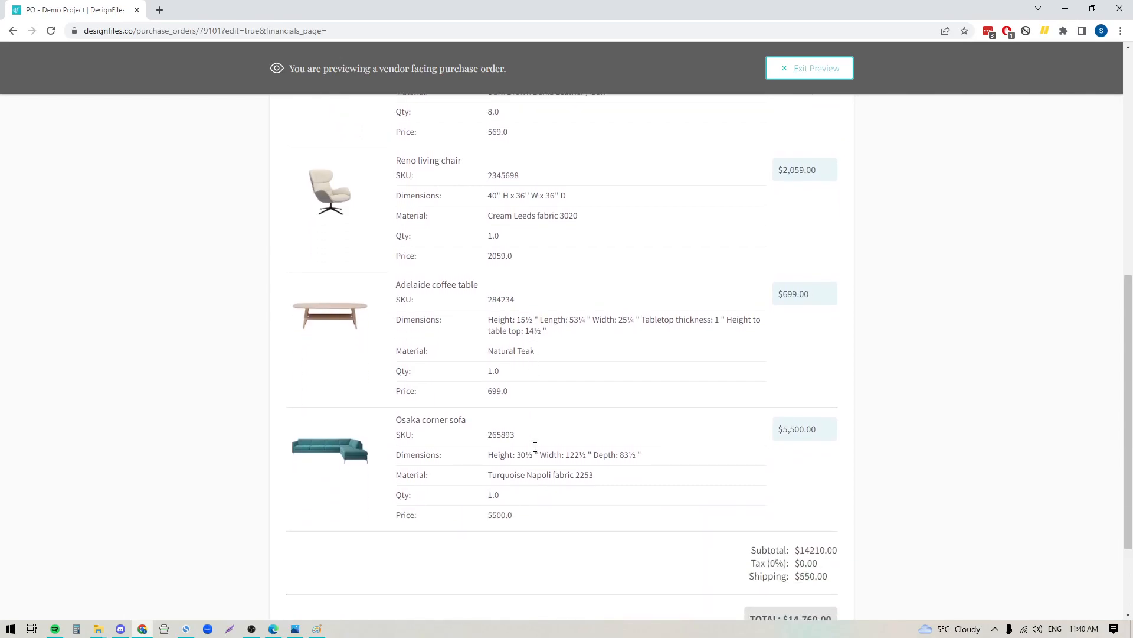
pyautogui.scroll(3)
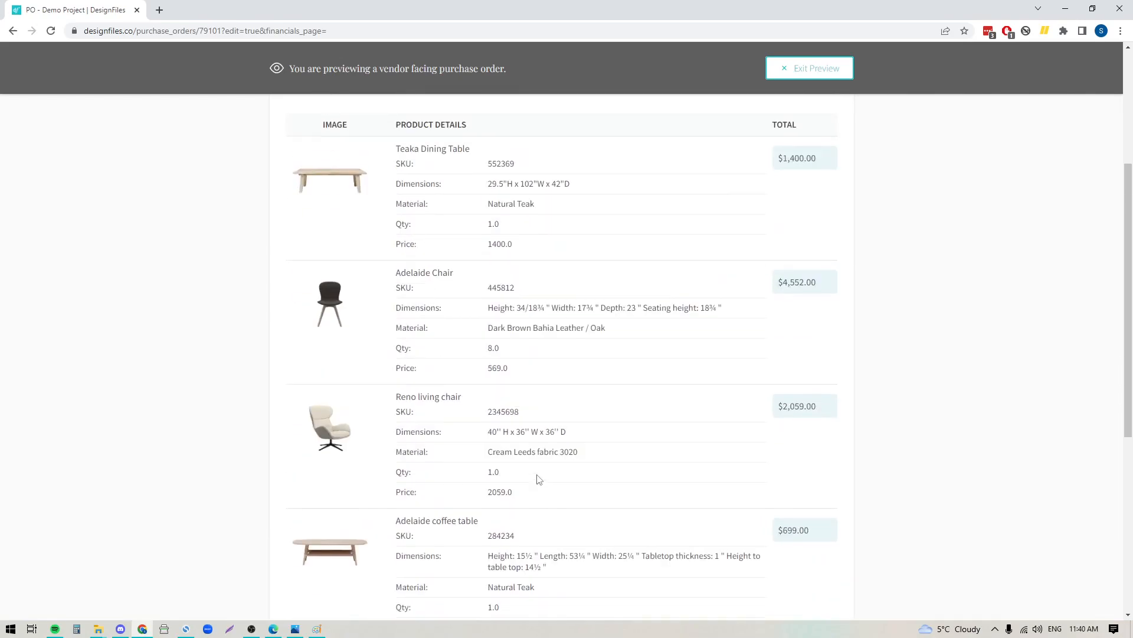
pyautogui.scroll(3)
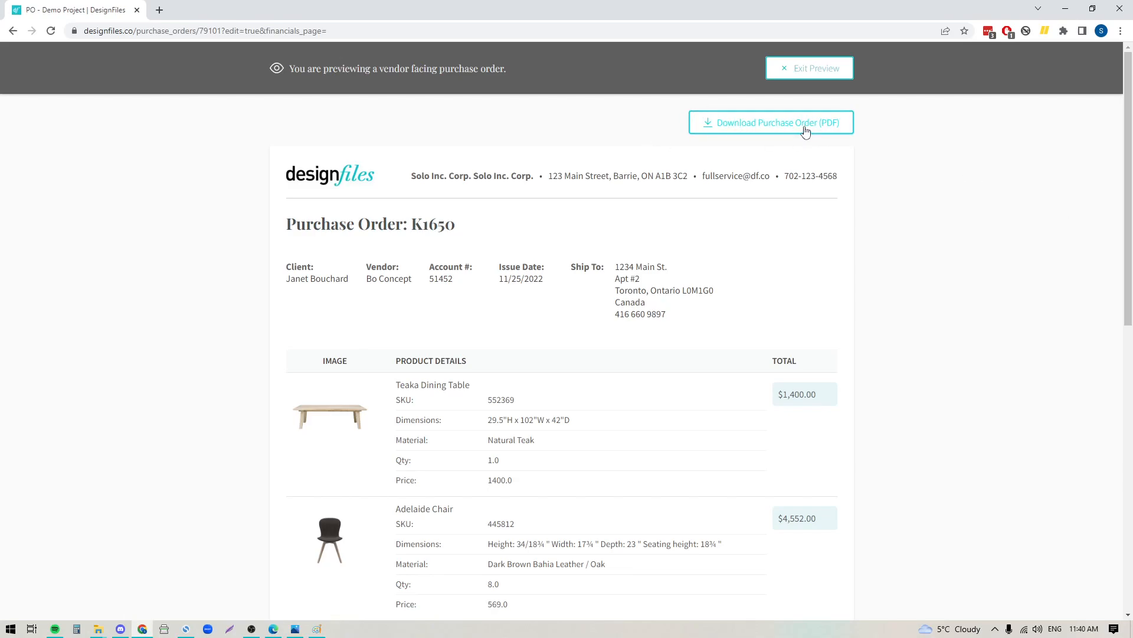
pyautogui.moveTo(4, 405)
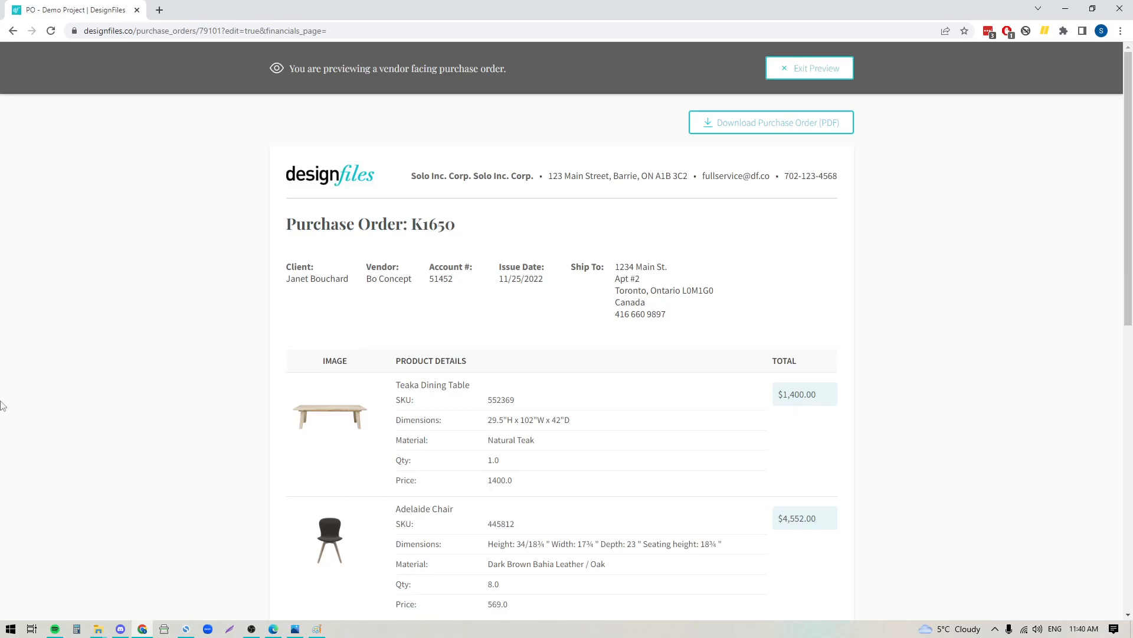
pyautogui.moveTo(811, 130)
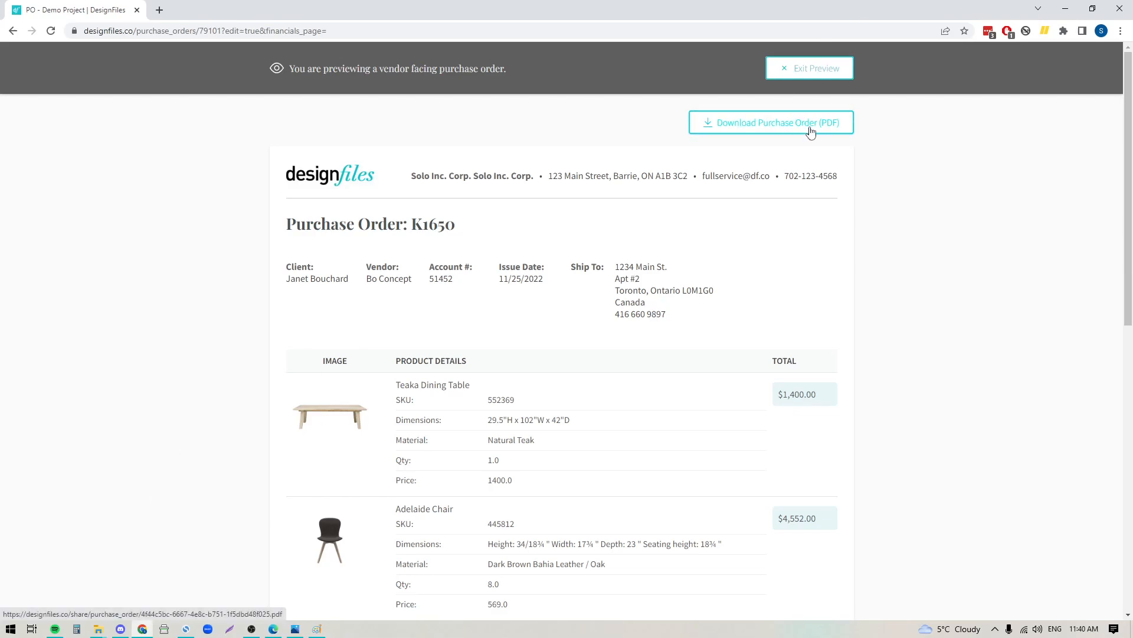
pyautogui.click(809, 67)
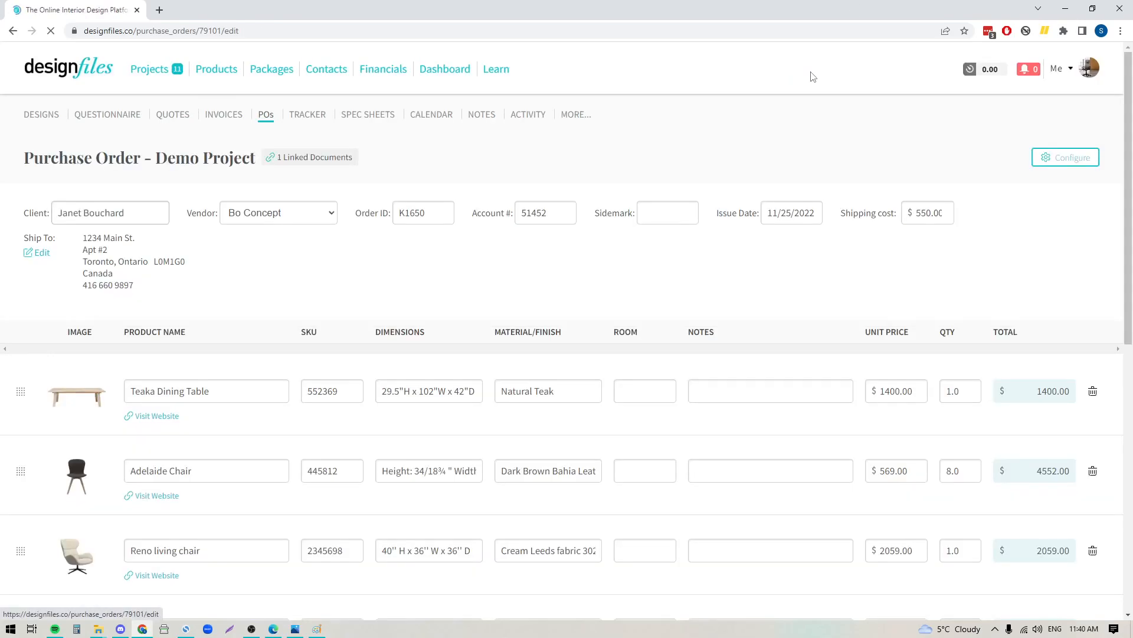
# Step: Scroll to the bottom of K1650 and open the Send PO to Vendor email form
pyautogui.scroll(-3)
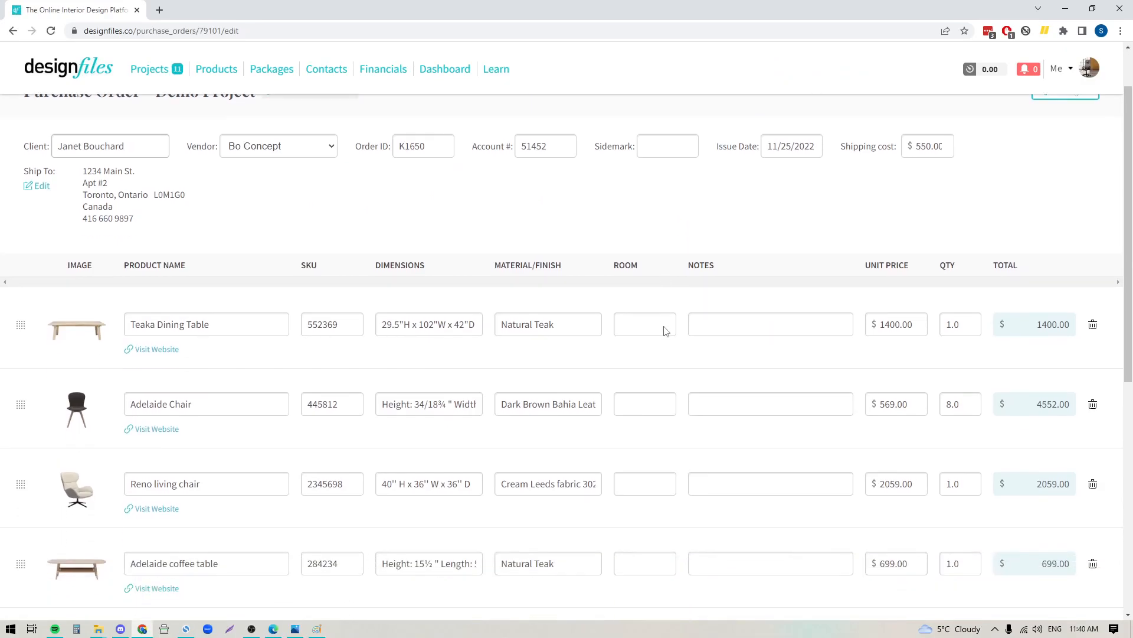
pyautogui.scroll(-3)
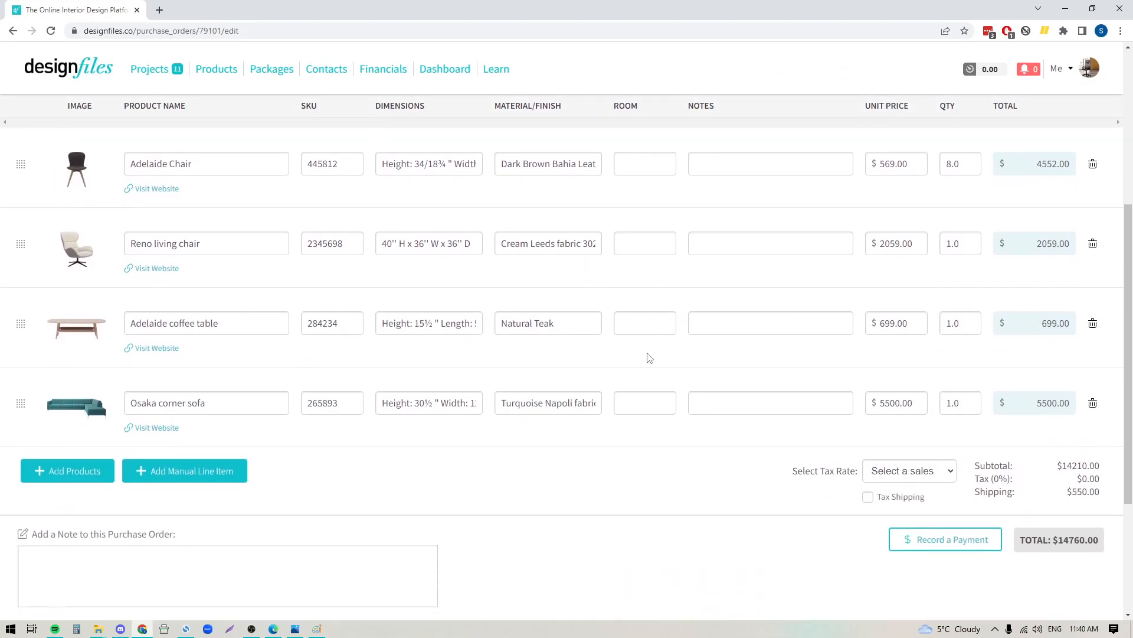
pyautogui.scroll(-3)
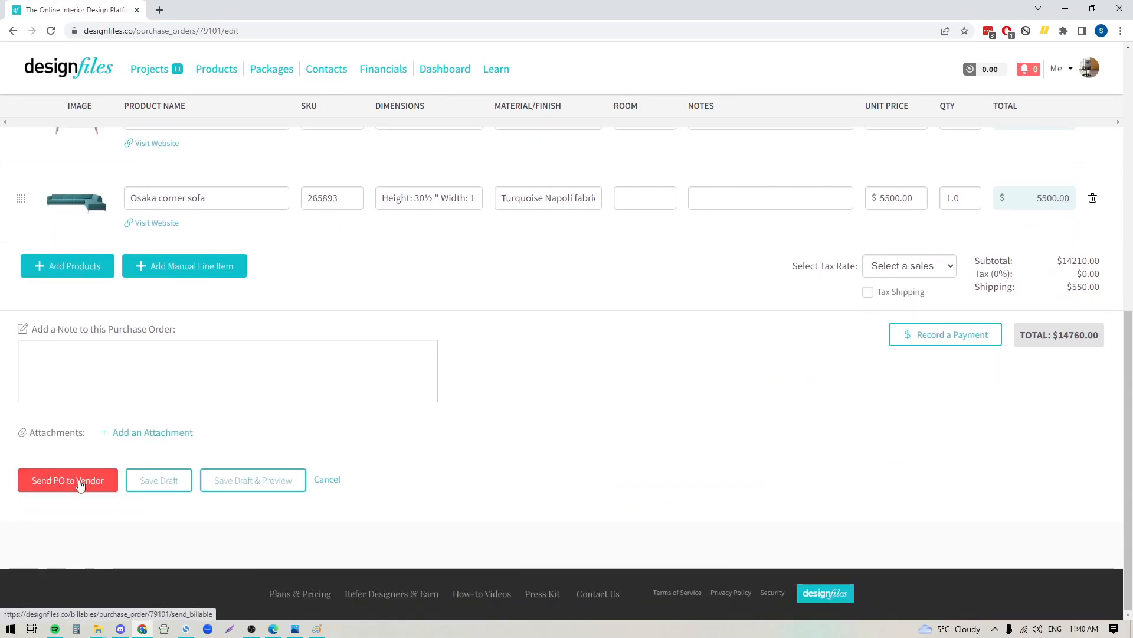
pyautogui.click(67, 480)
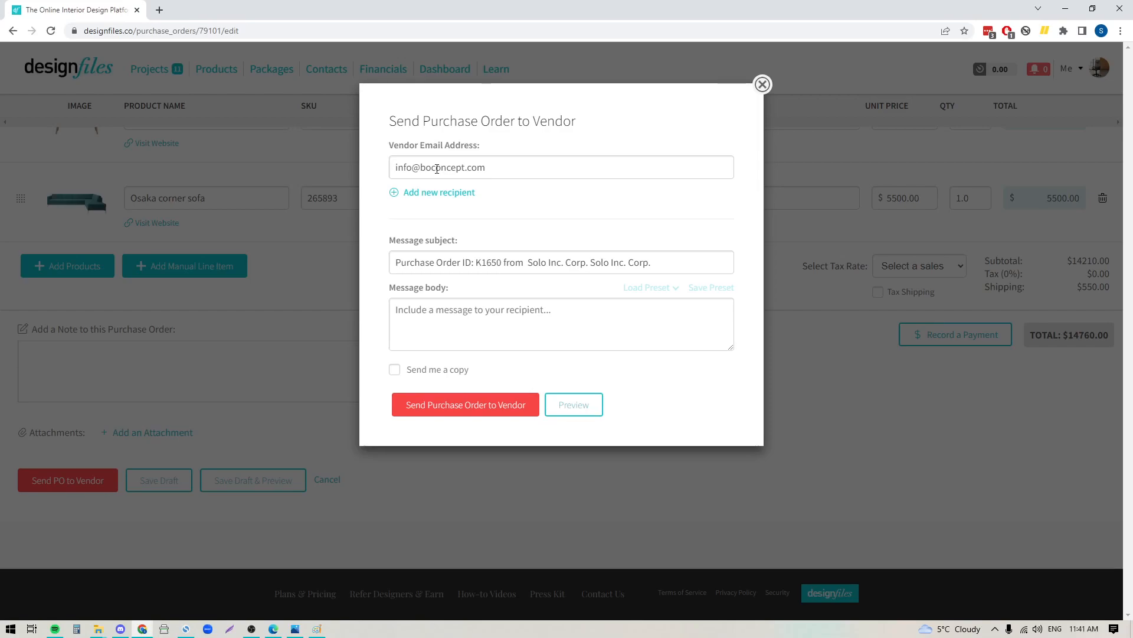
pyautogui.moveTo(354, 70)
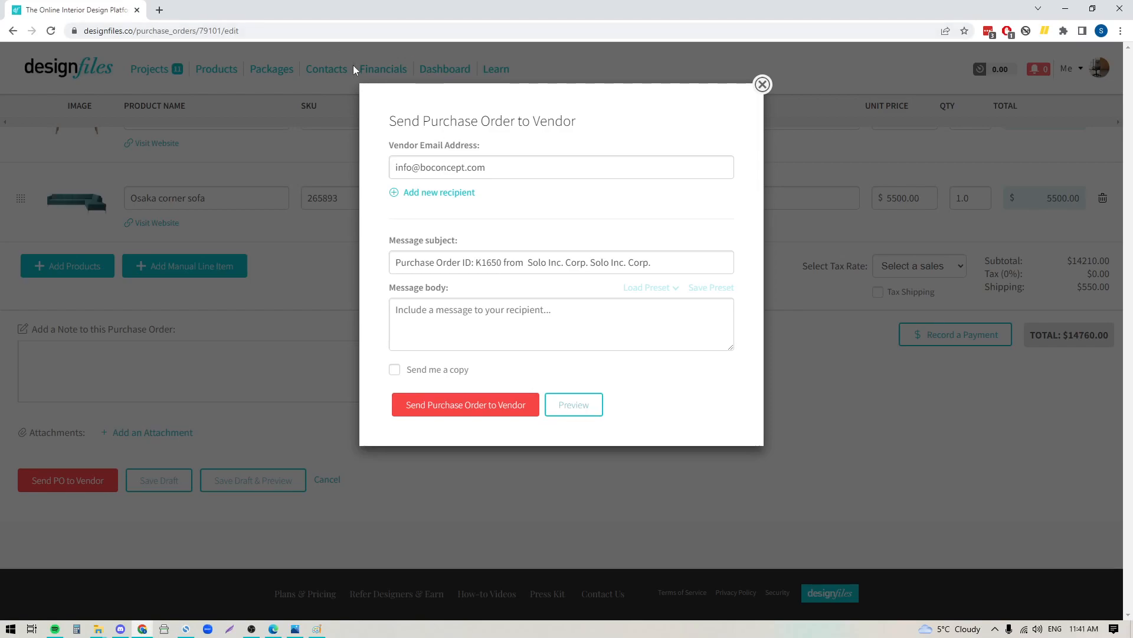
pyautogui.moveTo(326, 74)
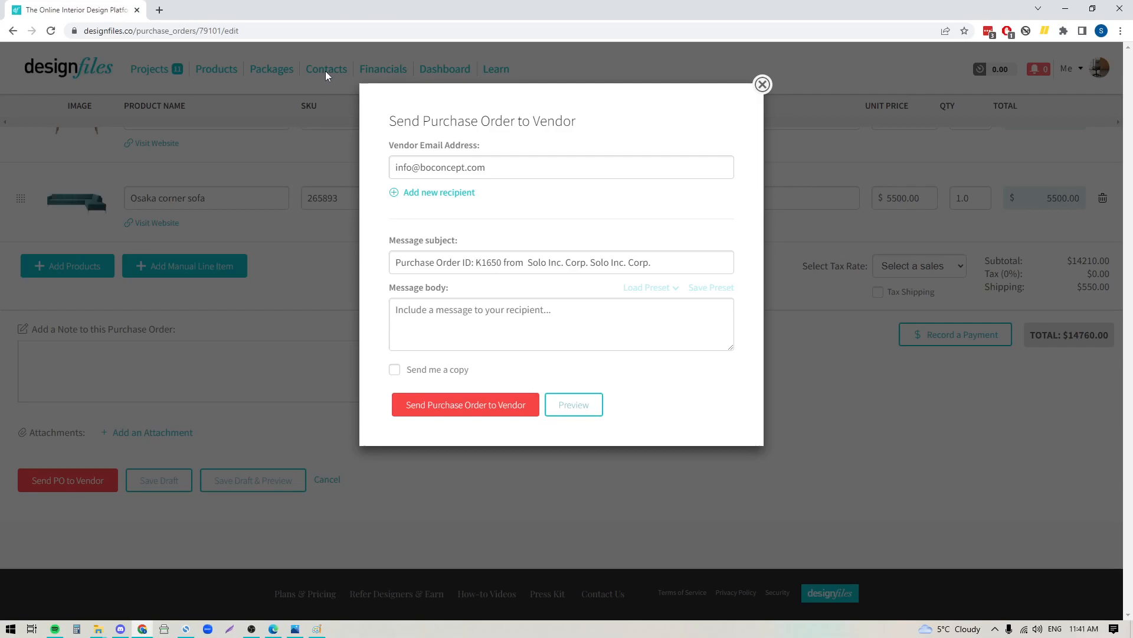
pyautogui.moveTo(396, 205)
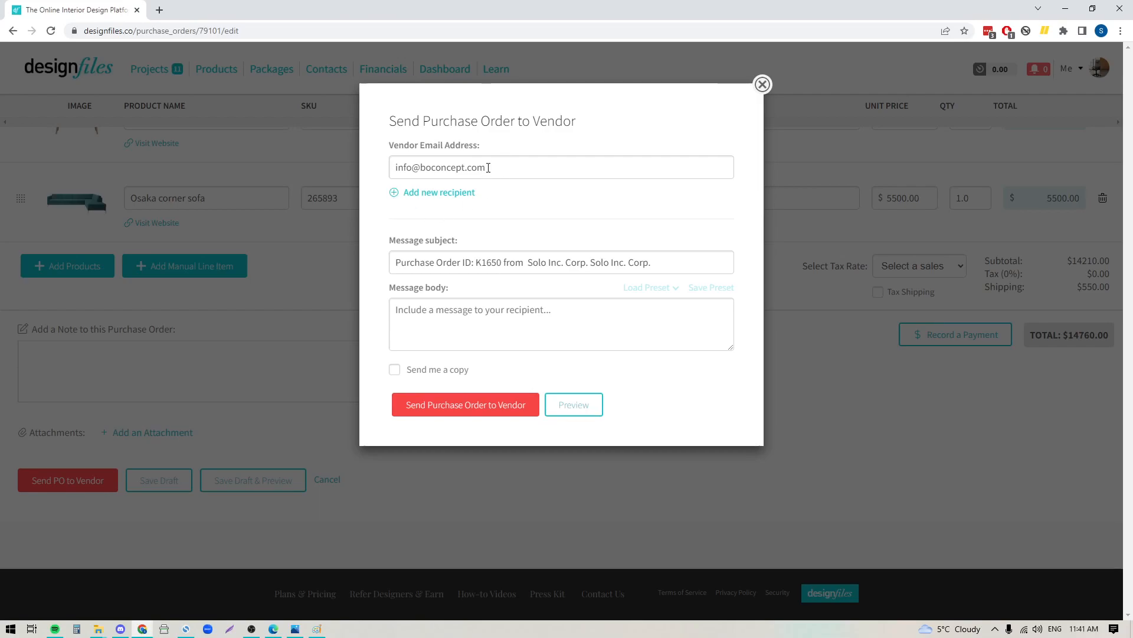
pyautogui.moveTo(448, 197)
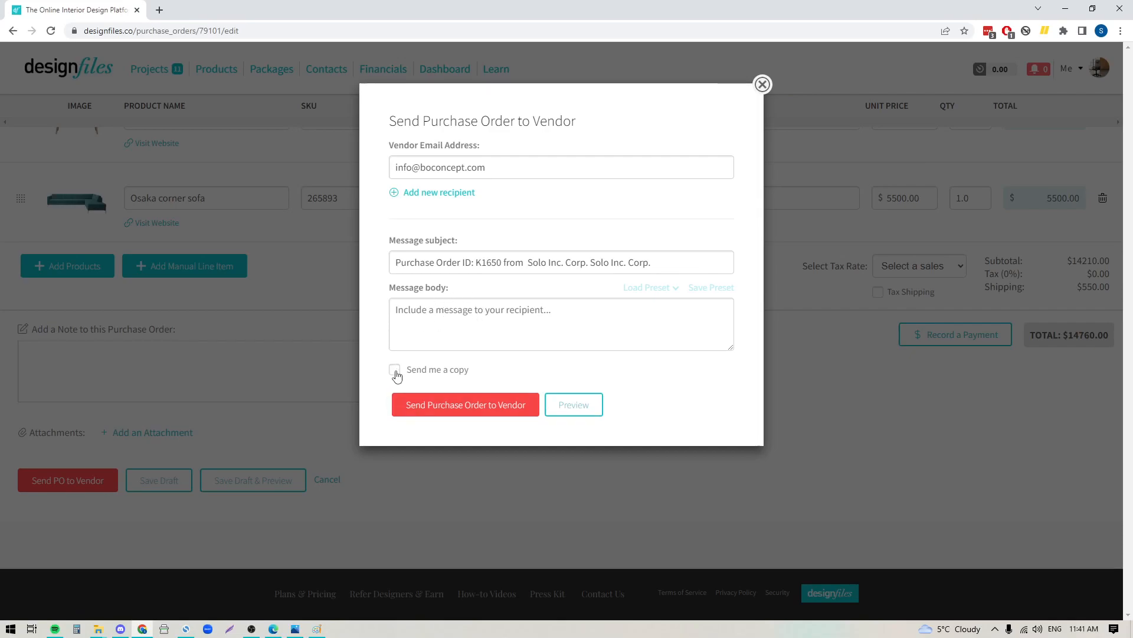
pyautogui.moveTo(426, 528)
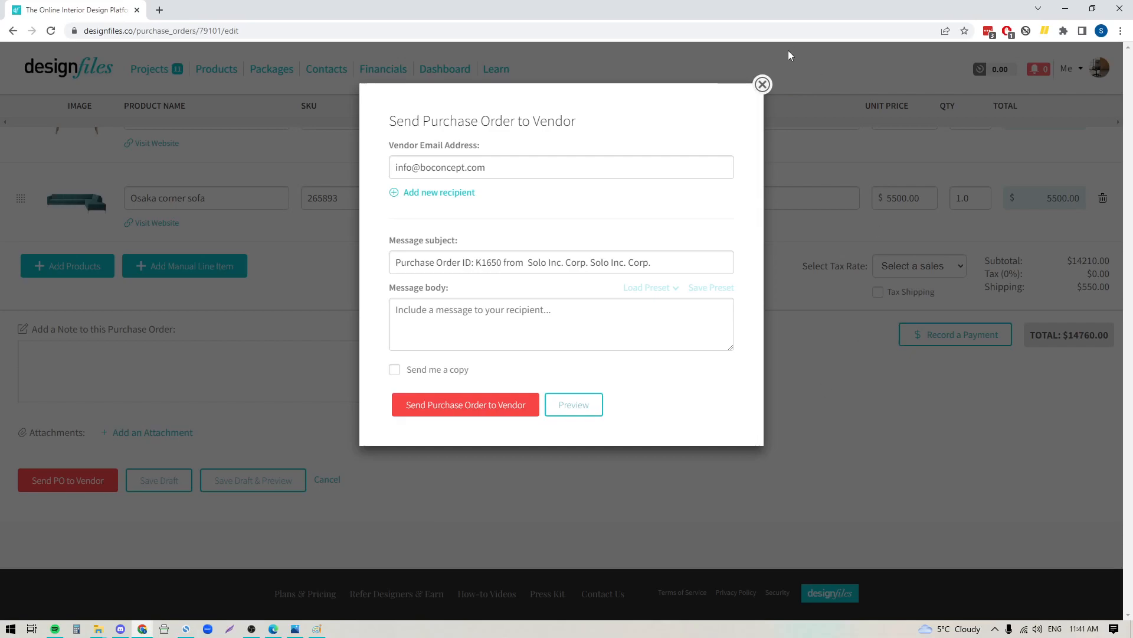
# Step: Send K1650 to Bo Concept with the prefilled vendor email and subject
pyautogui.click(762, 84)
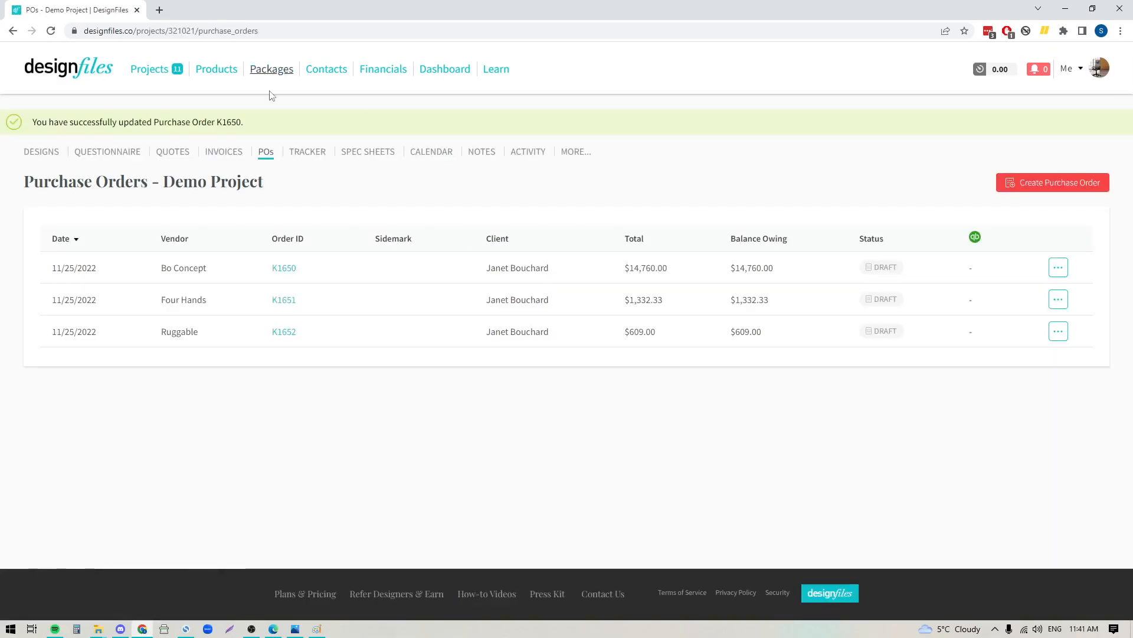
pyautogui.moveTo(306, 151)
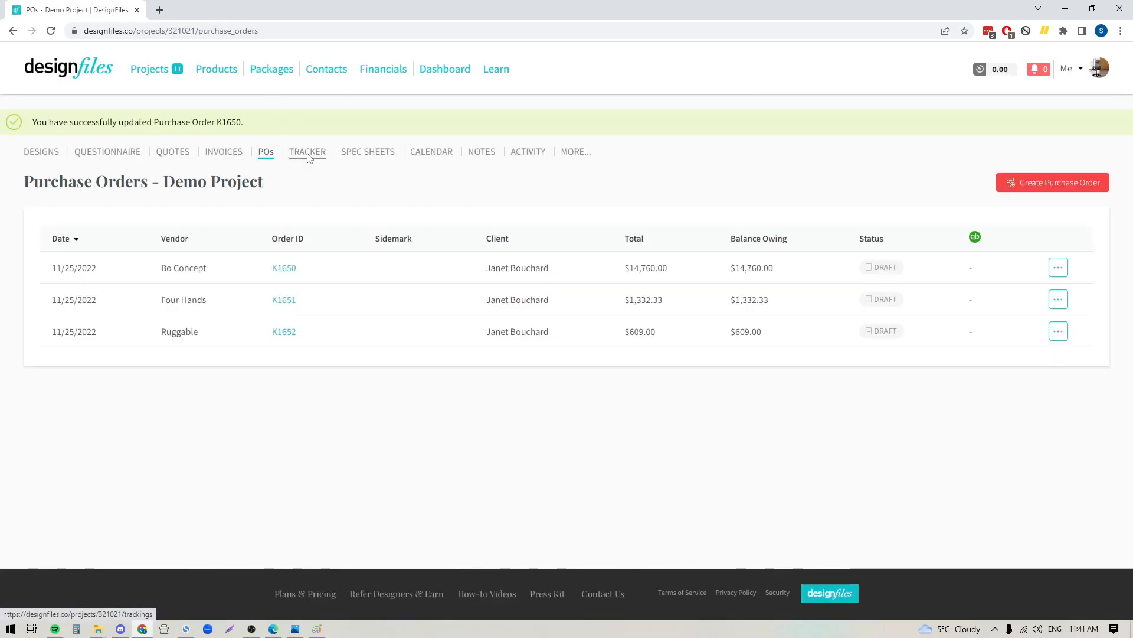
# Step: Switch to the TRACKER tab to see the Demo Project's Order Tracker
pyautogui.click(307, 151)
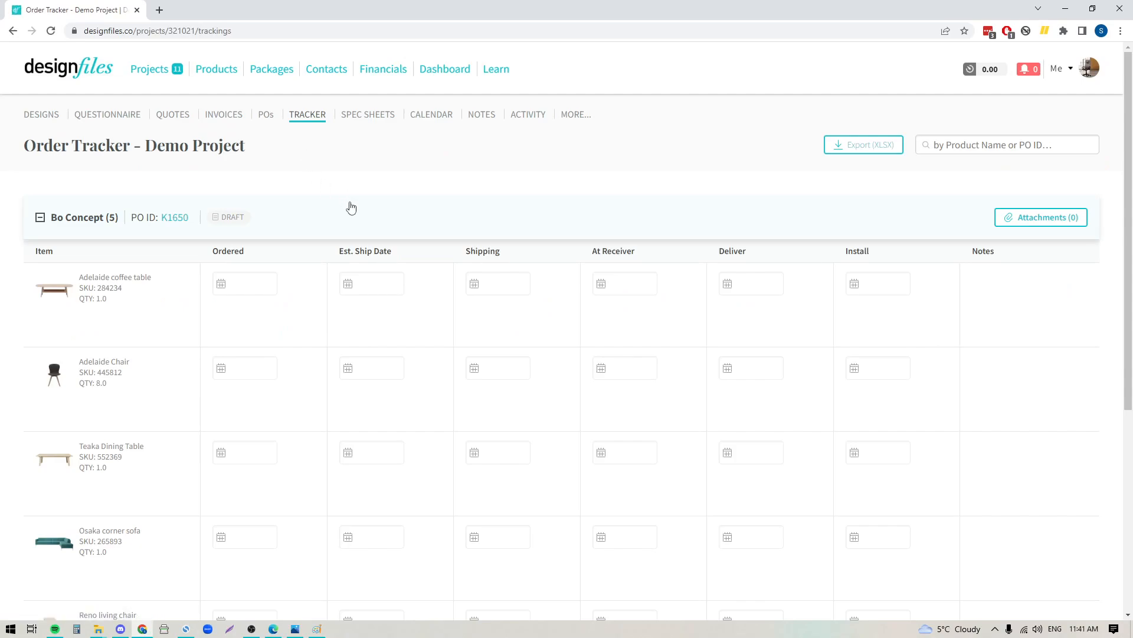
# Step: Re-expand the Bo Concept section and open the Adelaide coffee table's Ordered date calendar
pyautogui.click(39, 217)
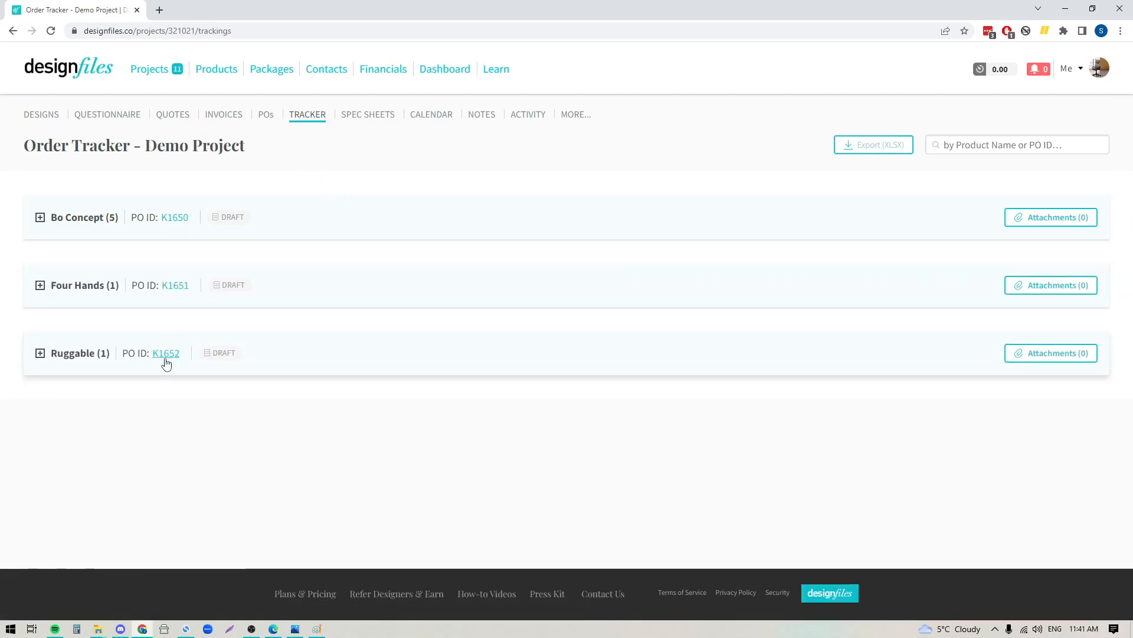
pyautogui.click(40, 217)
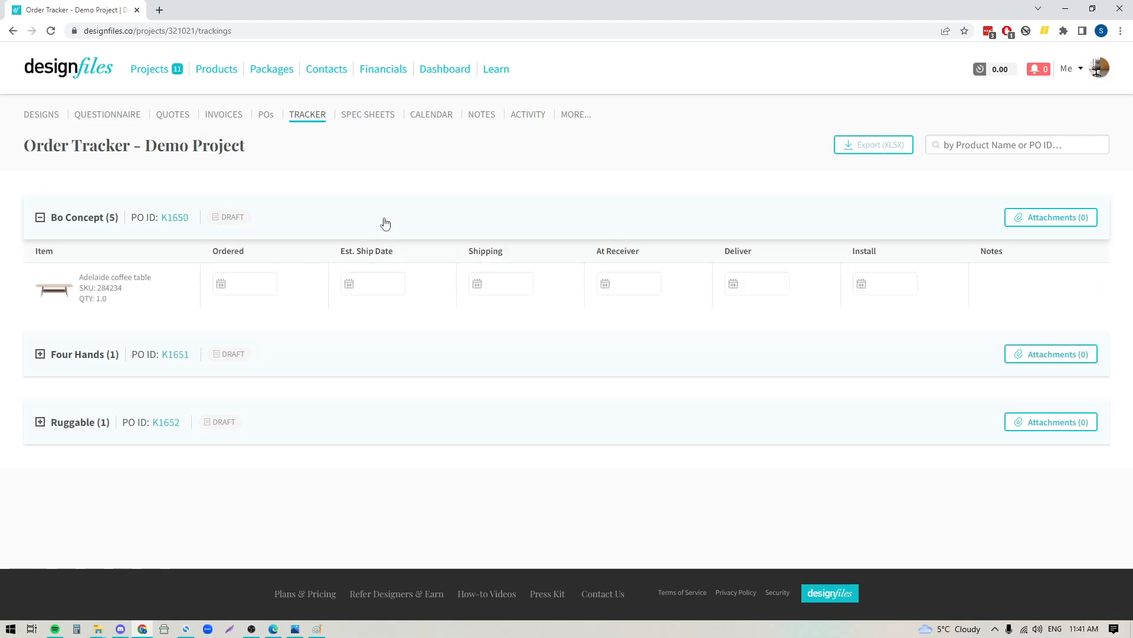
pyautogui.click(244, 283)
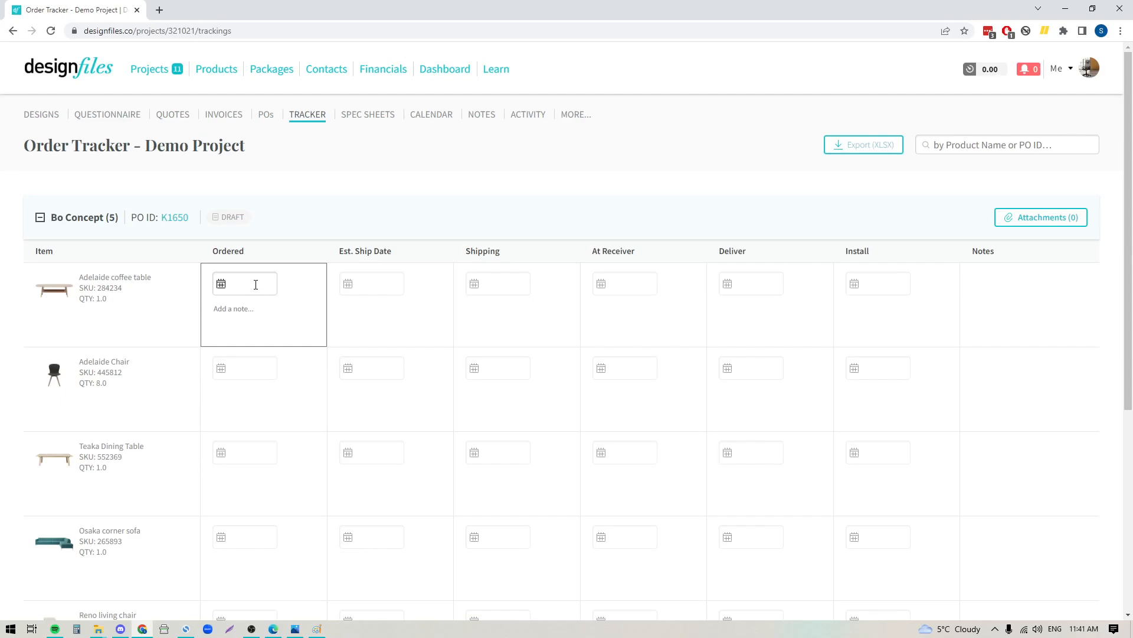
pyautogui.click(245, 283)
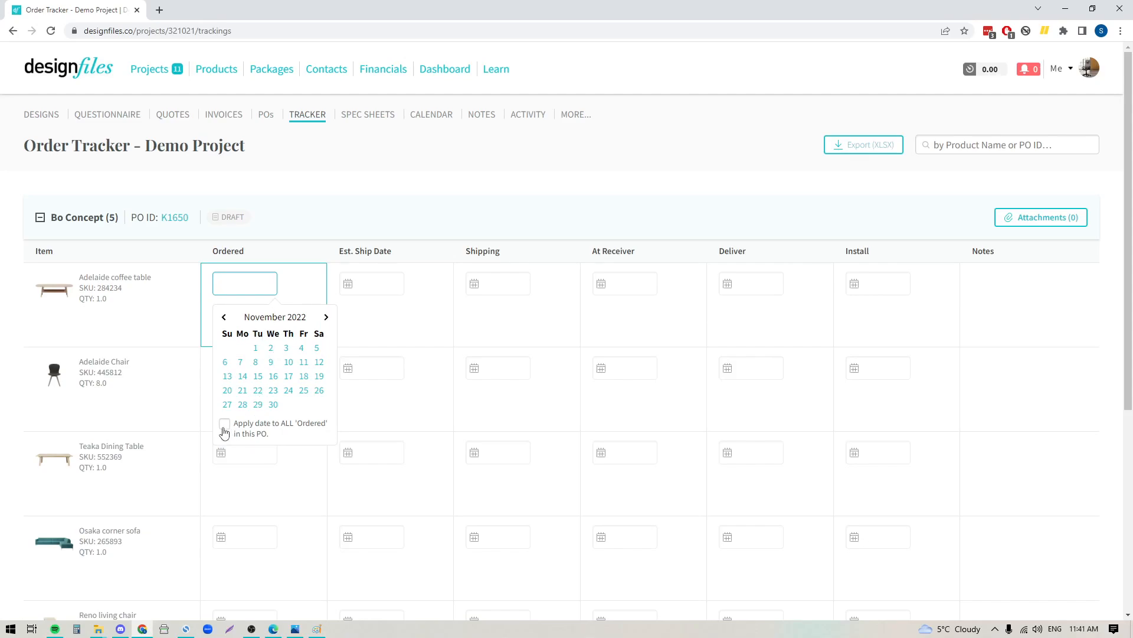
# Step: Apply an Ordered date of 11/15/2022 to all Bo Concept K1650 items
pyautogui.click(224, 422)
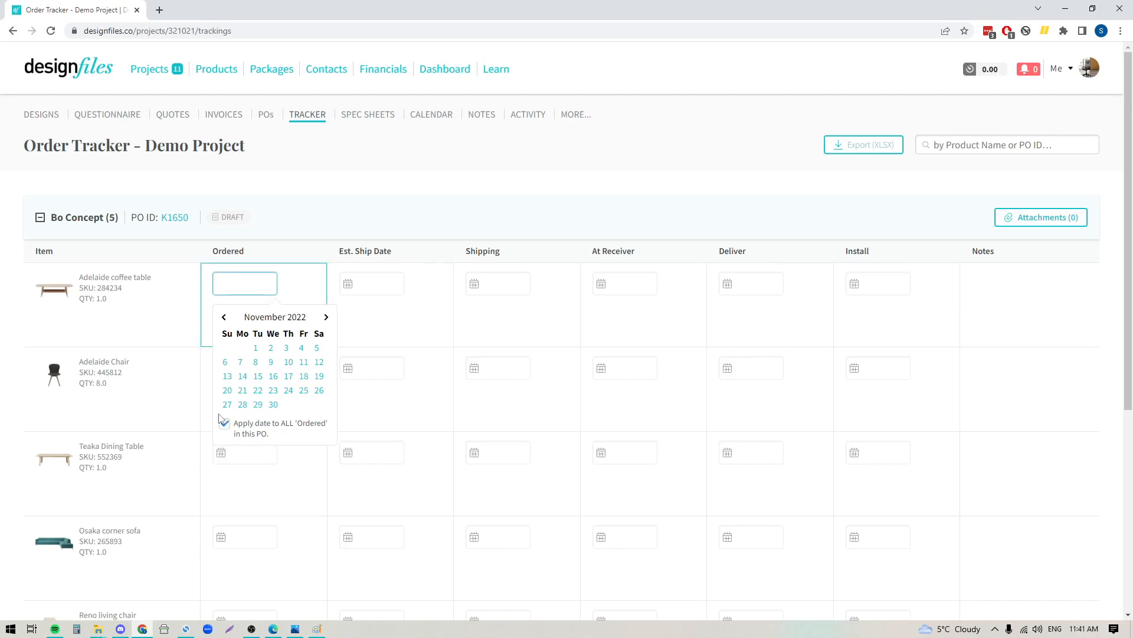
pyautogui.click(225, 423)
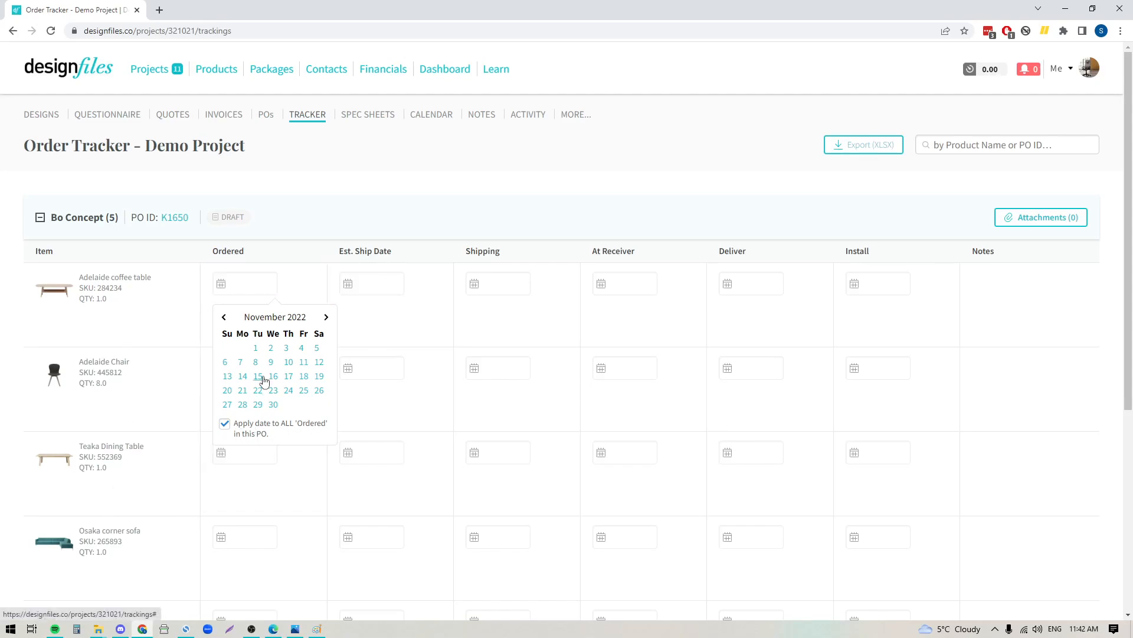
pyautogui.click(257, 376)
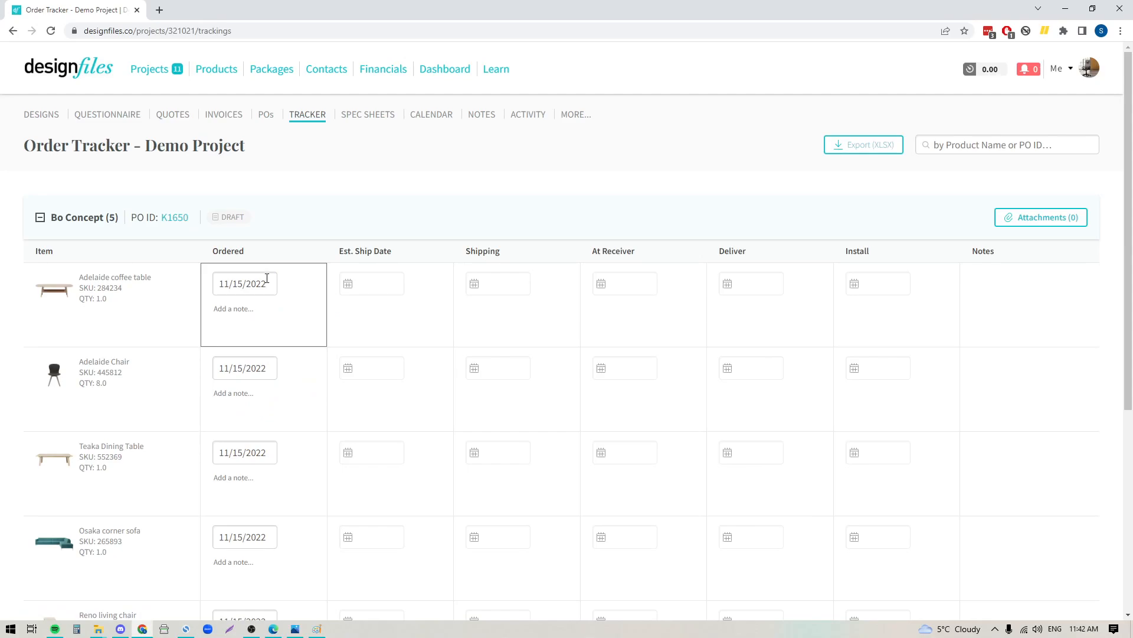
pyautogui.click(497, 282)
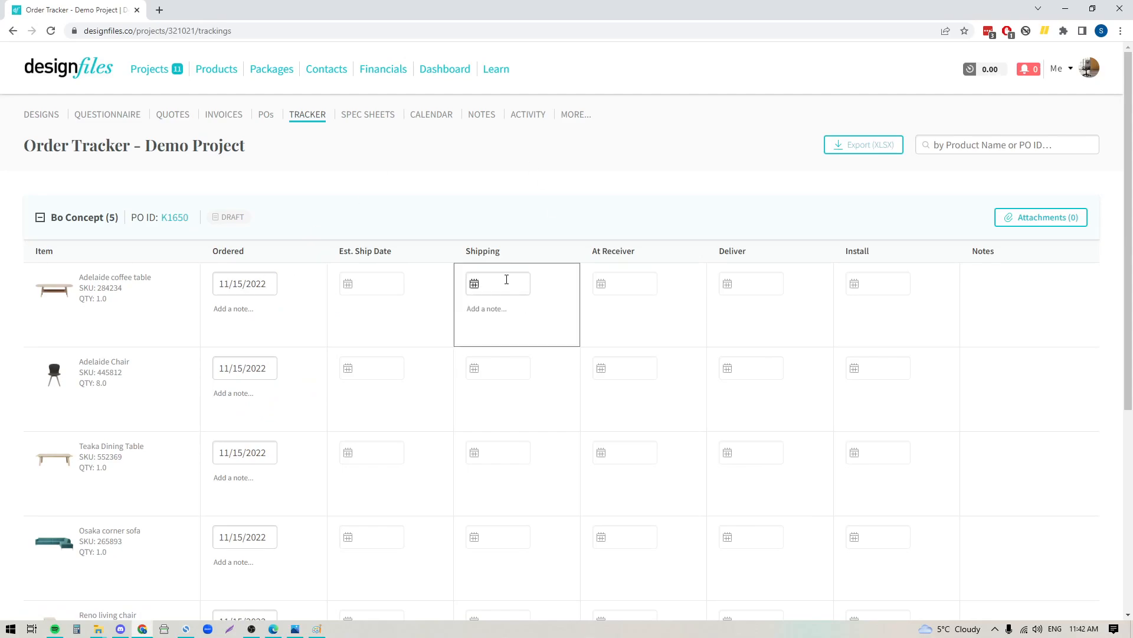
# Step: Give every Bo Concept item a Shipping date of 11/18/2022, then collapse the Bo Concept section
pyautogui.click(497, 283)
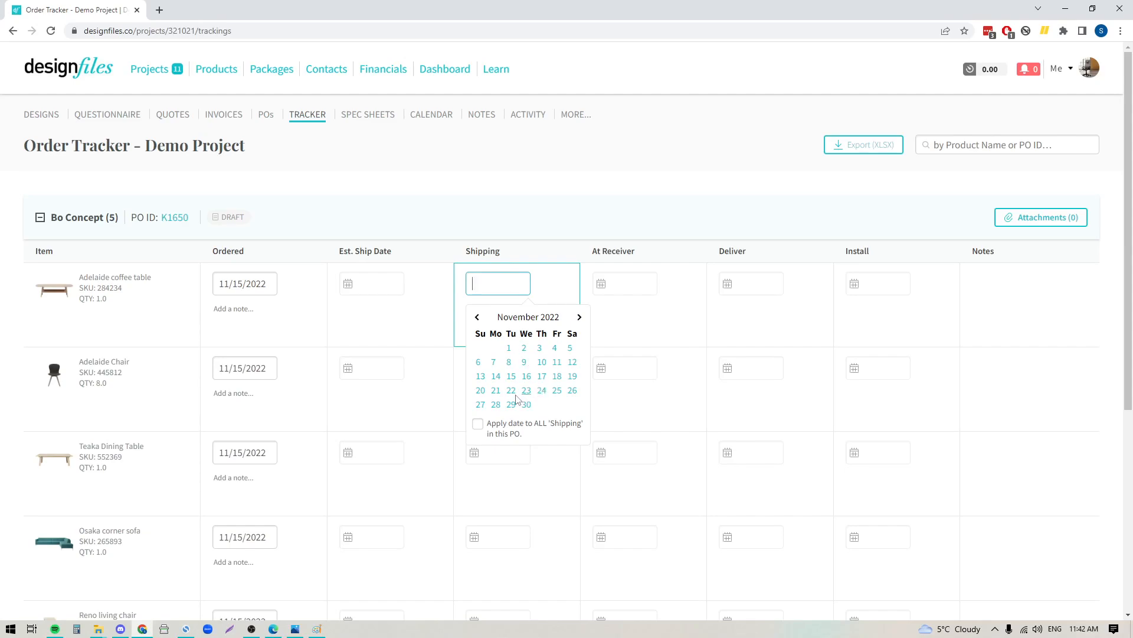
pyautogui.click(556, 376)
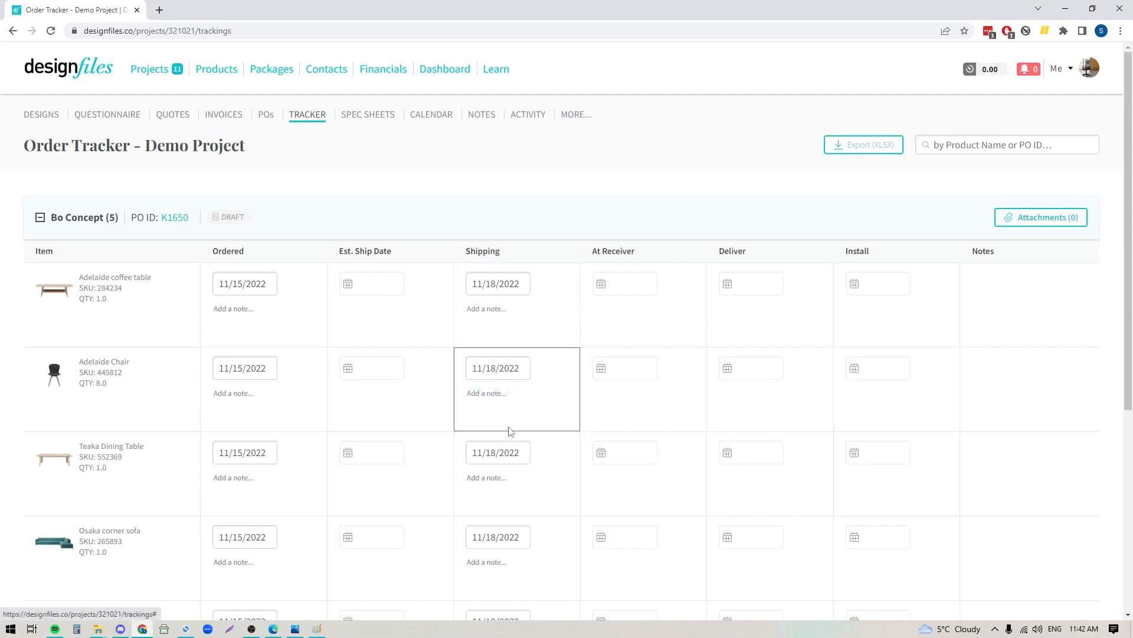
pyautogui.click(1030, 304)
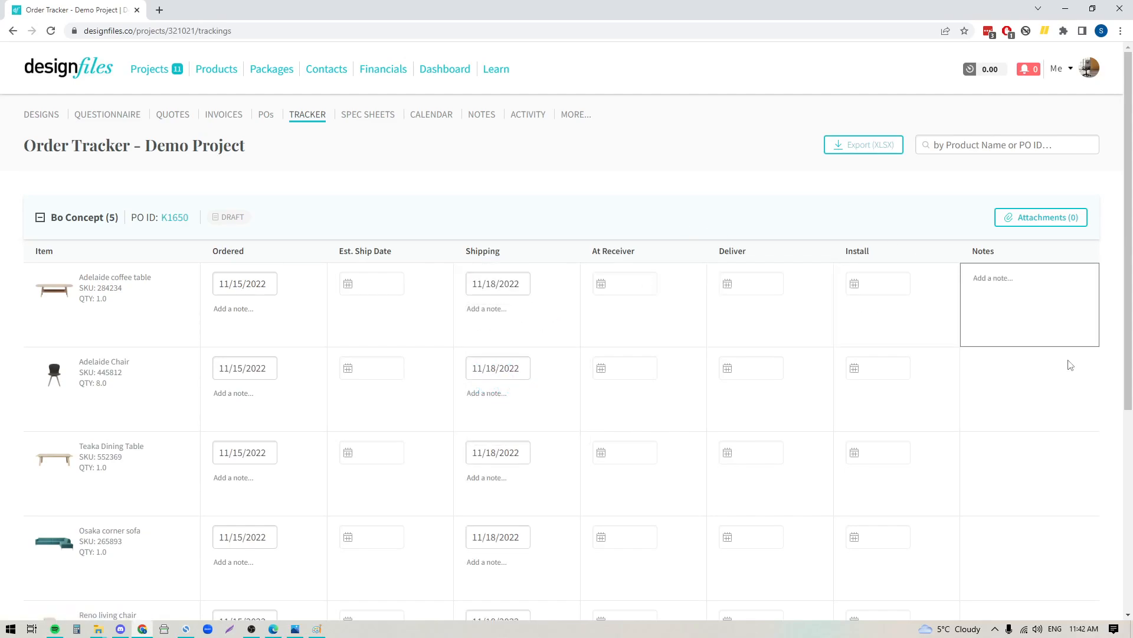
pyautogui.click(877, 283)
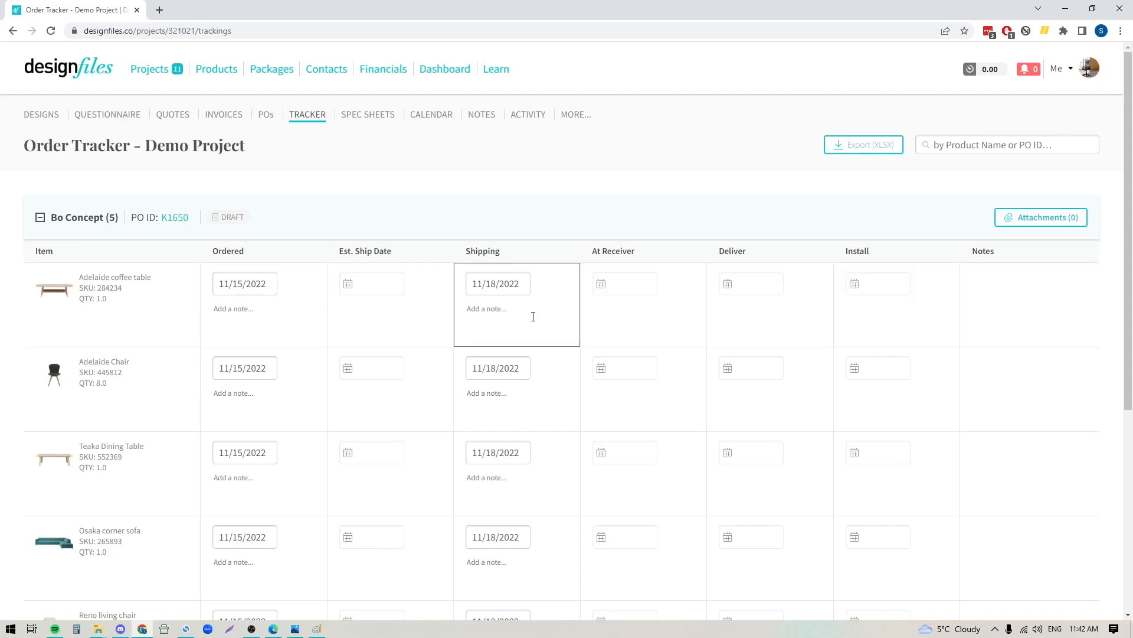
pyautogui.moveTo(564, 328)
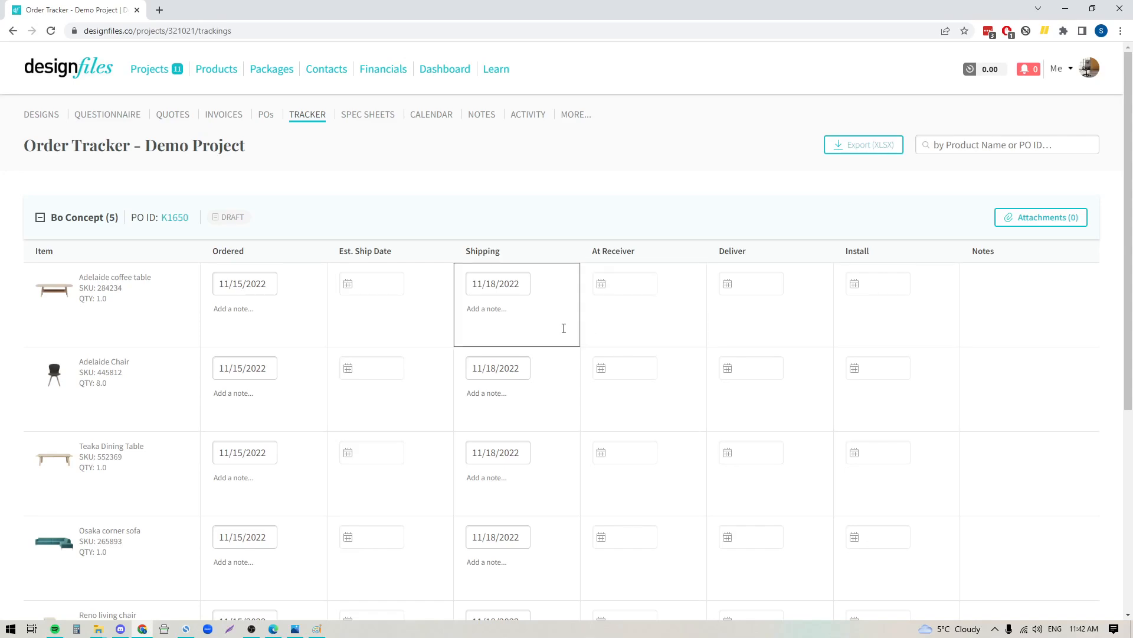
pyautogui.click(244, 304)
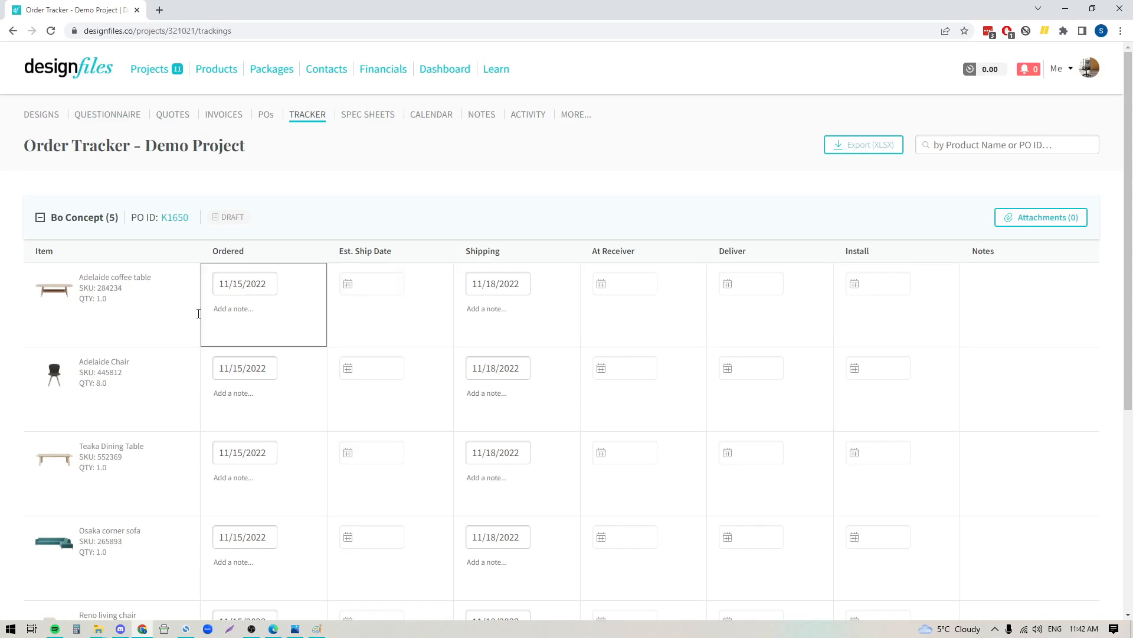
pyautogui.click(370, 367)
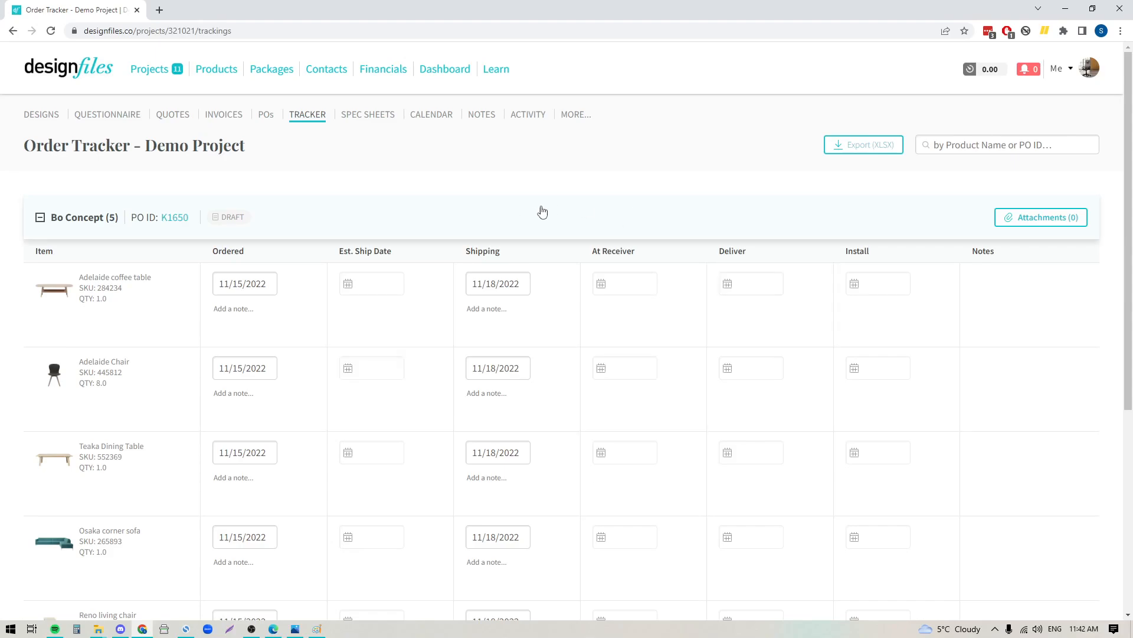
pyautogui.click(41, 217)
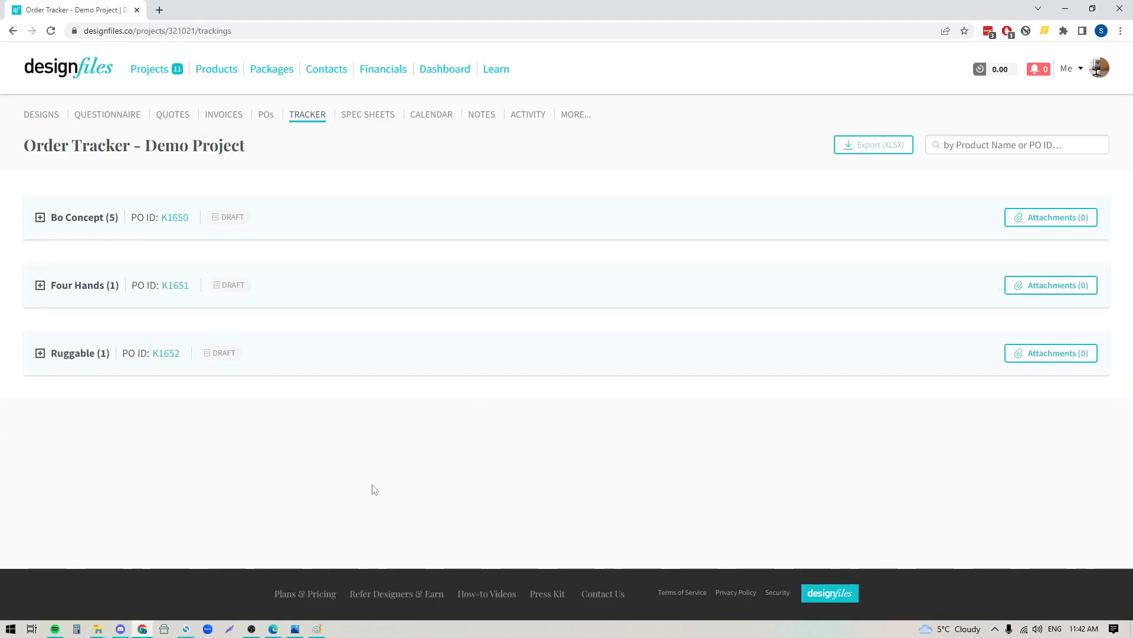